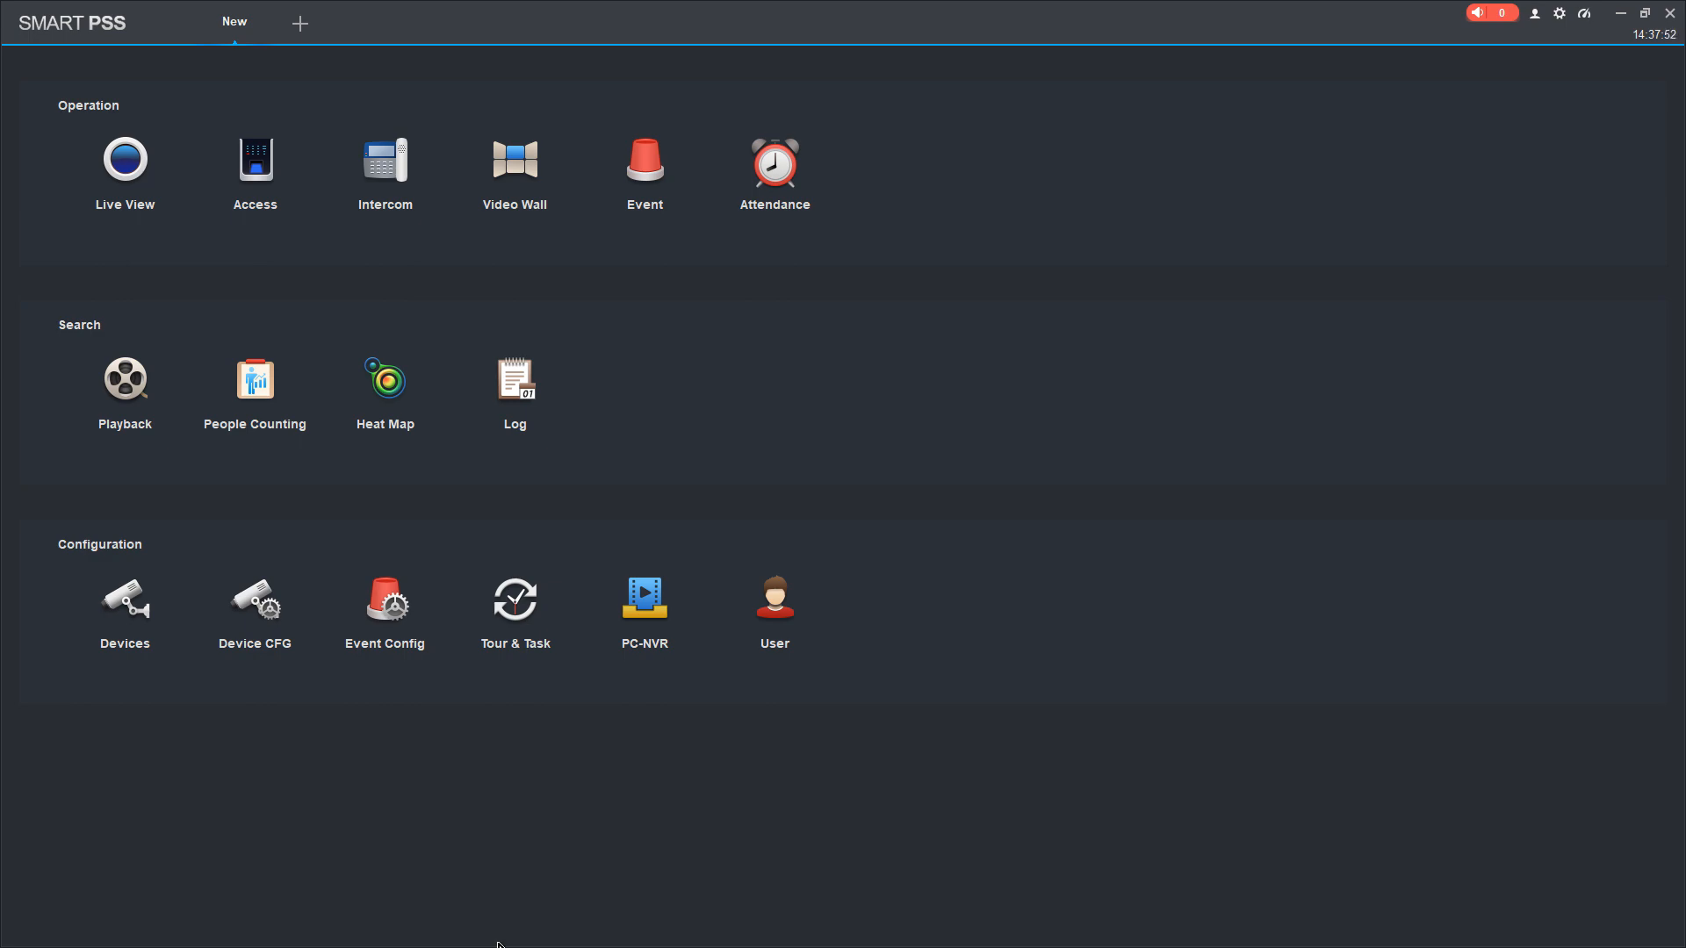
# - Search the Office camera's recordings for 6 August in Playback
pyautogui.click(20, 930)
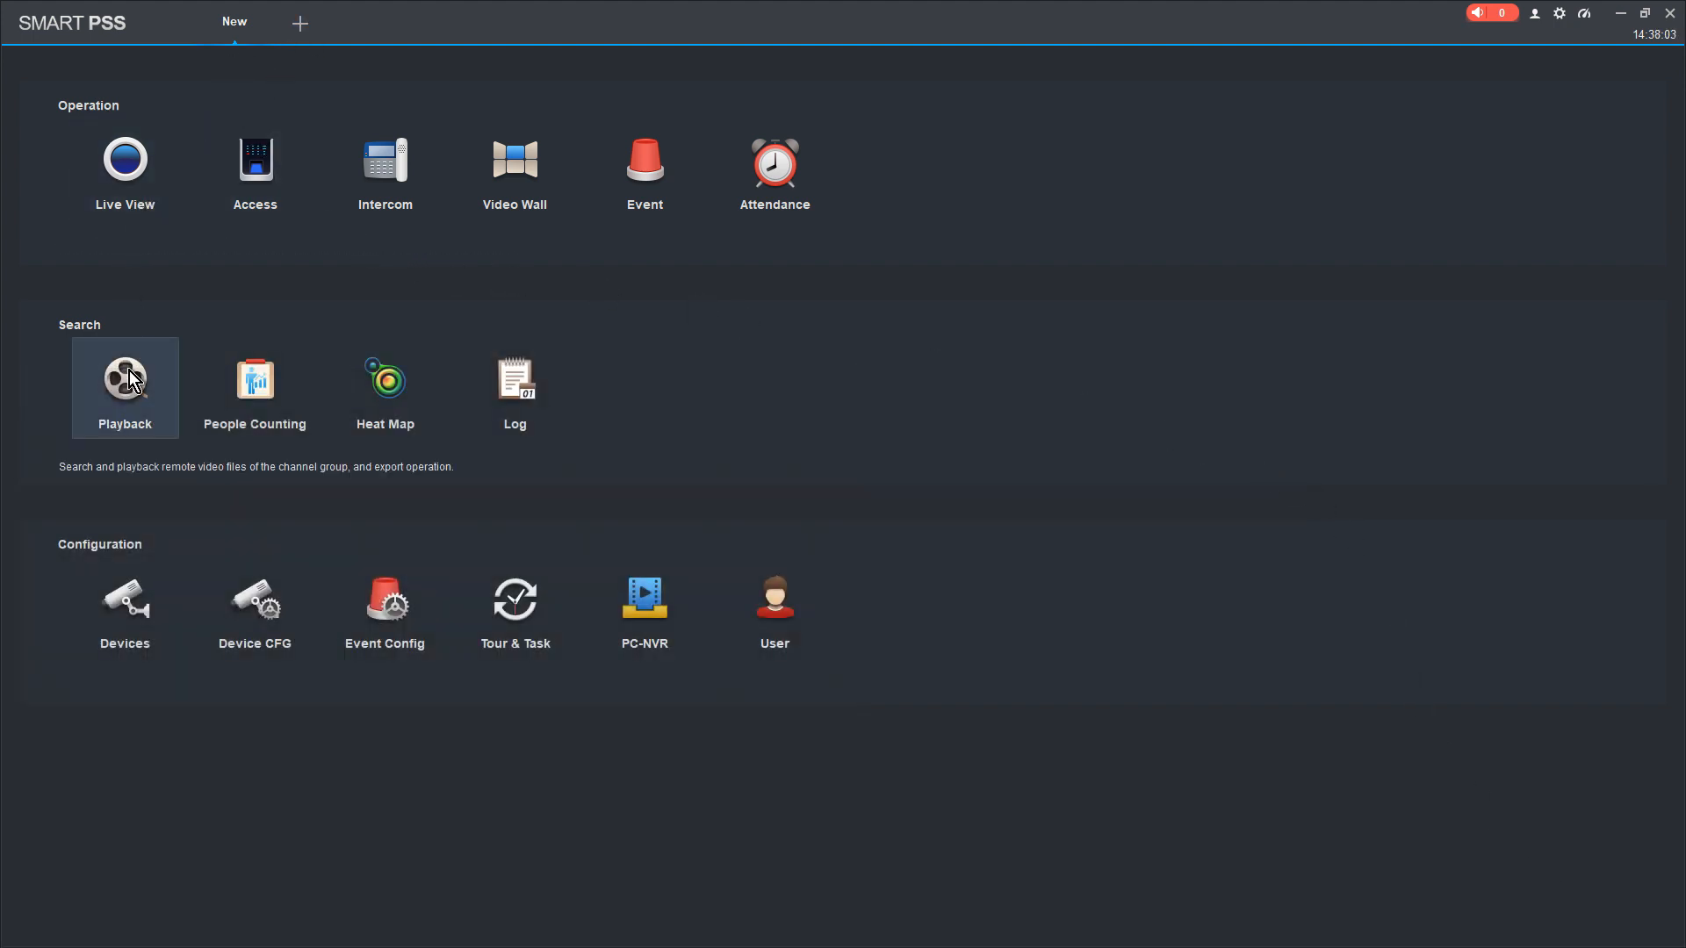
pyautogui.click(124, 379)
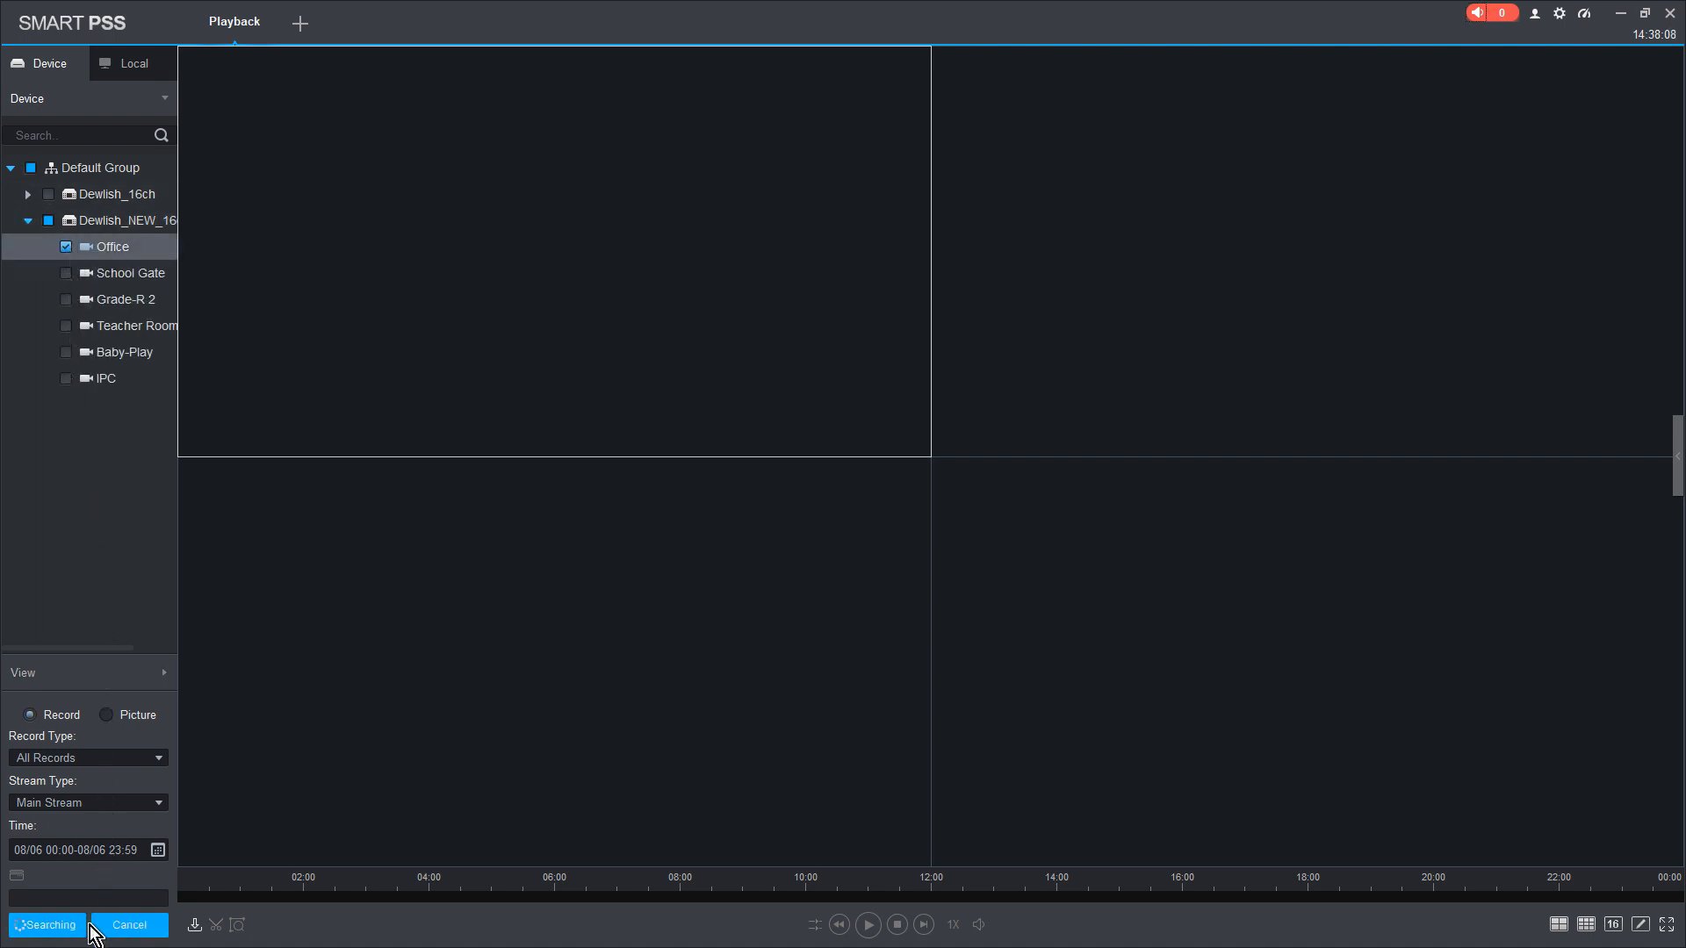
pyautogui.click(45, 925)
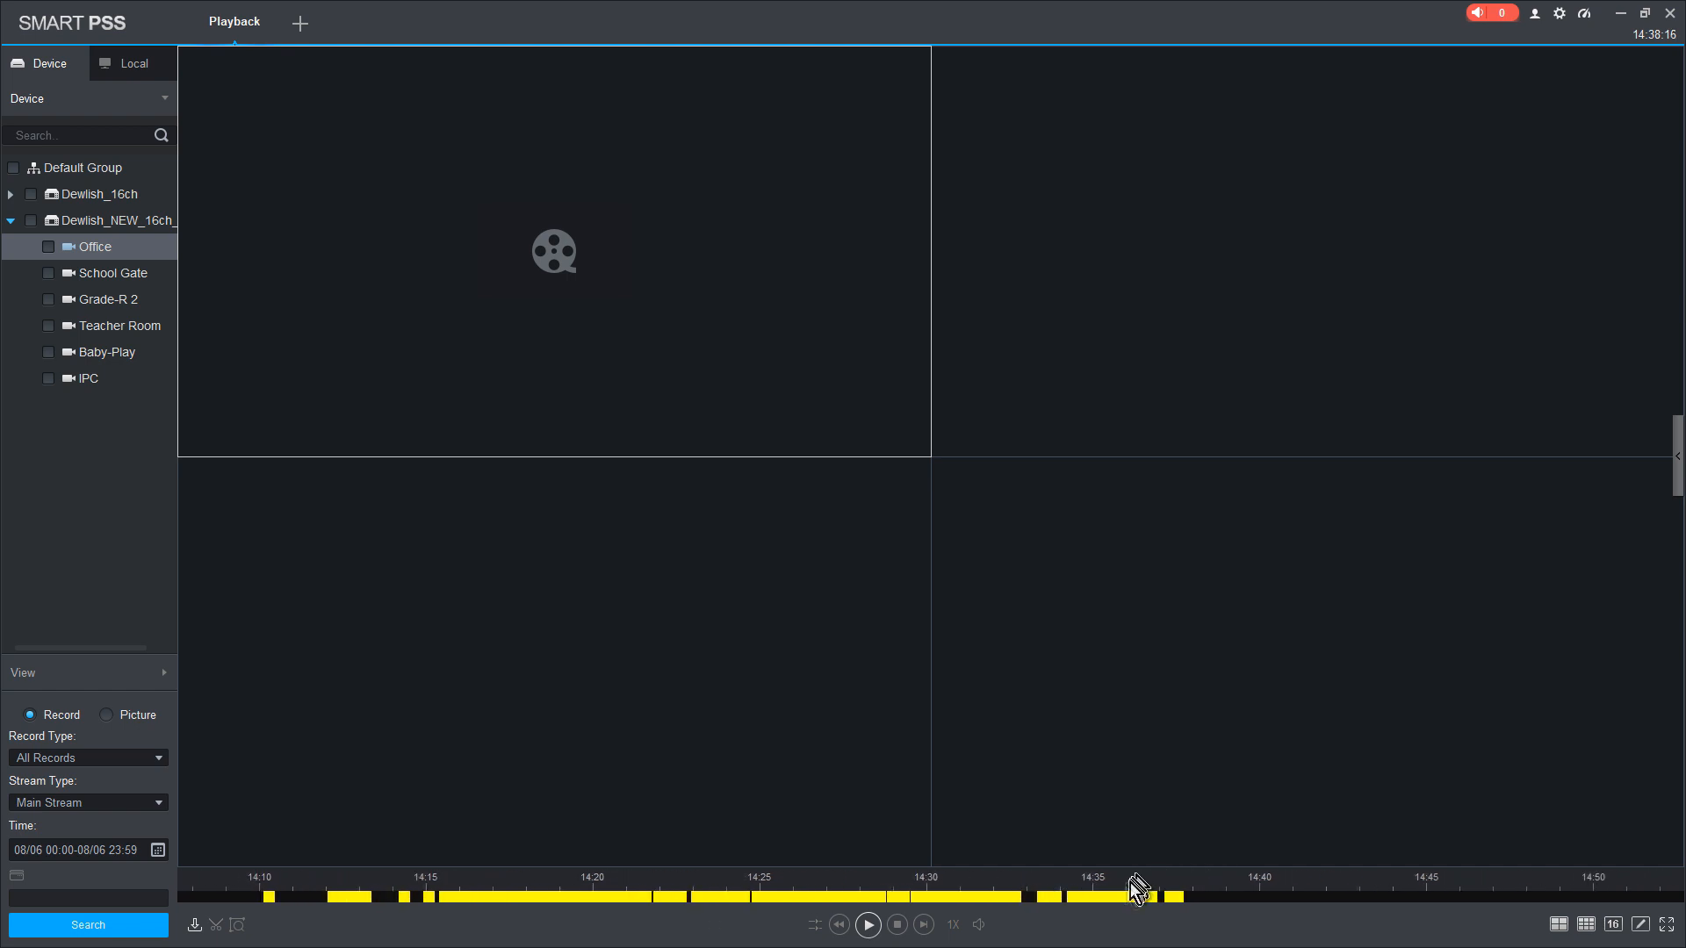
# - Play Office footage near 14:36, which is stamped 16:36, then pause and close it
pyautogui.click(867, 923)
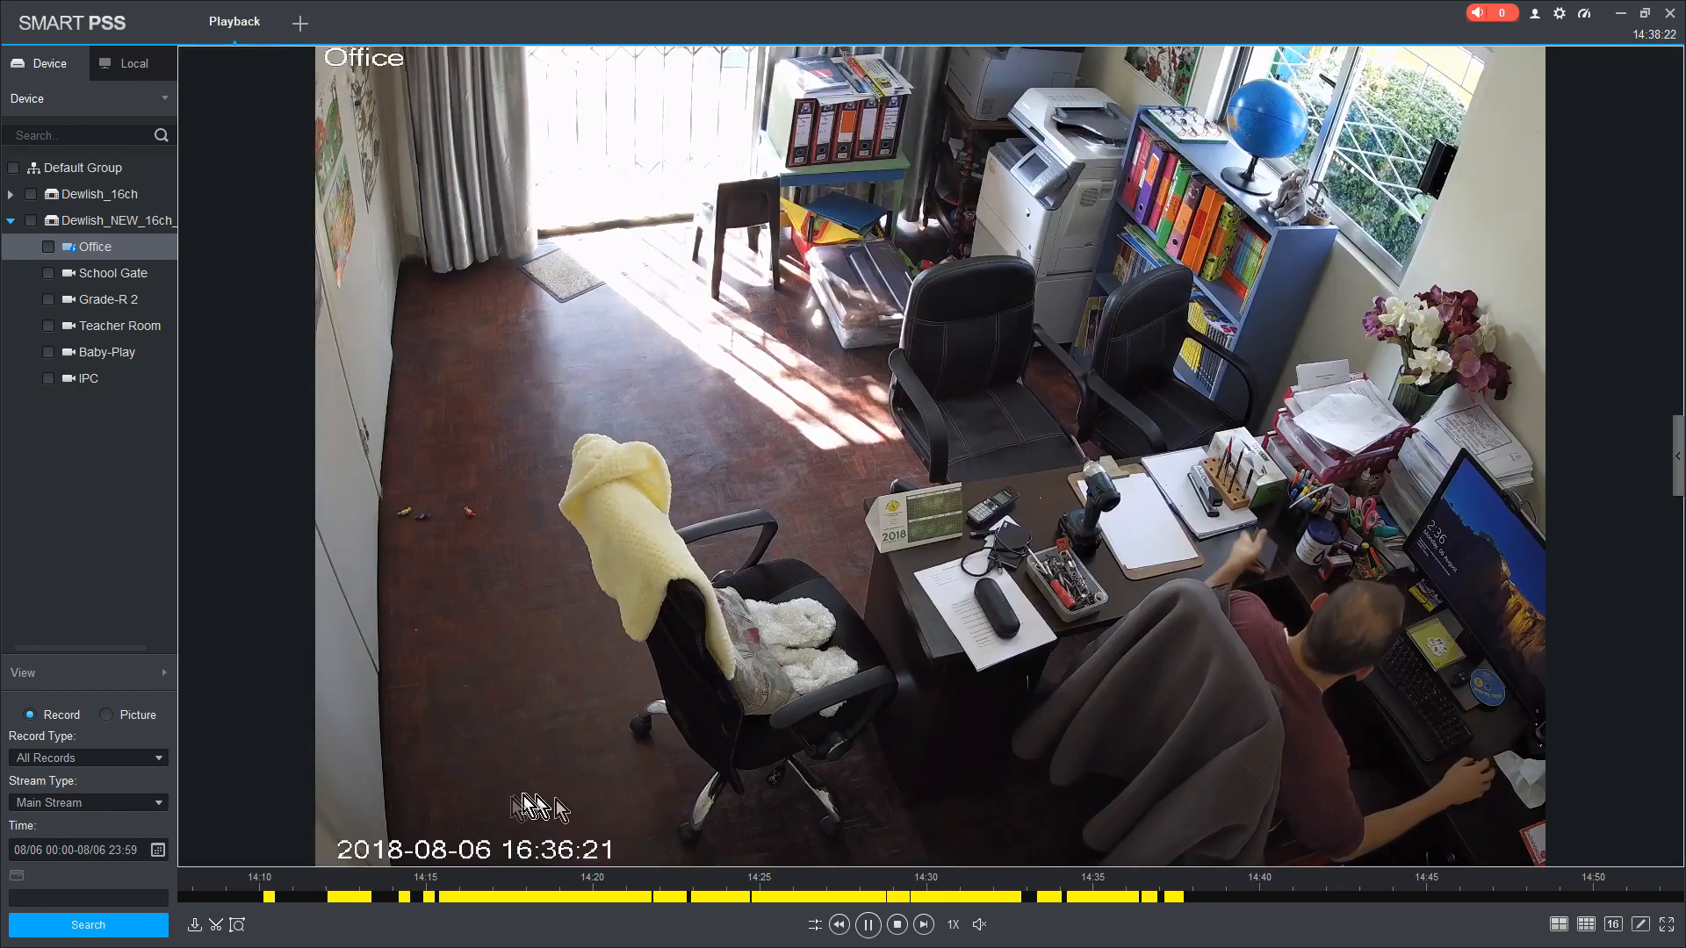
pyautogui.click(868, 924)
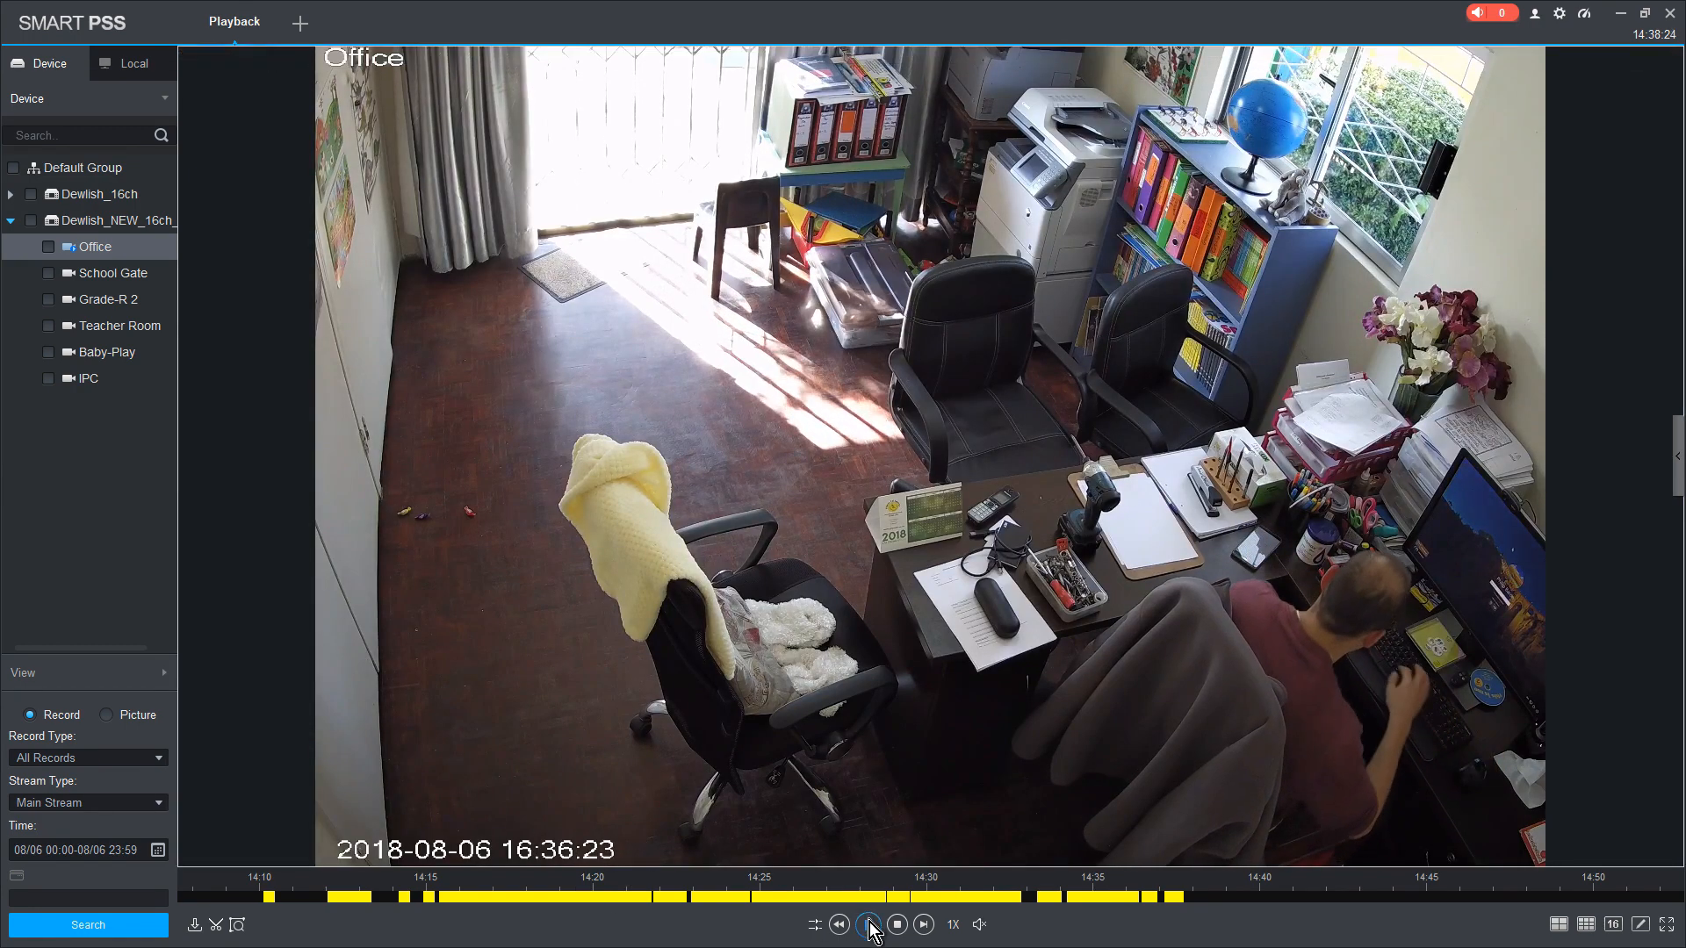
pyautogui.click(869, 925)
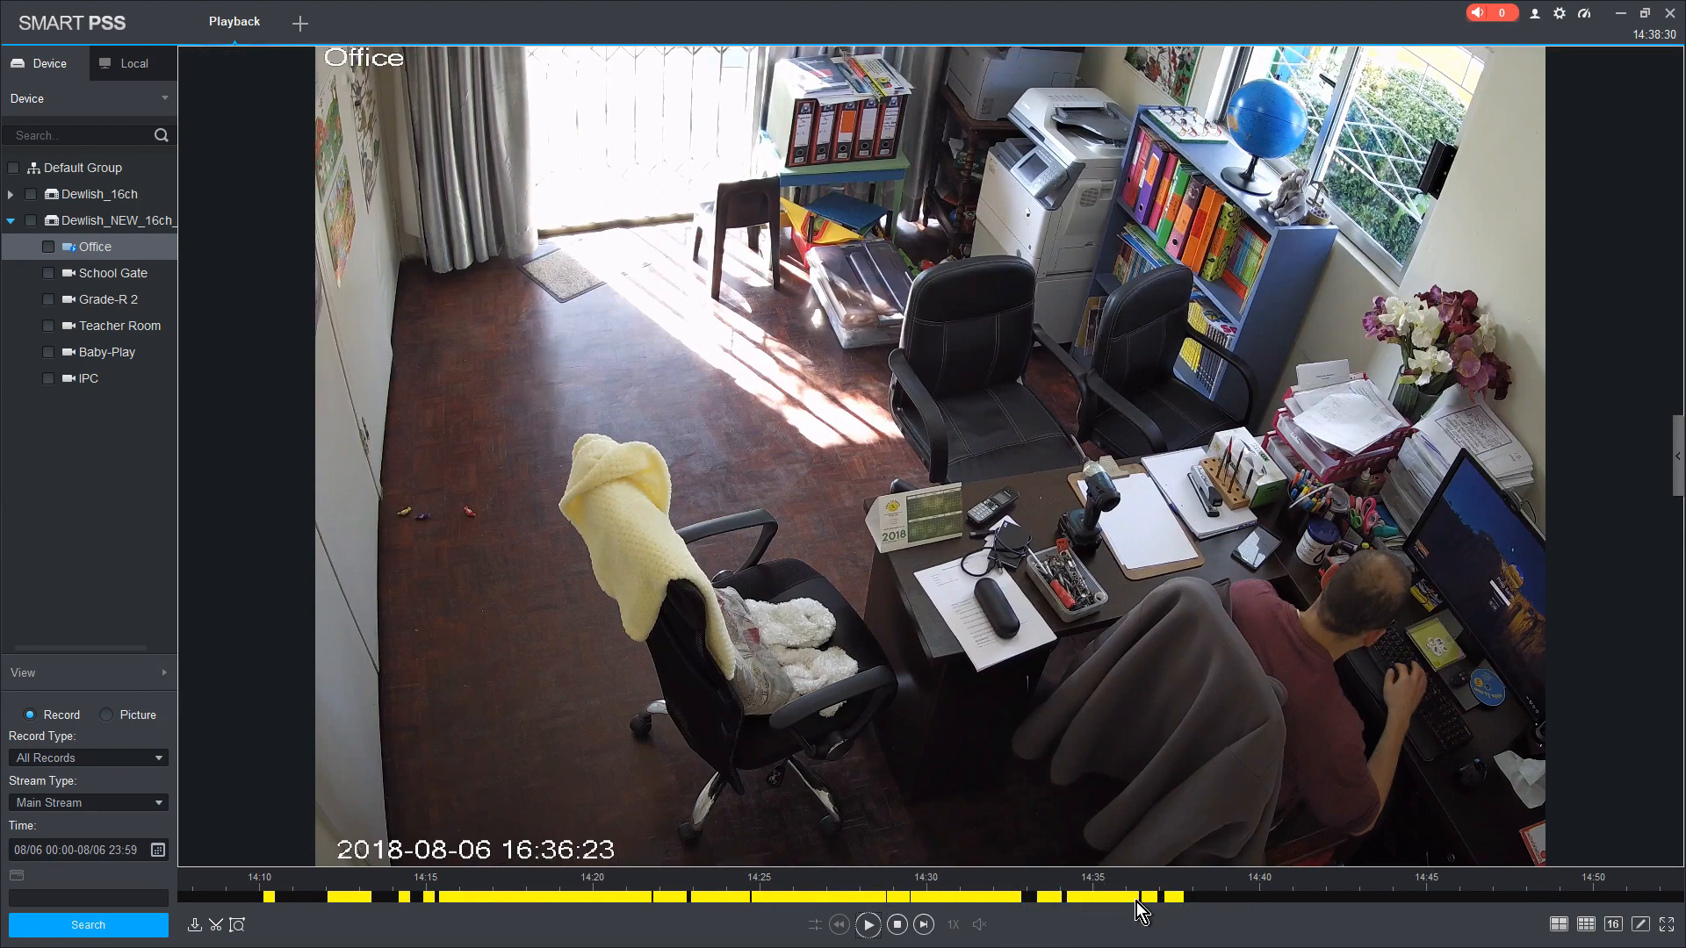
pyautogui.click(895, 925)
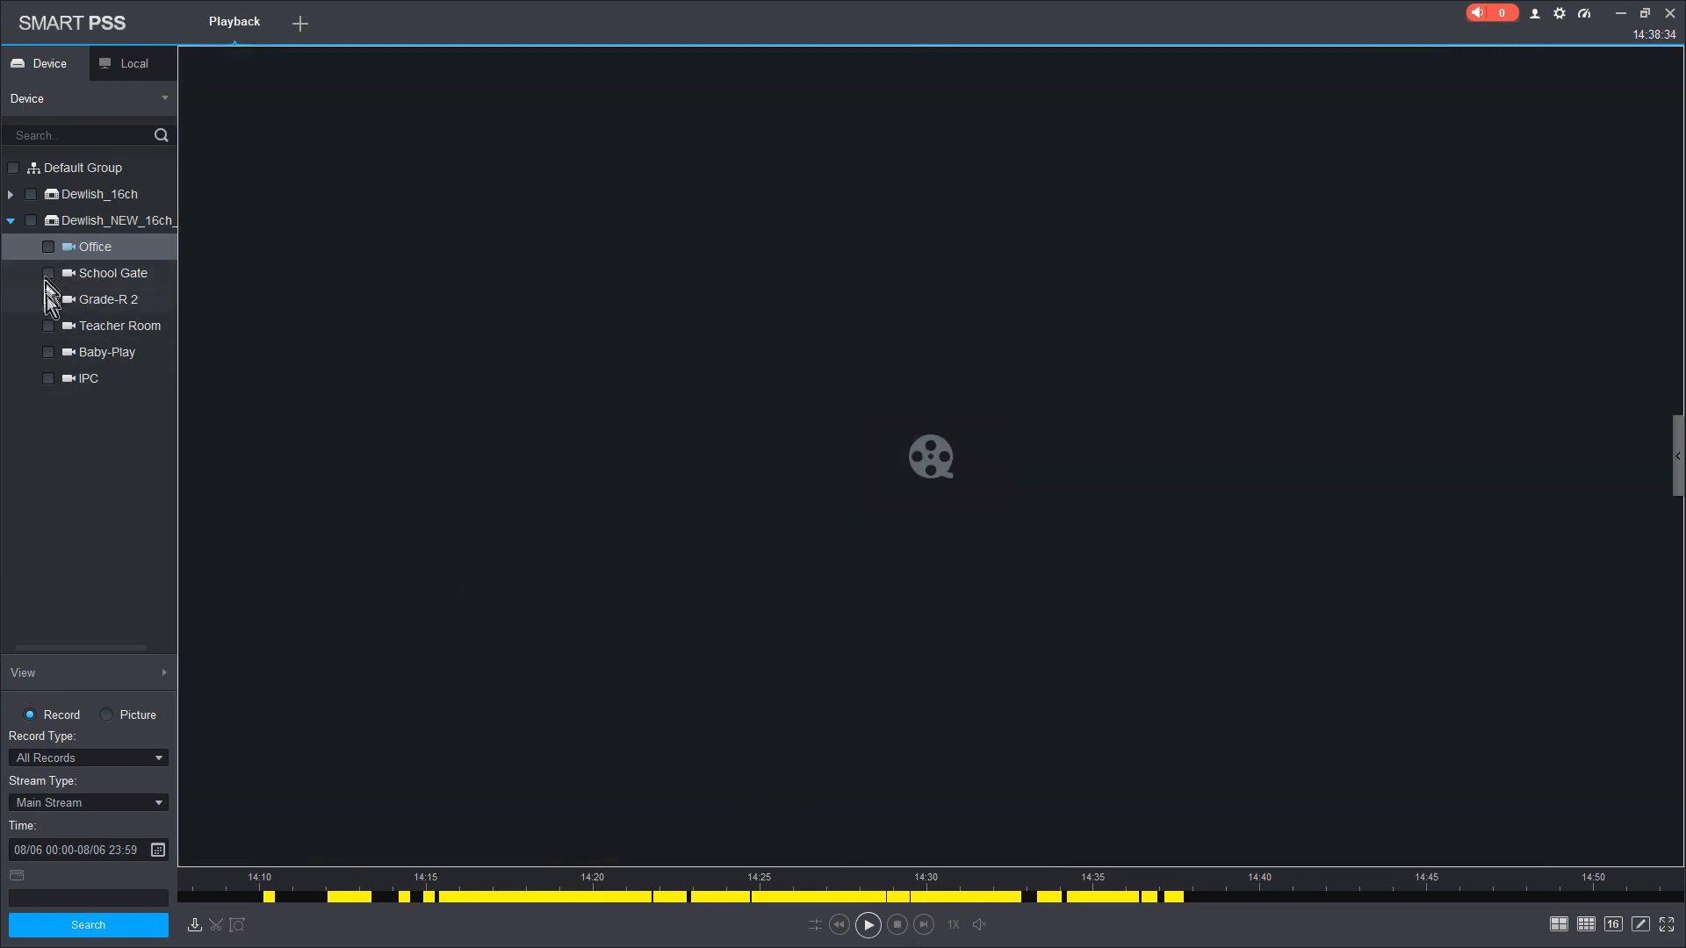
# - Play and stop Grade-R 2 footage from 13:30 on 6 August, then reselect the Office camera
pyautogui.click(48, 325)
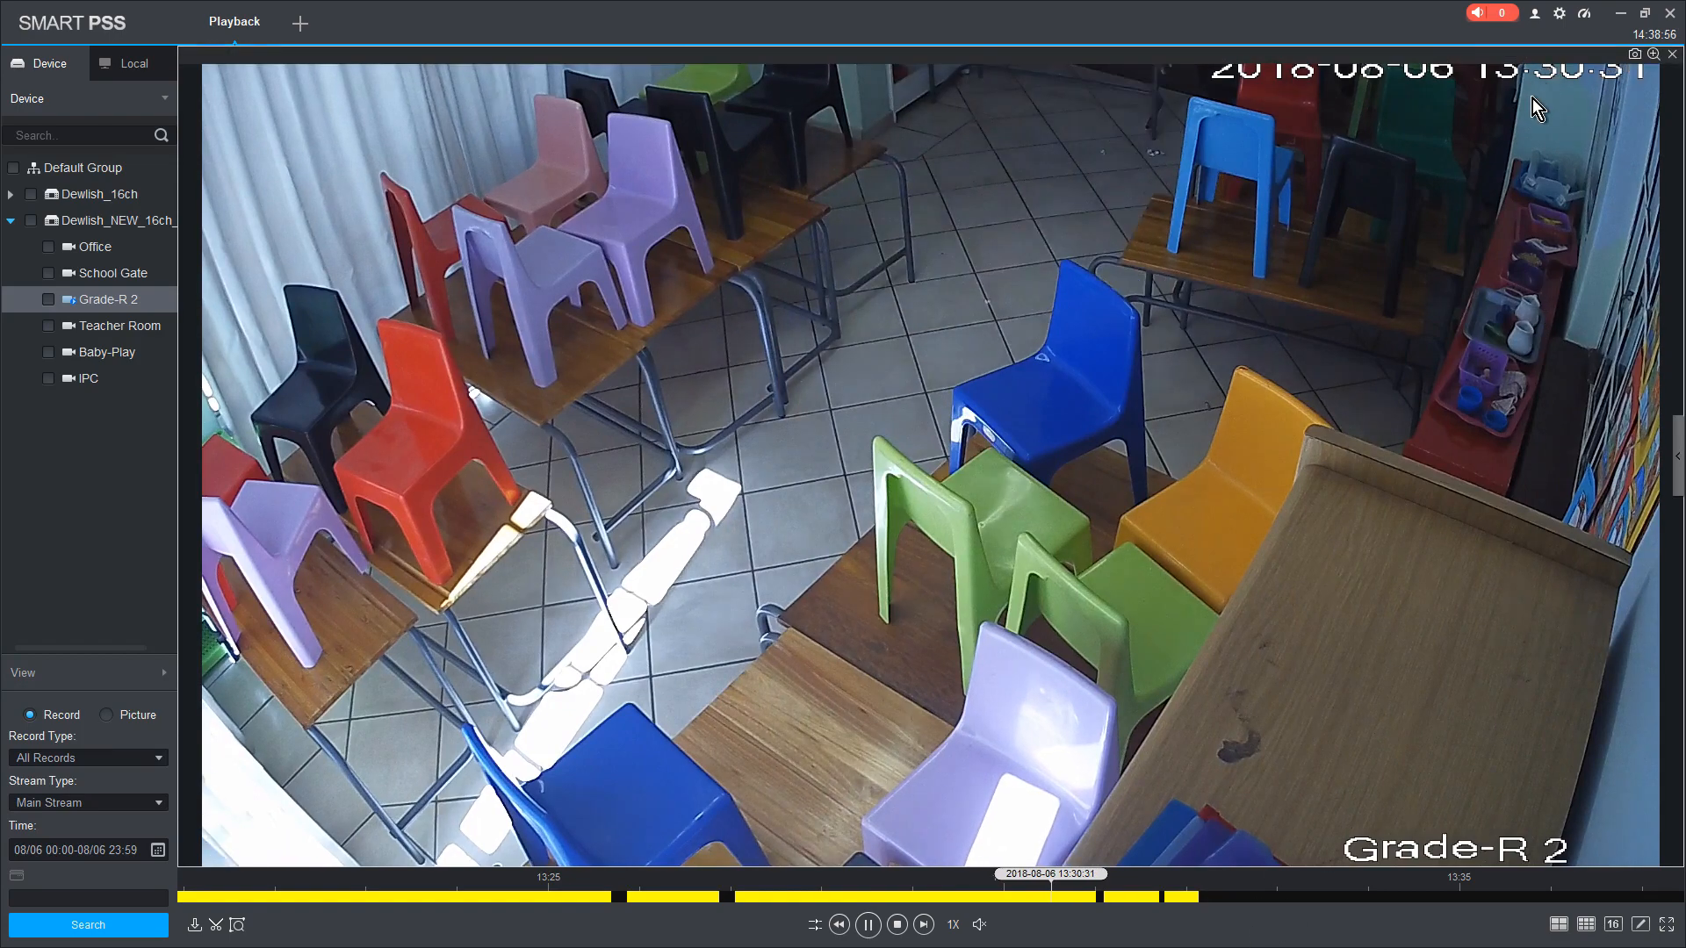
pyautogui.click(896, 925)
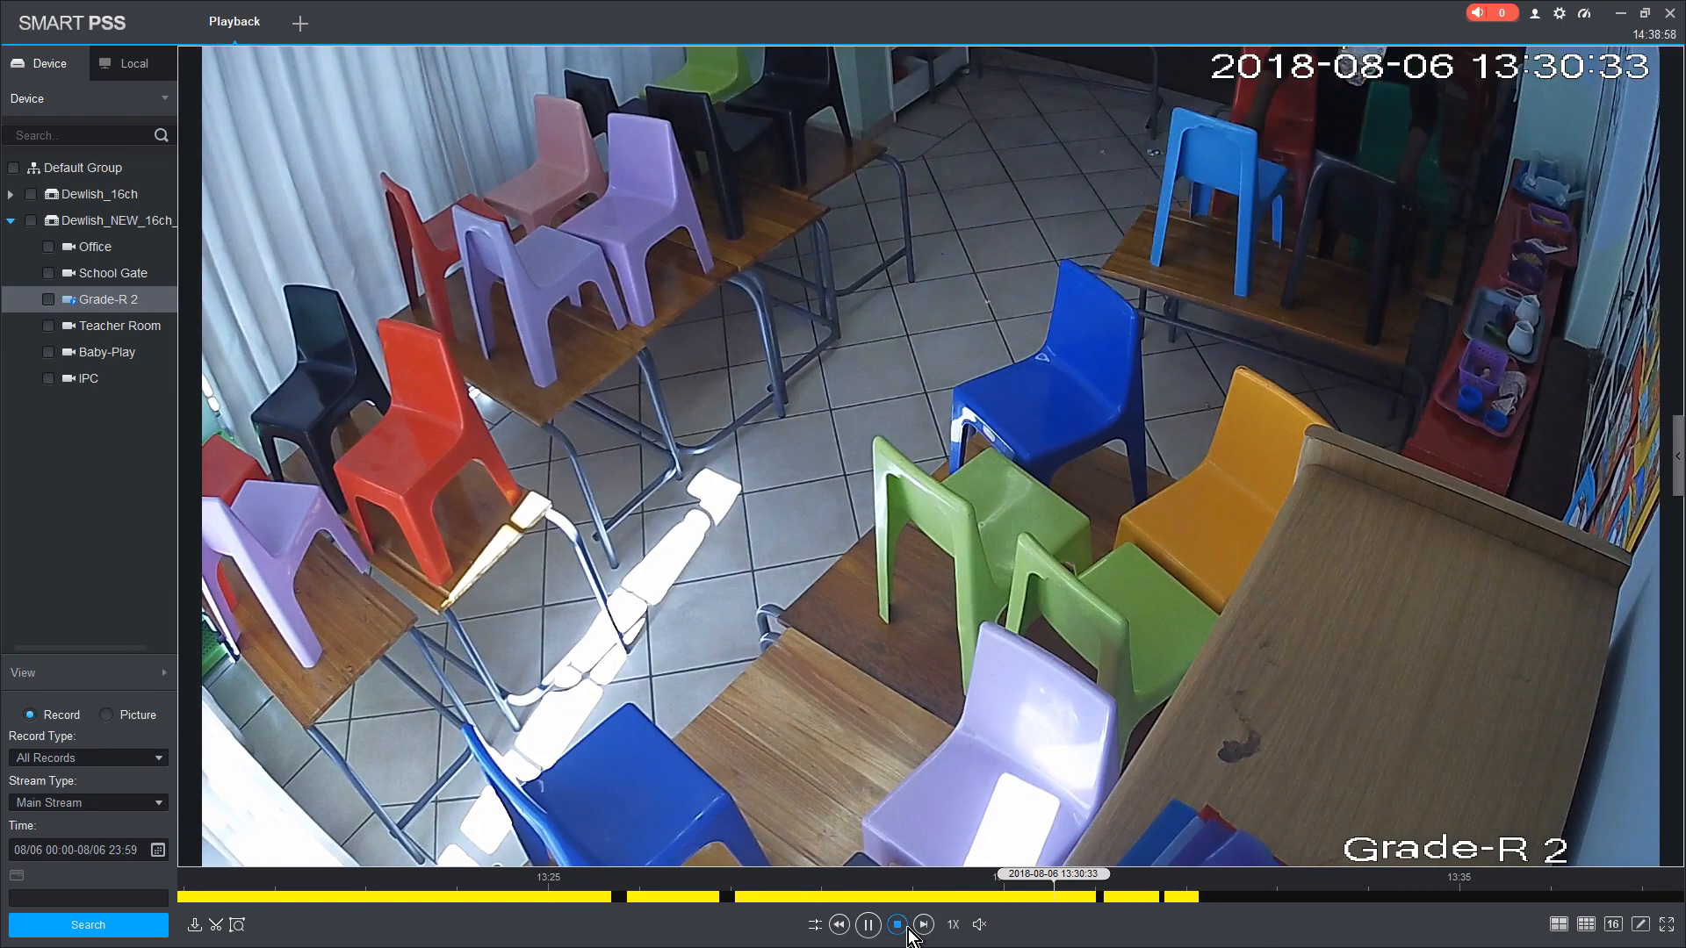
pyautogui.click(896, 925)
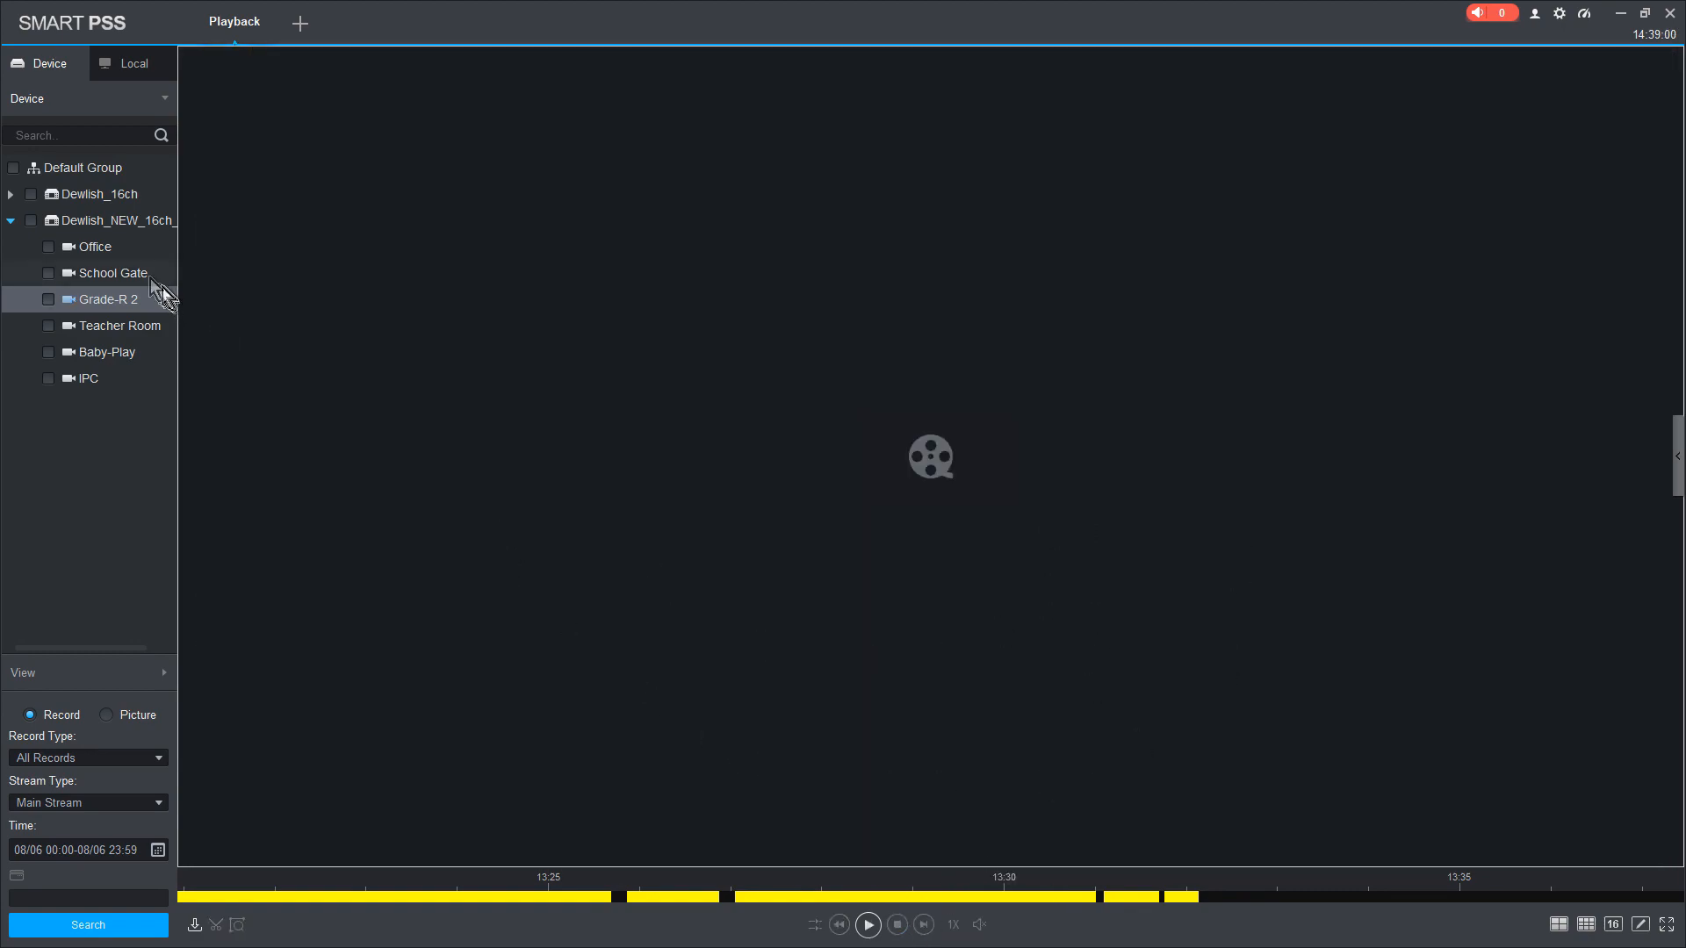
pyautogui.click(49, 246)
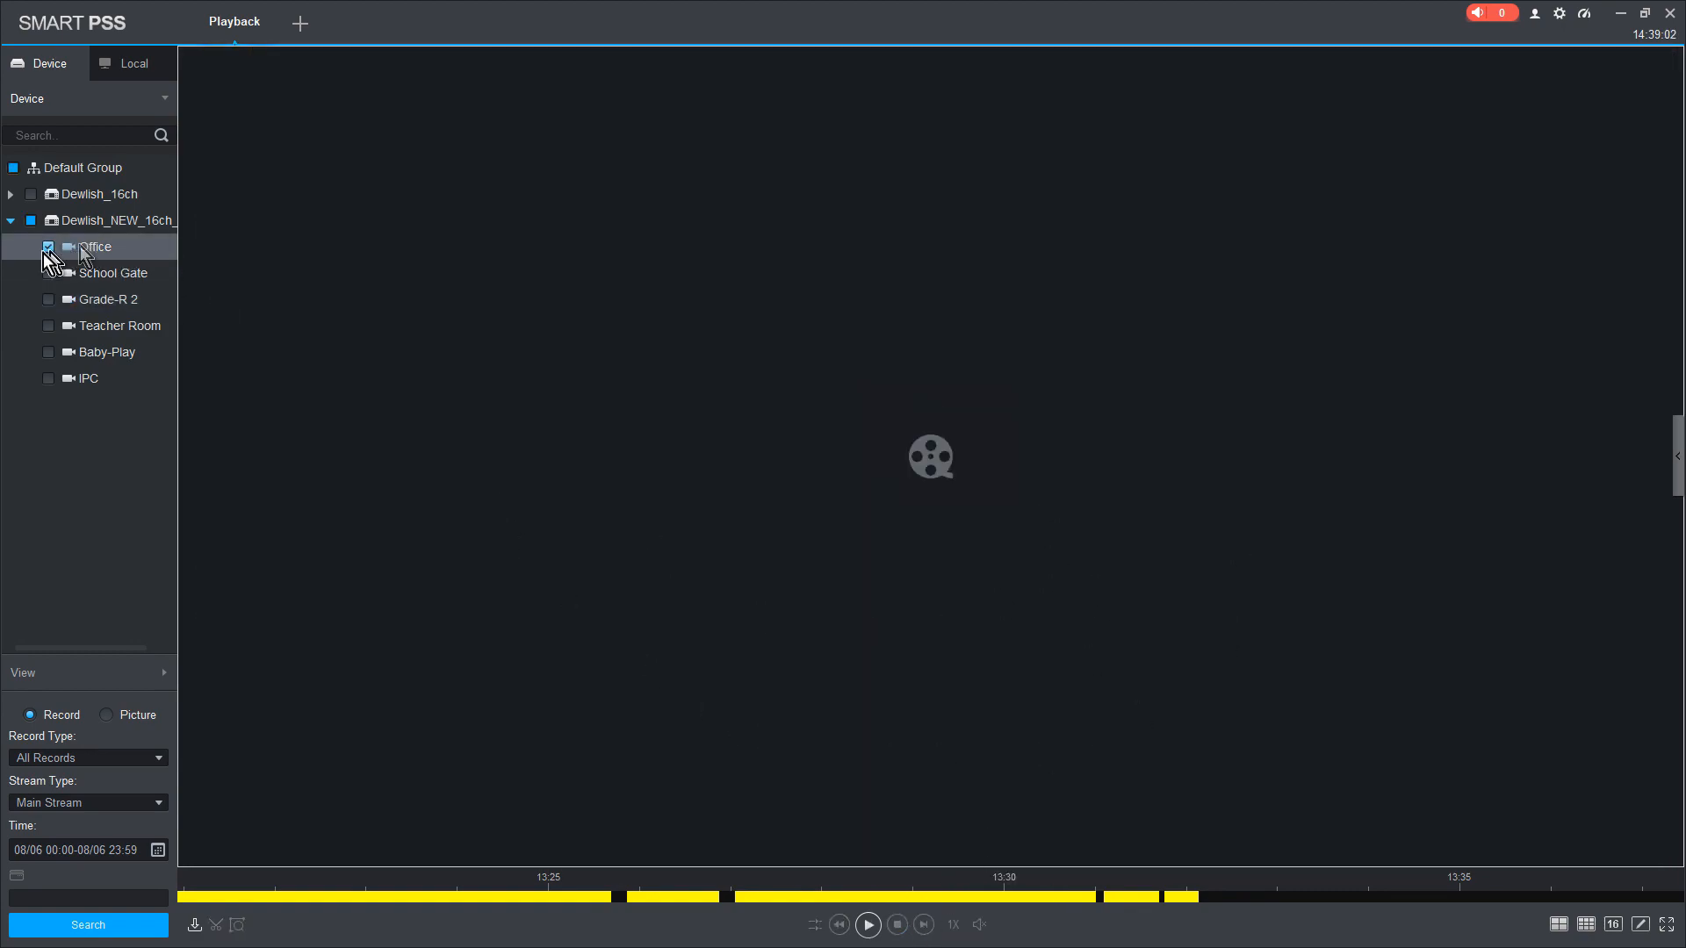
pyautogui.click(95, 245)
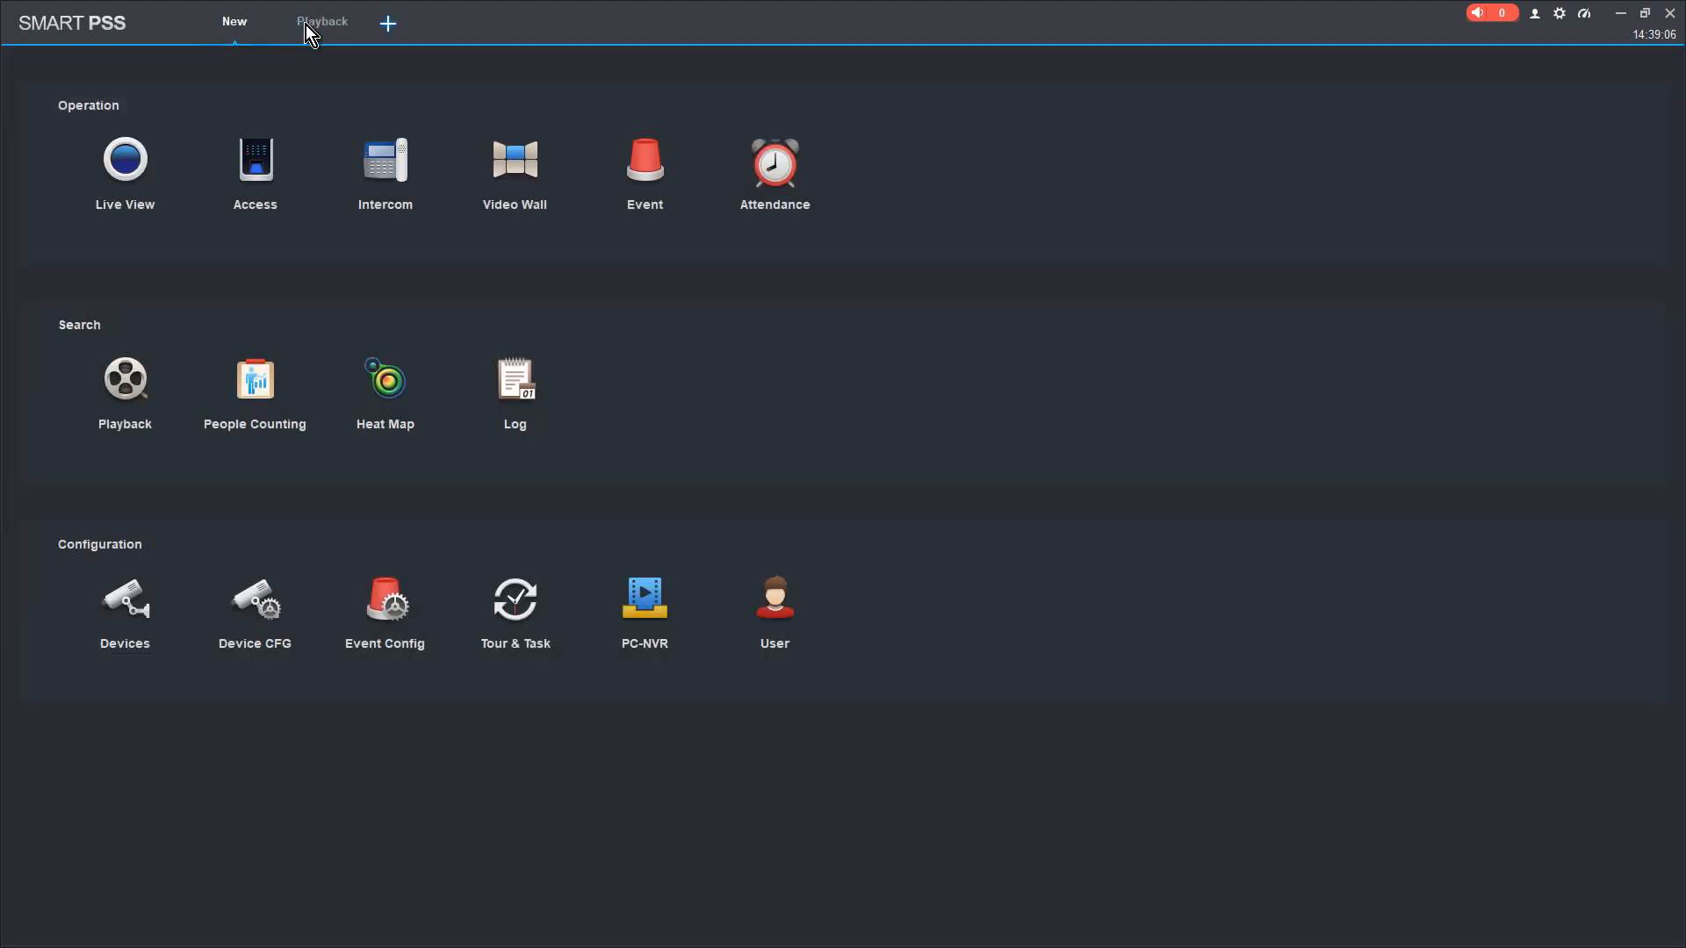
pyautogui.moveTo(254, 378)
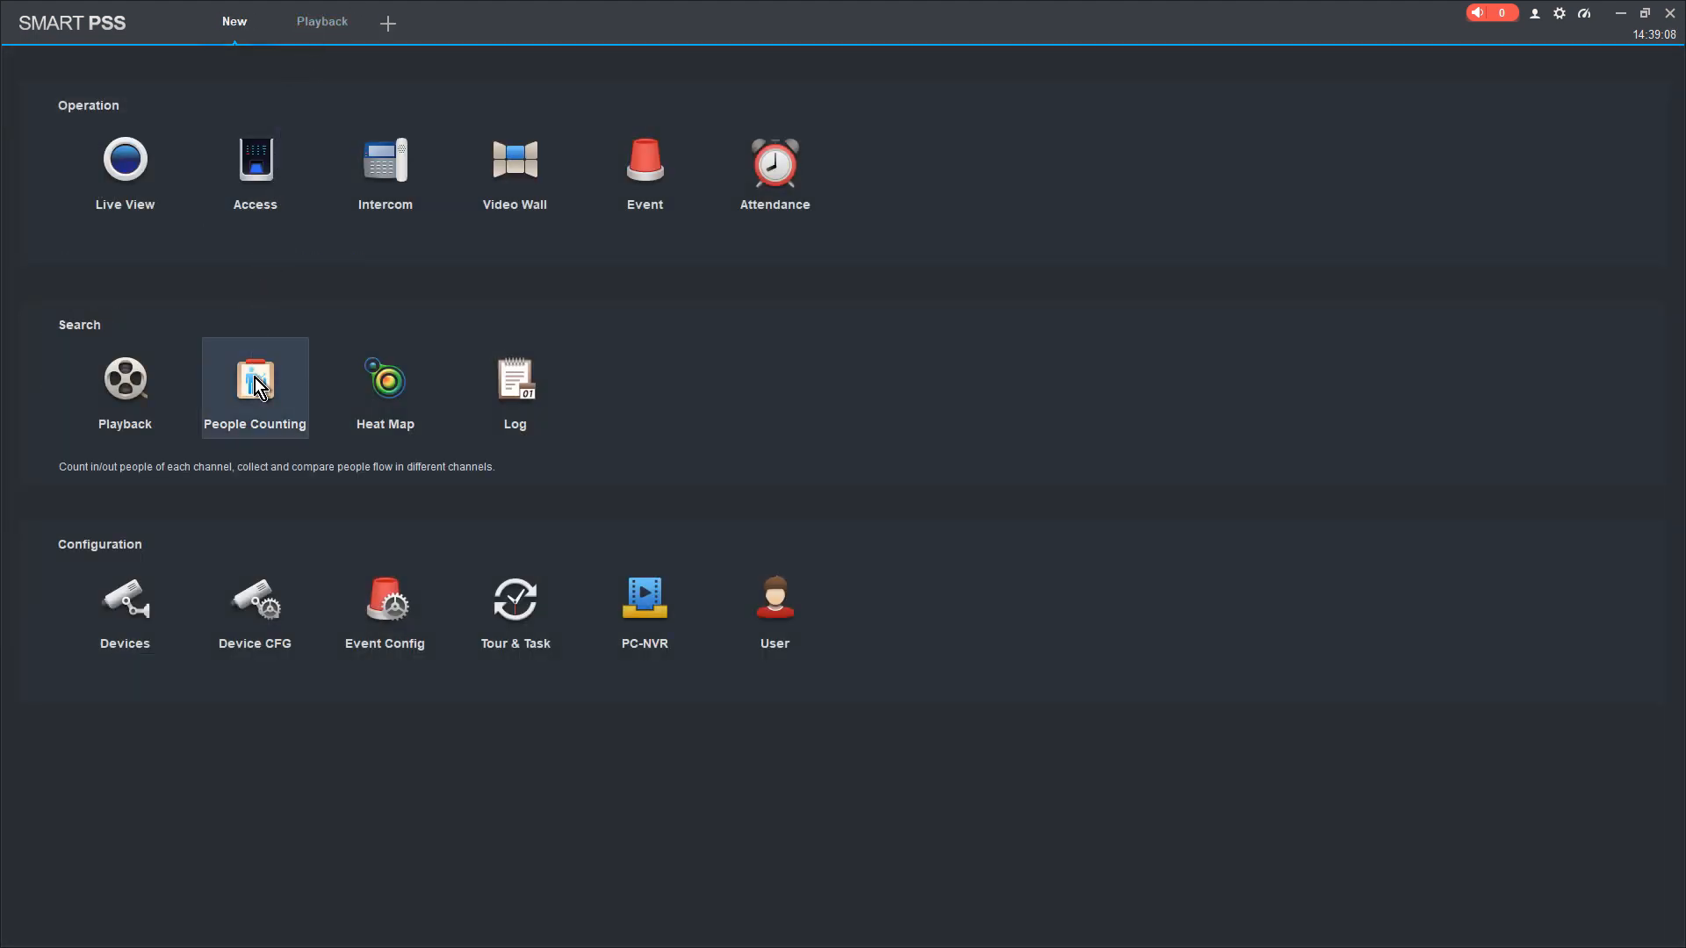
# - View the Dewlish_NEW_16ch NVR's System settings in Device CFG, then minimize SmartPSS
pyautogui.click(124, 598)
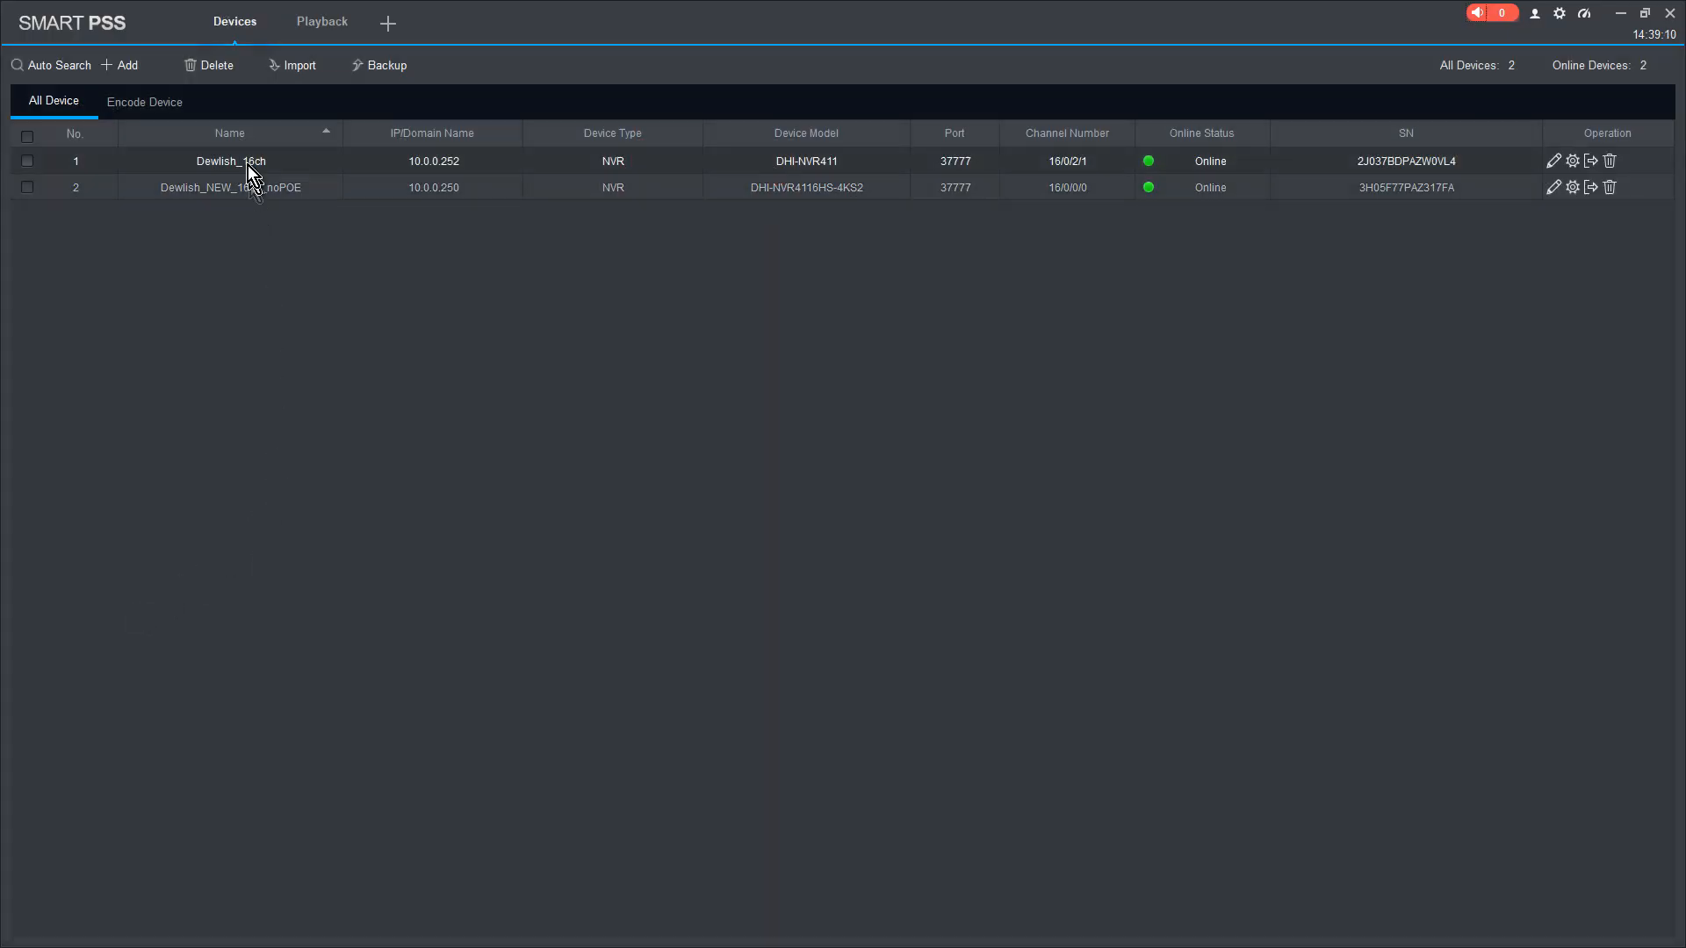
pyautogui.click(475, 21)
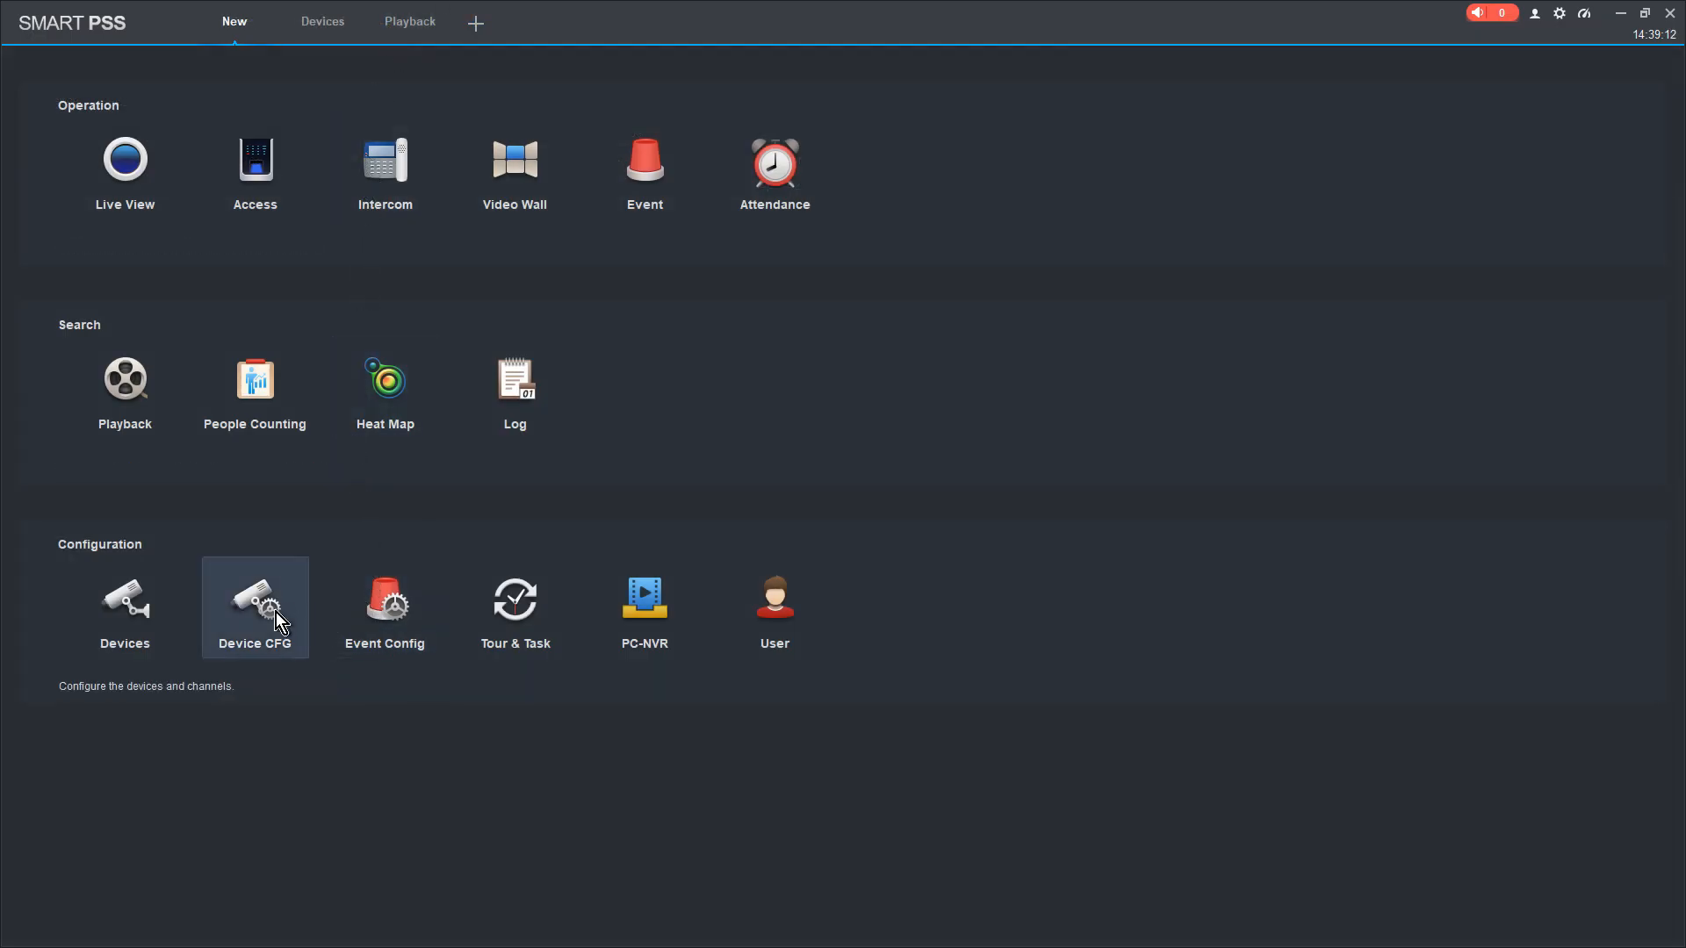
pyautogui.click(254, 608)
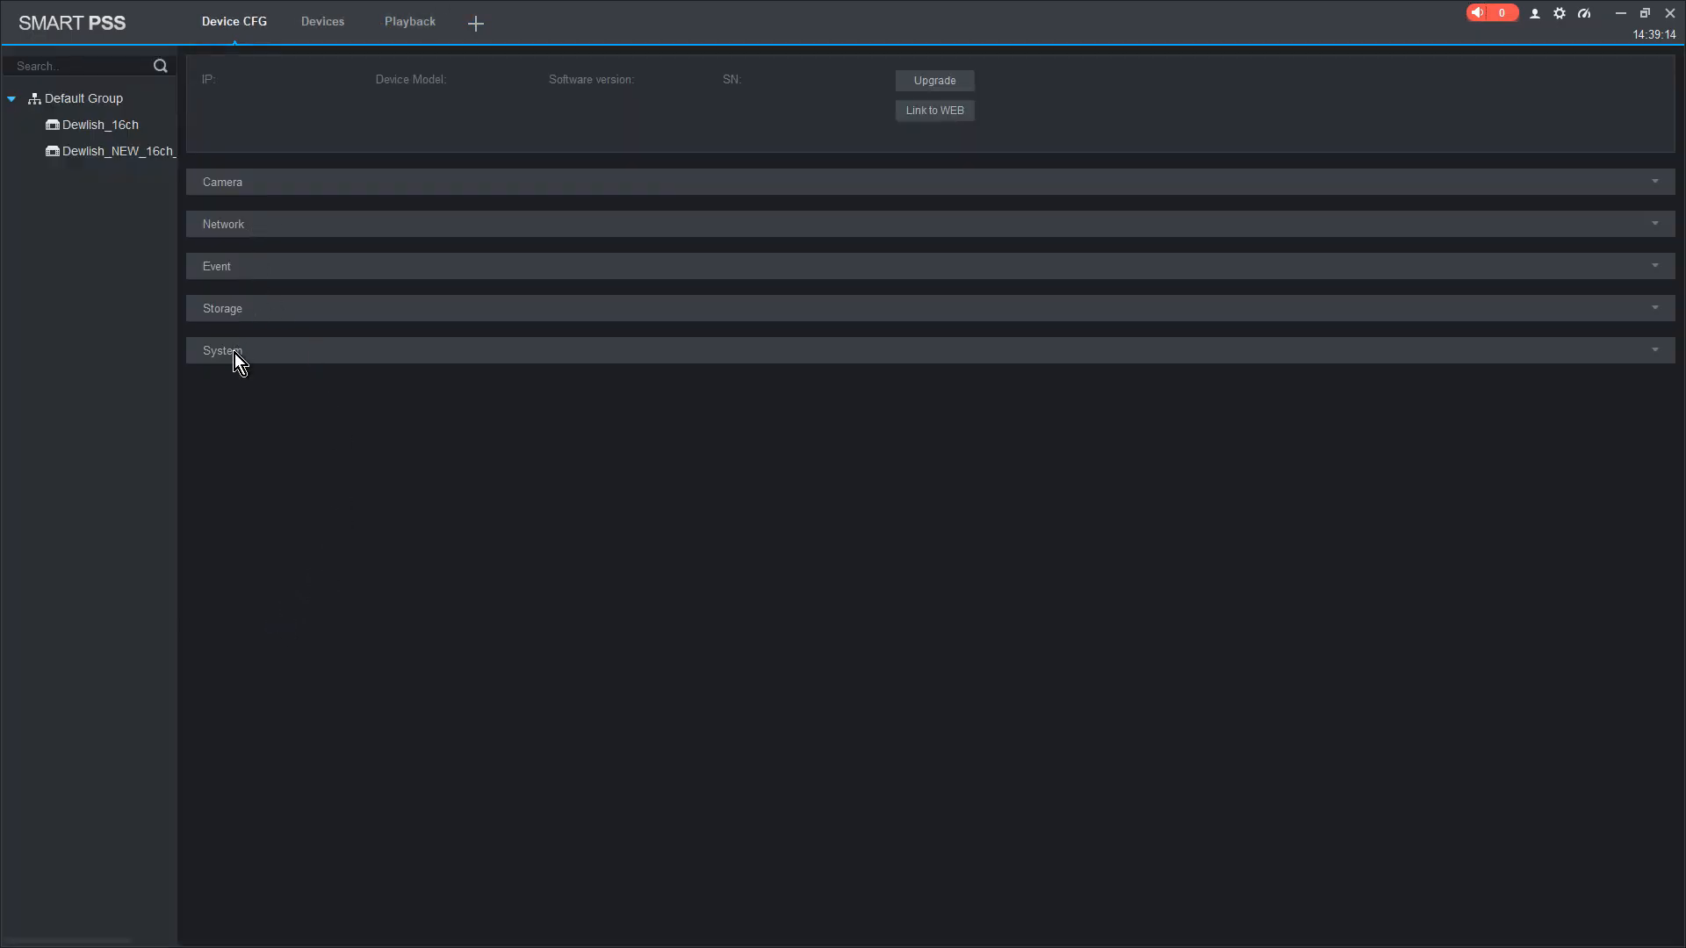
pyautogui.click(118, 150)
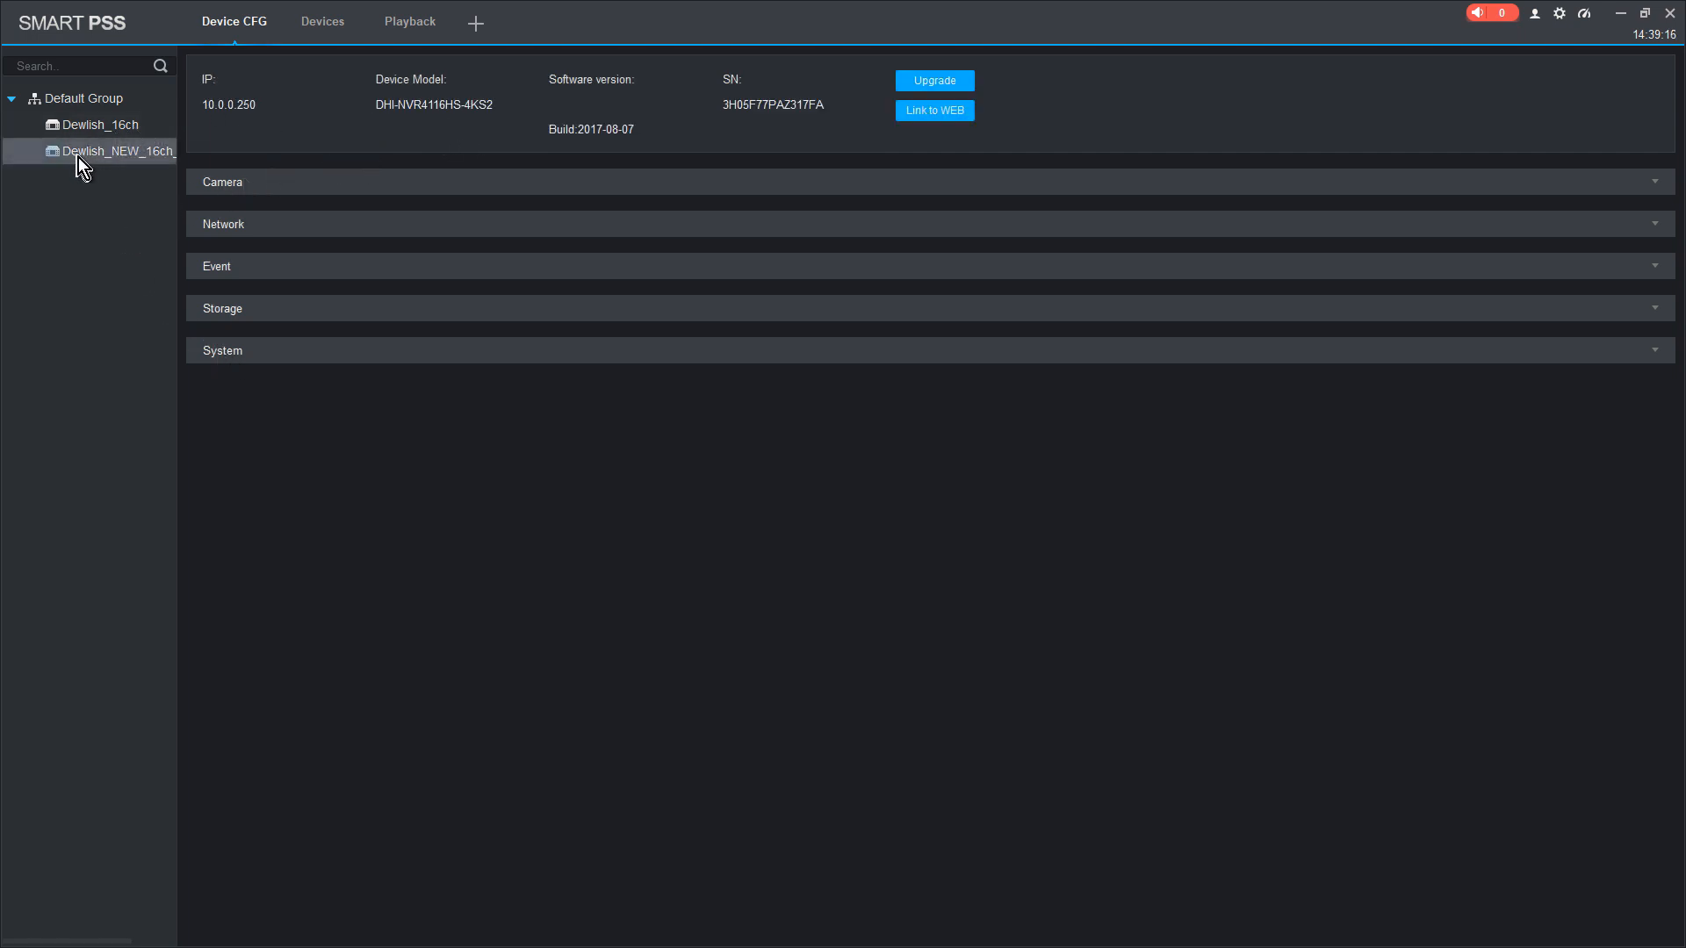
pyautogui.click(223, 350)
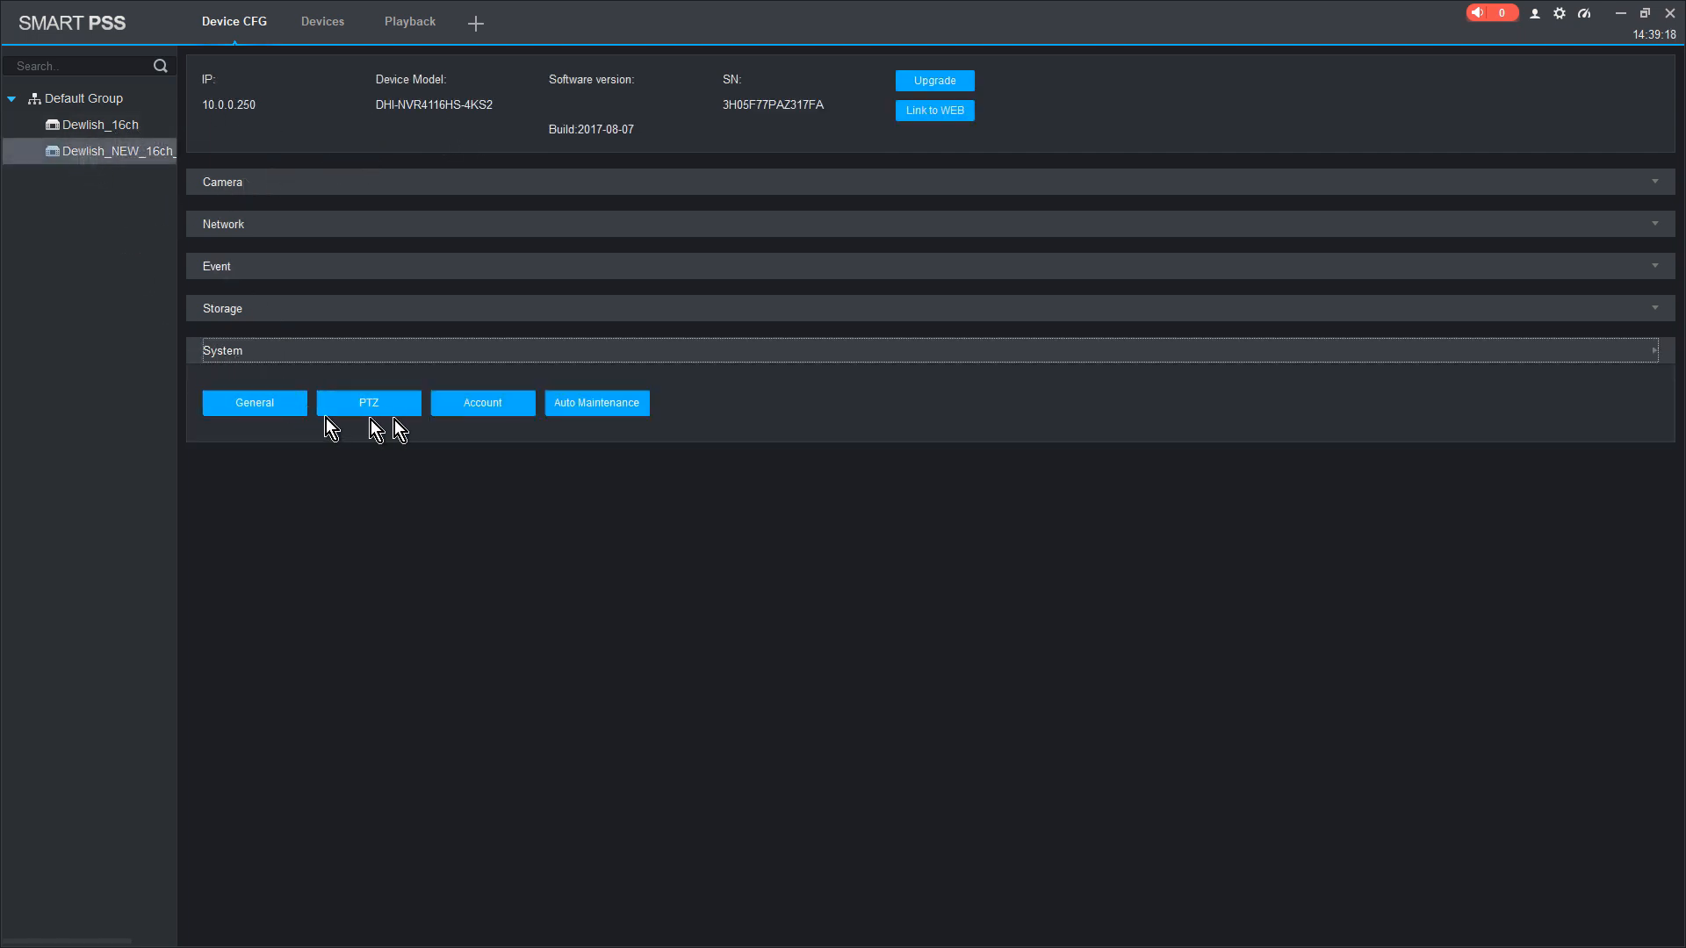
pyautogui.click(254, 402)
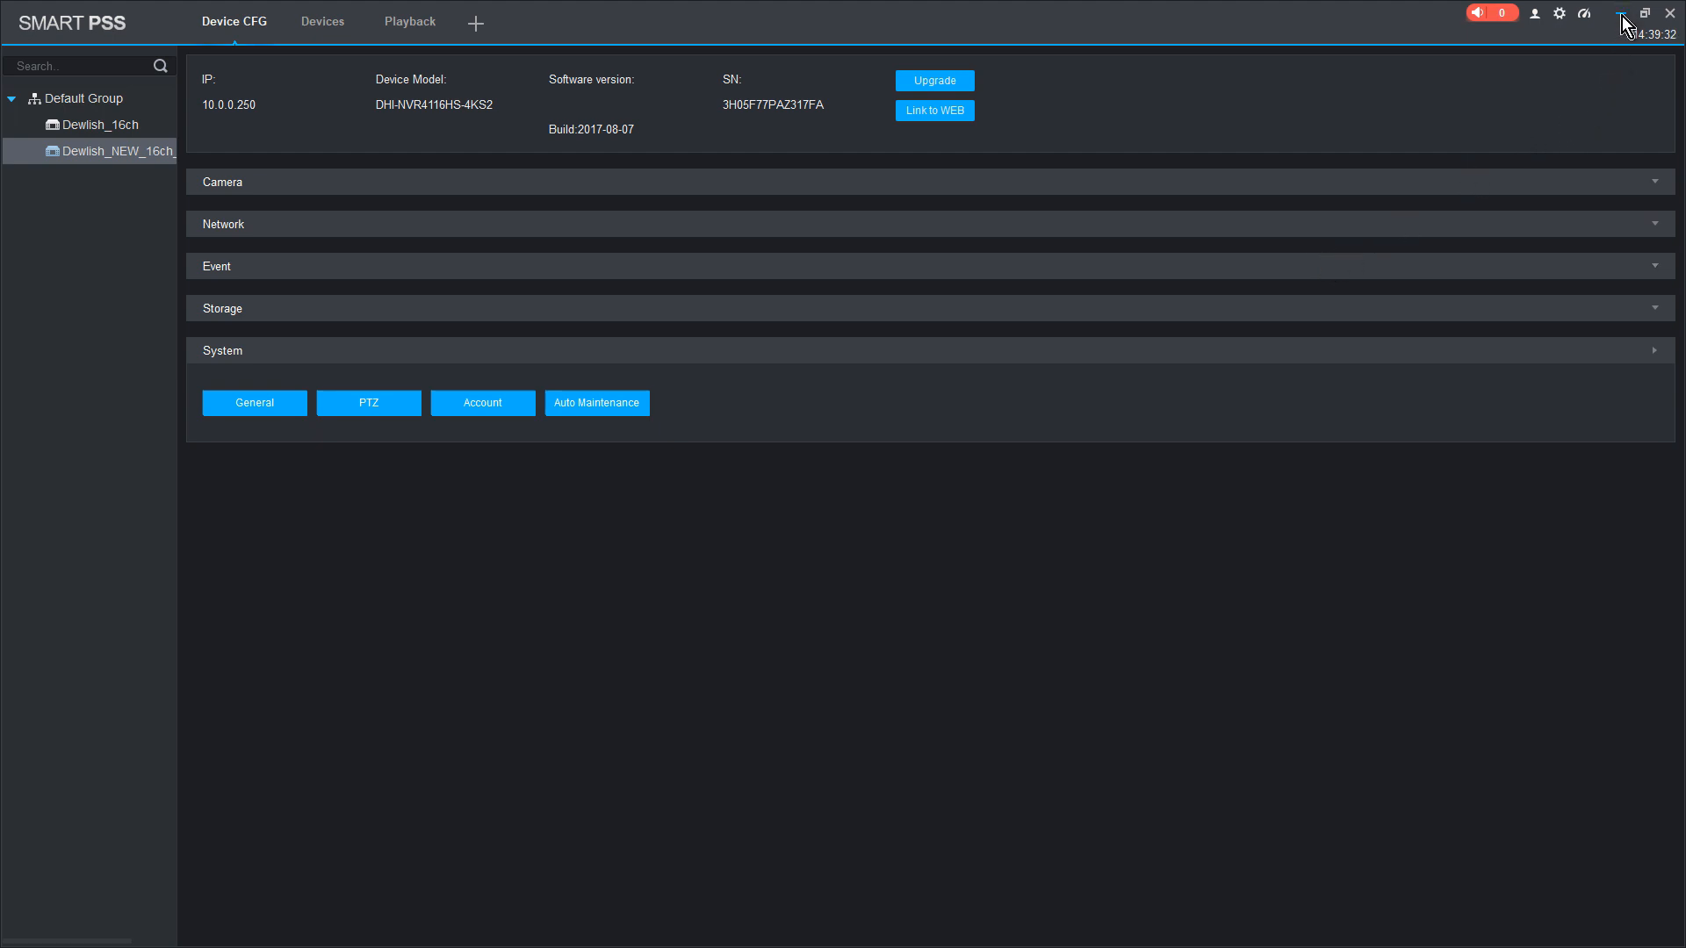
pyautogui.click(1627, 14)
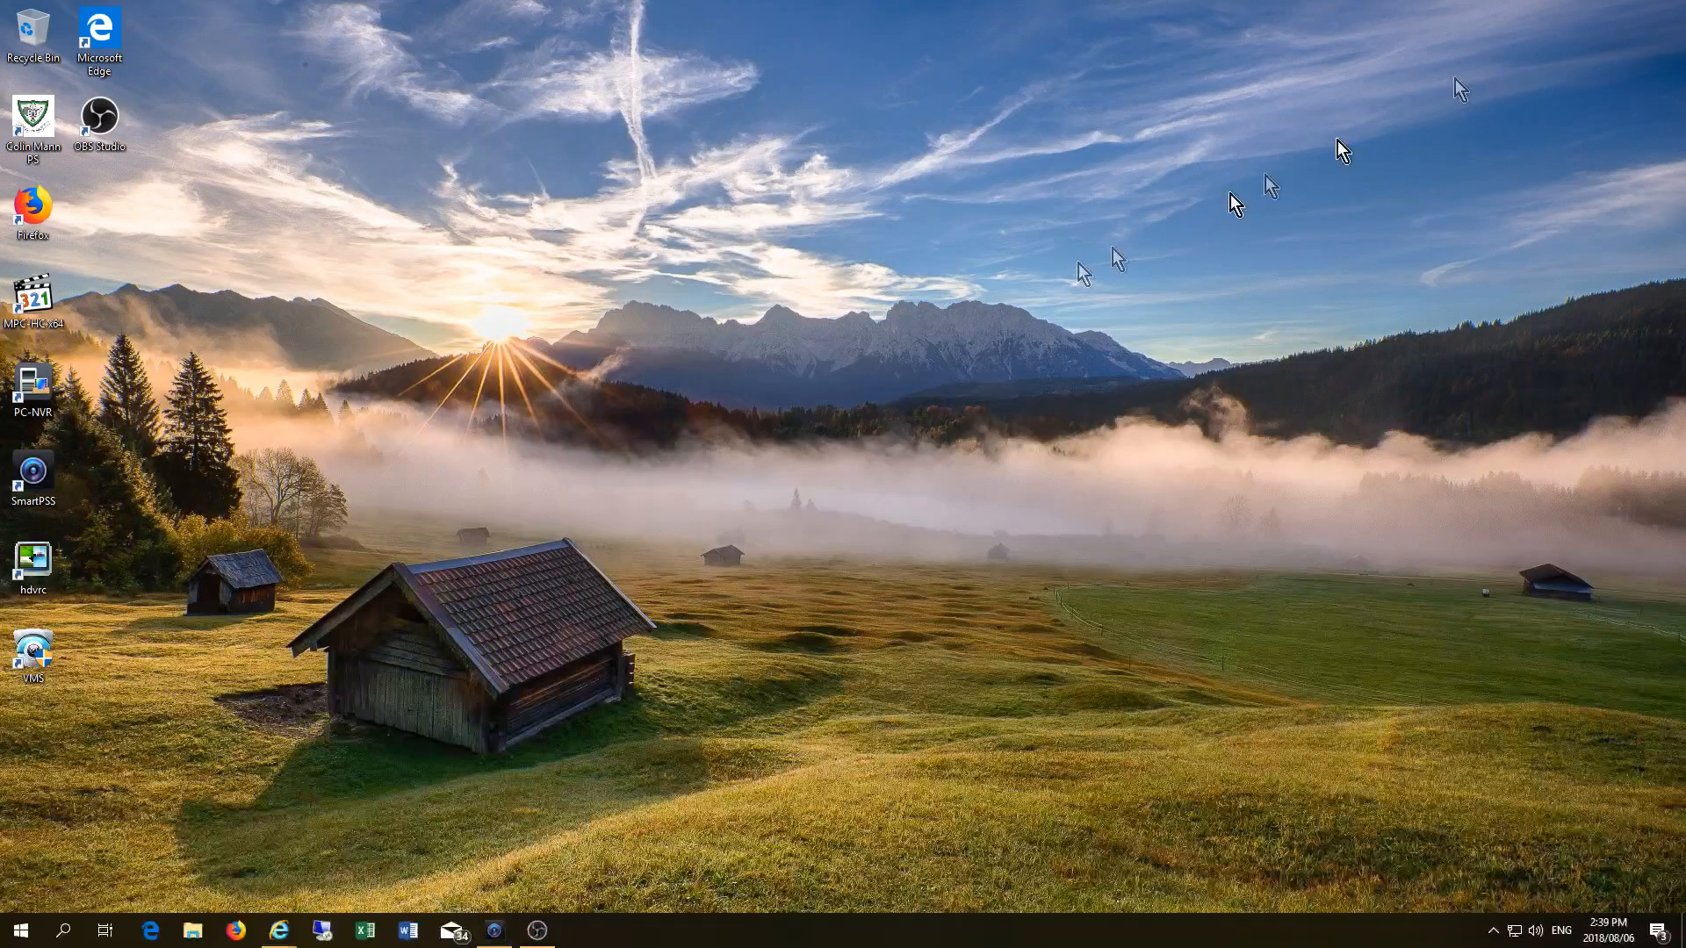
pyautogui.moveTo(494, 930)
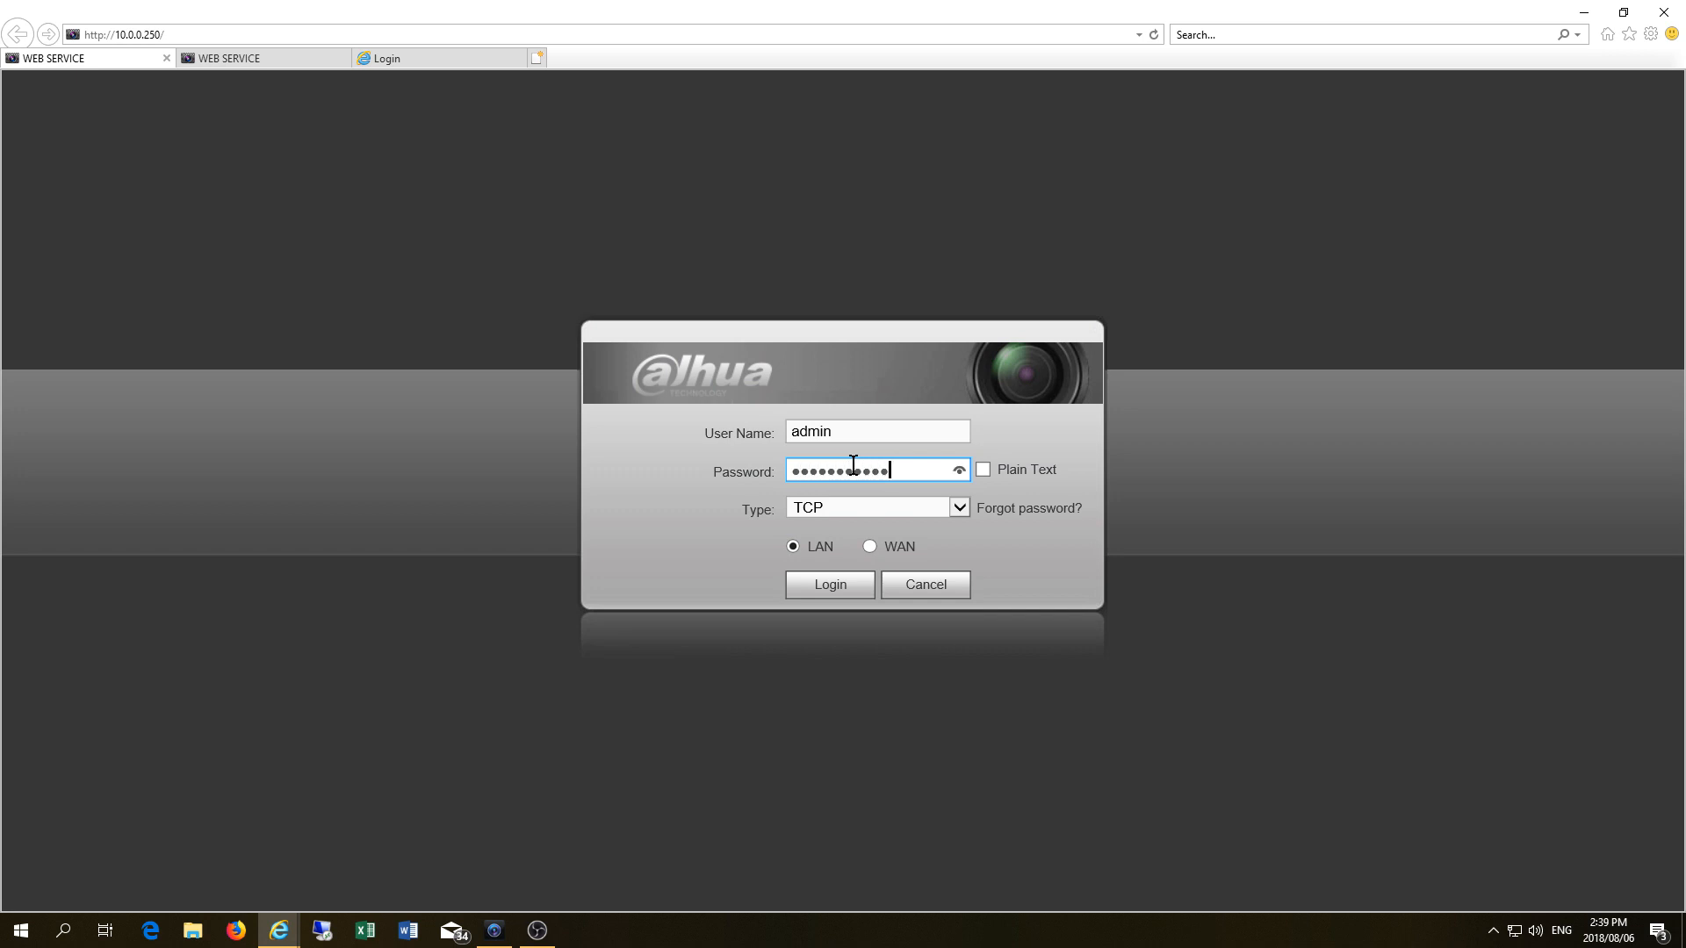
# - Log in to the NVR web service and open the Office camera 10.0.0.67's login page
pyautogui.click(829, 584)
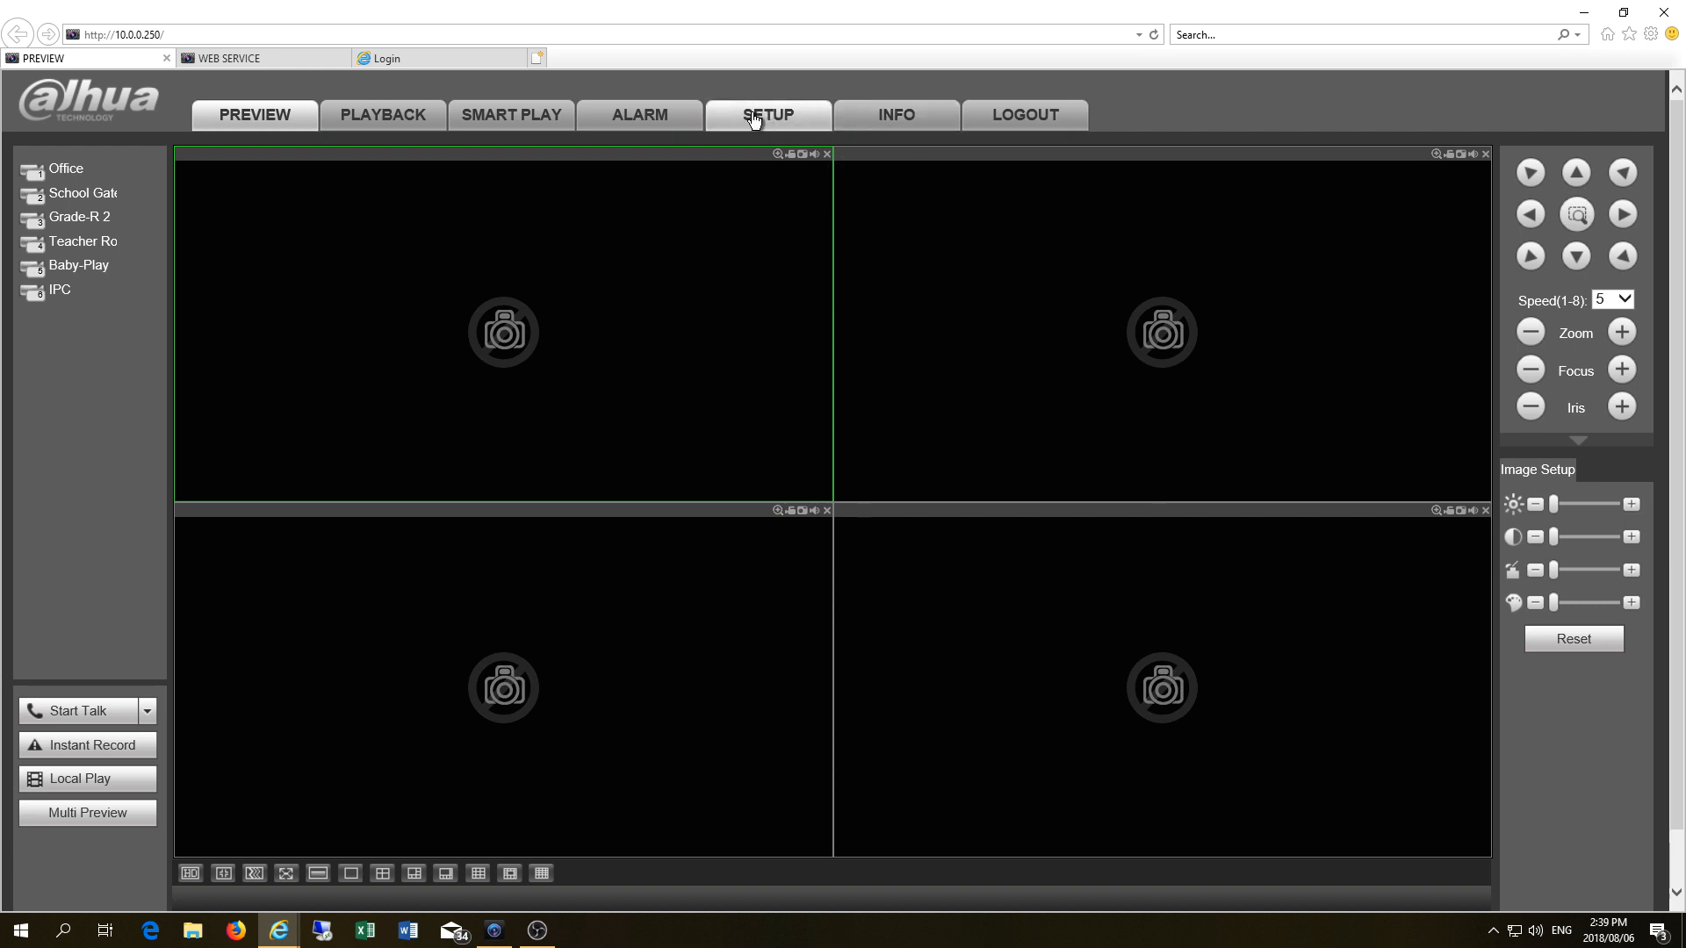
pyautogui.click(767, 116)
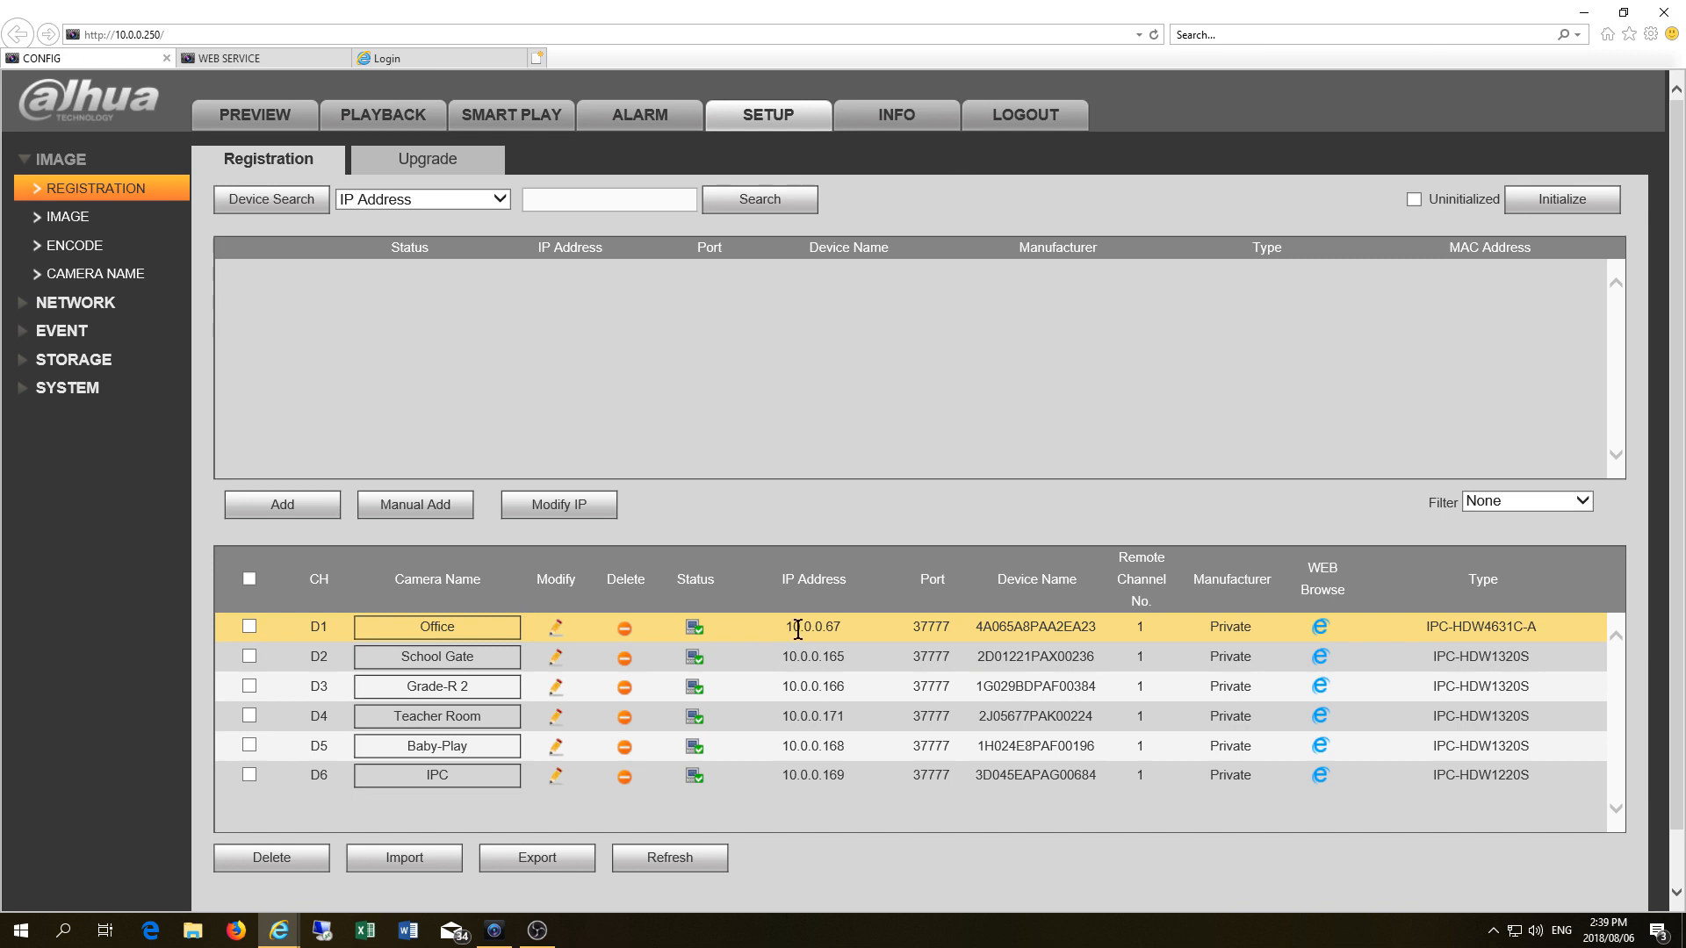
pyautogui.doubleClick(811, 627)
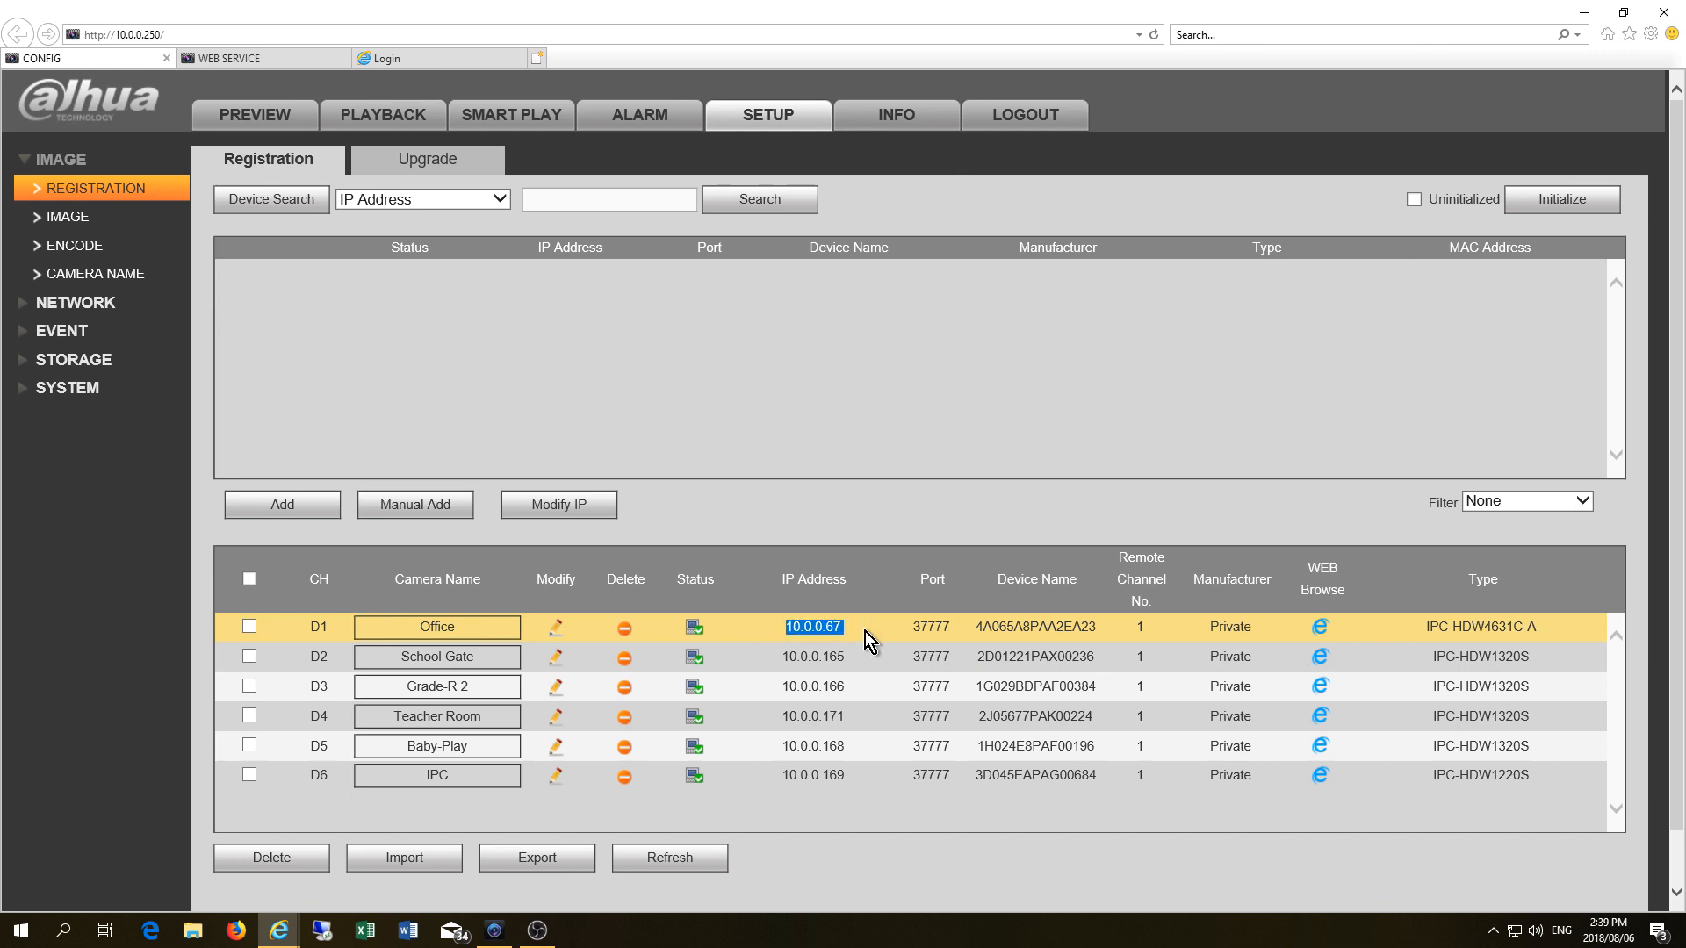
pyautogui.click(1319, 627)
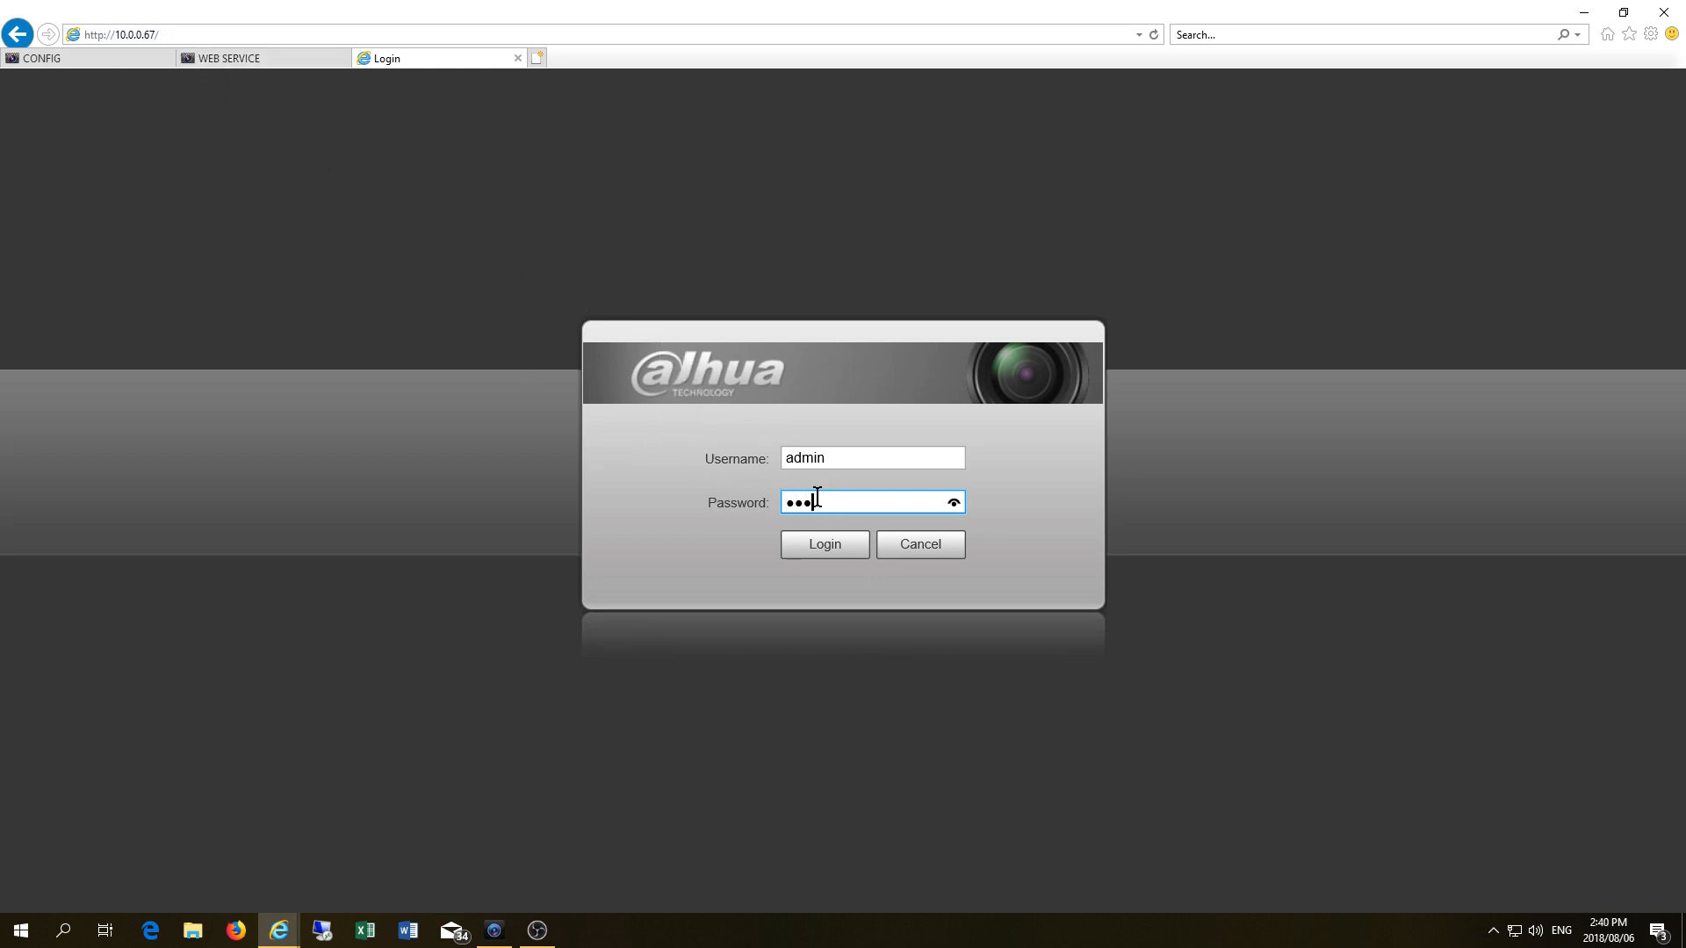
# - Log in to the Office camera, skip the password change, and expand its System setup
pyautogui.click(824, 545)
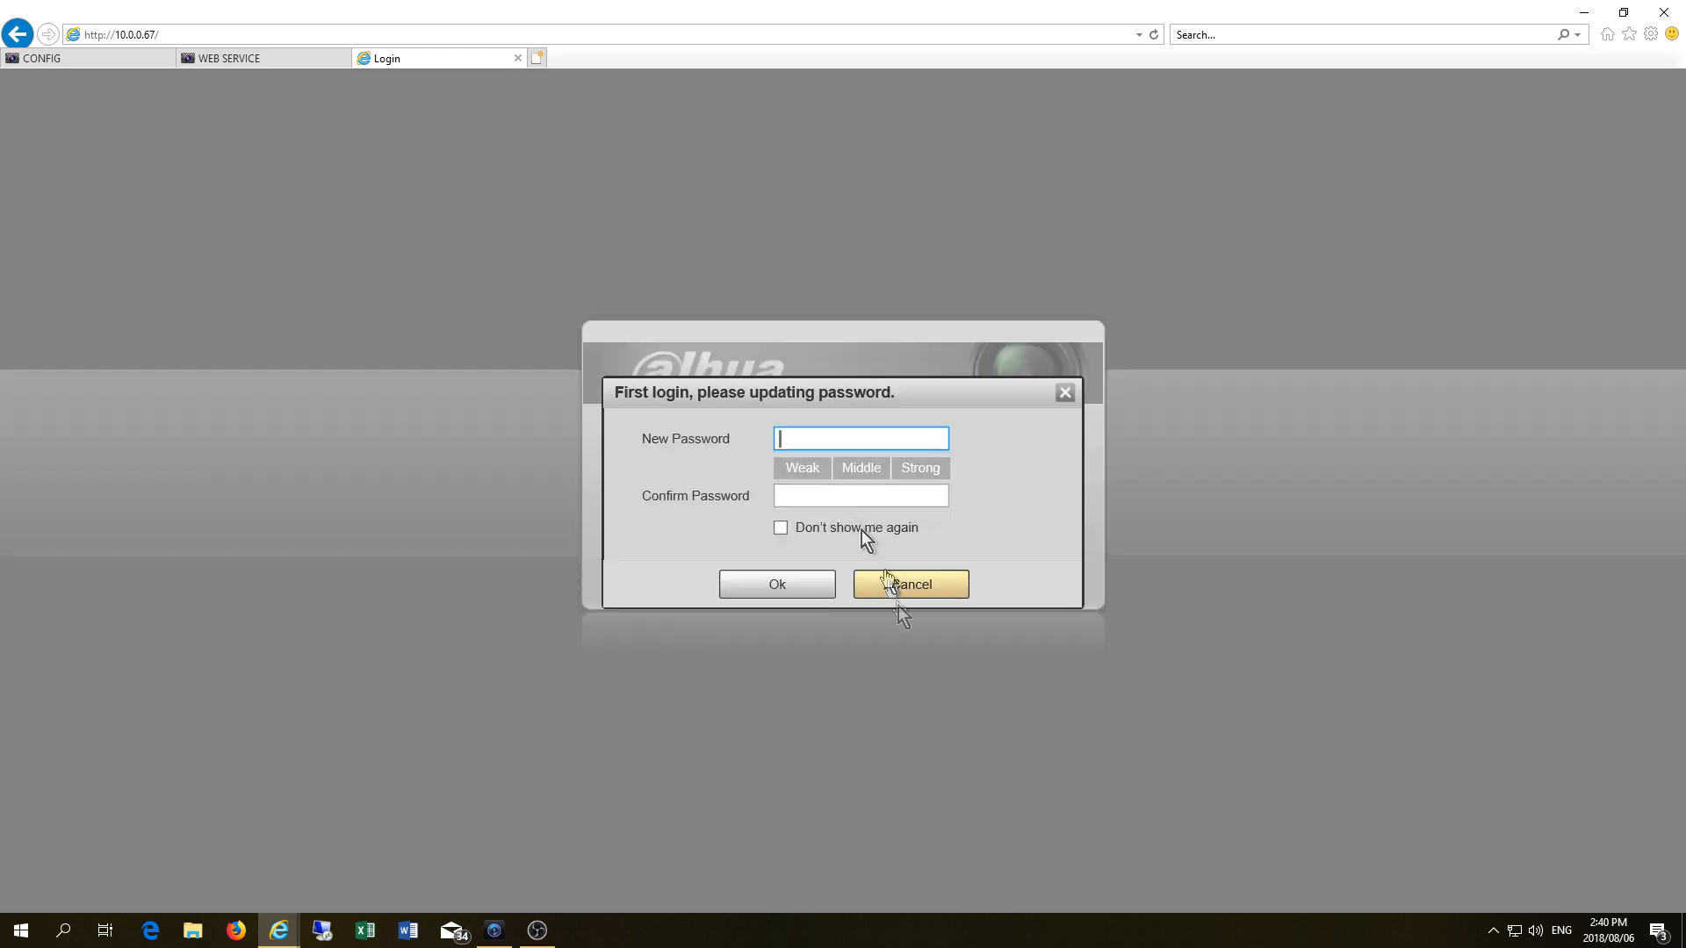
pyautogui.click(909, 584)
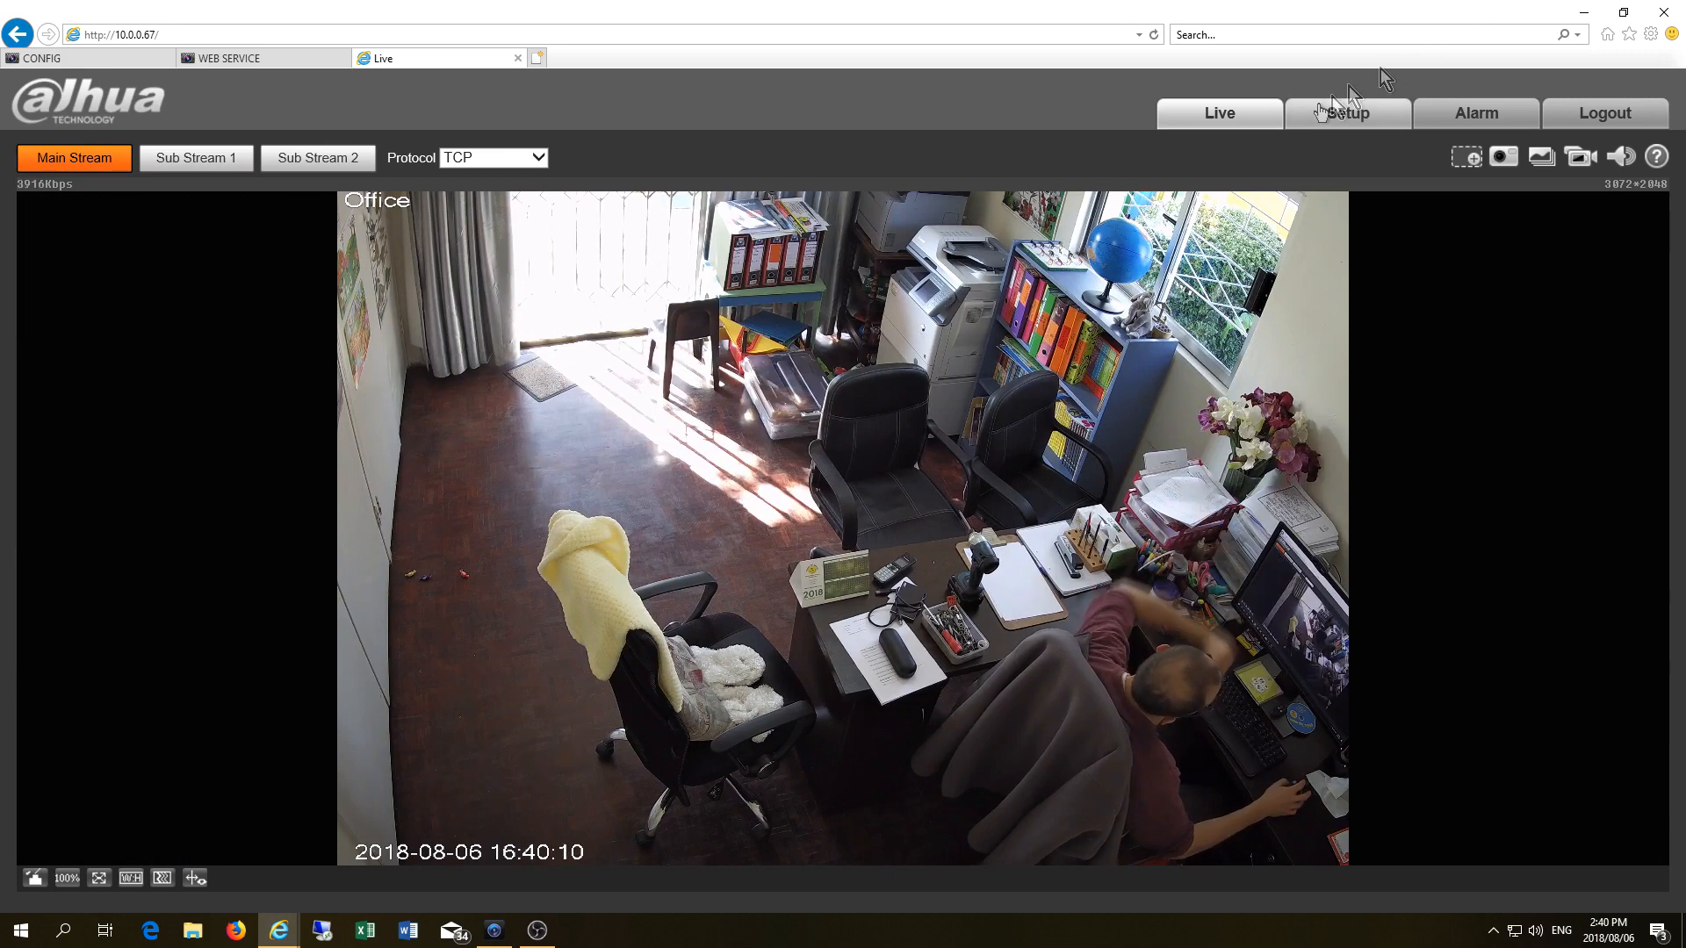
pyautogui.click(1345, 113)
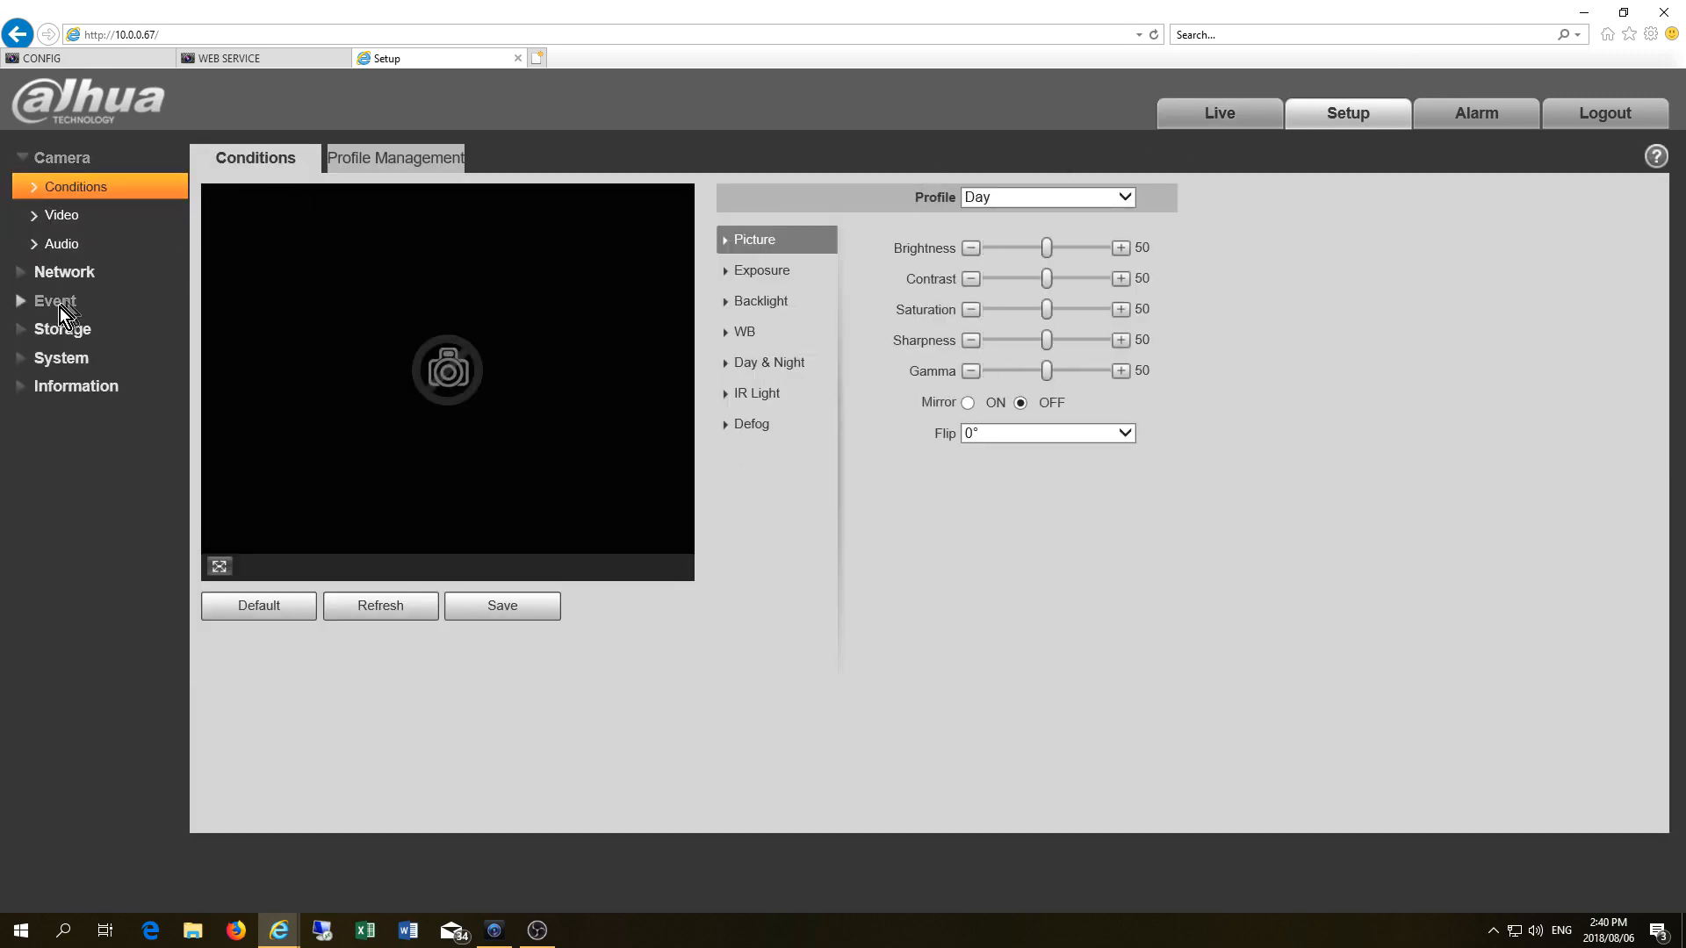
pyautogui.click(60, 271)
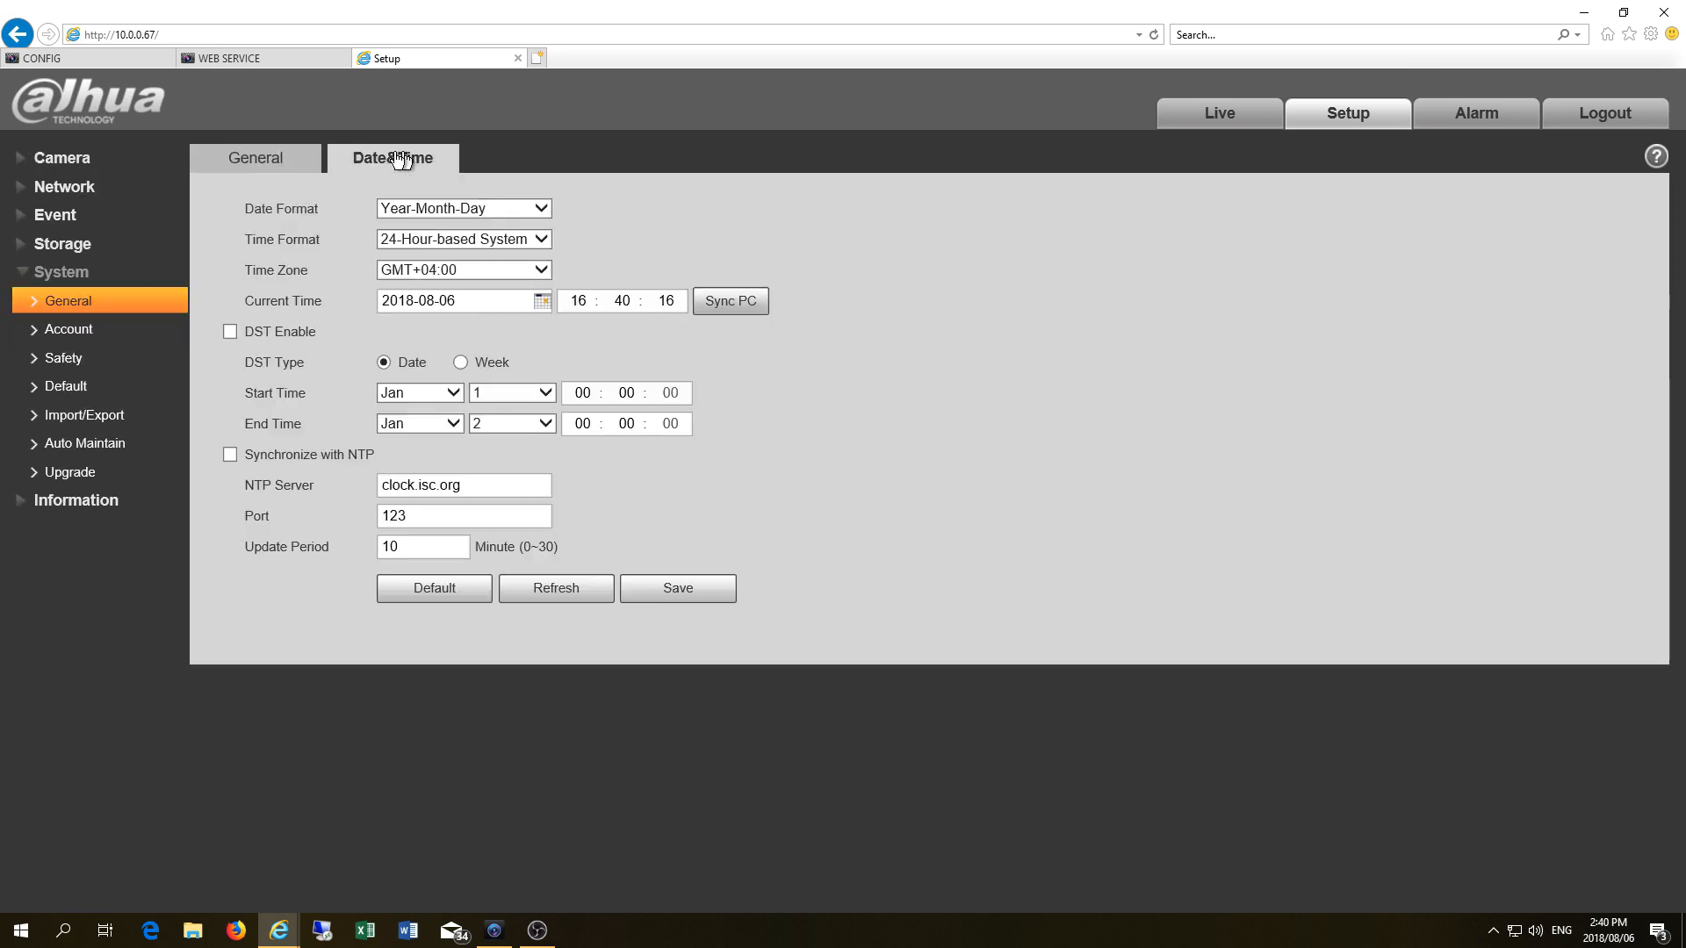
pyautogui.moveTo(565, 339)
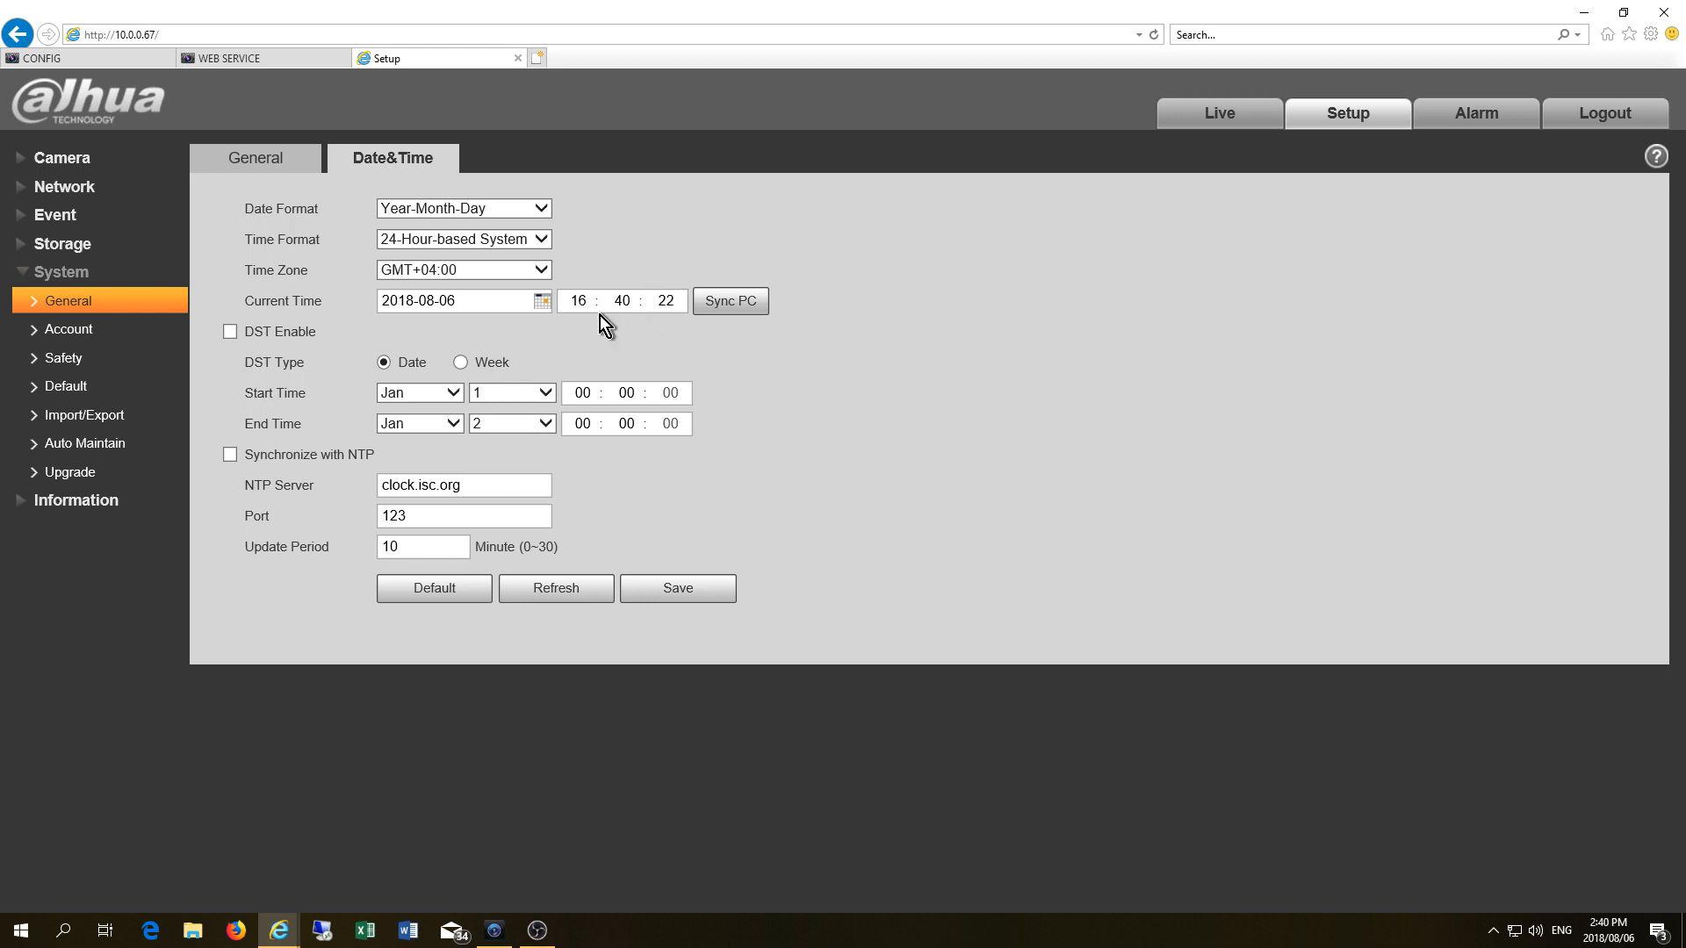
# - Set the camera to GMT+02:00, sync its clock to the PC, leave NTP off, and save
pyautogui.click(462, 269)
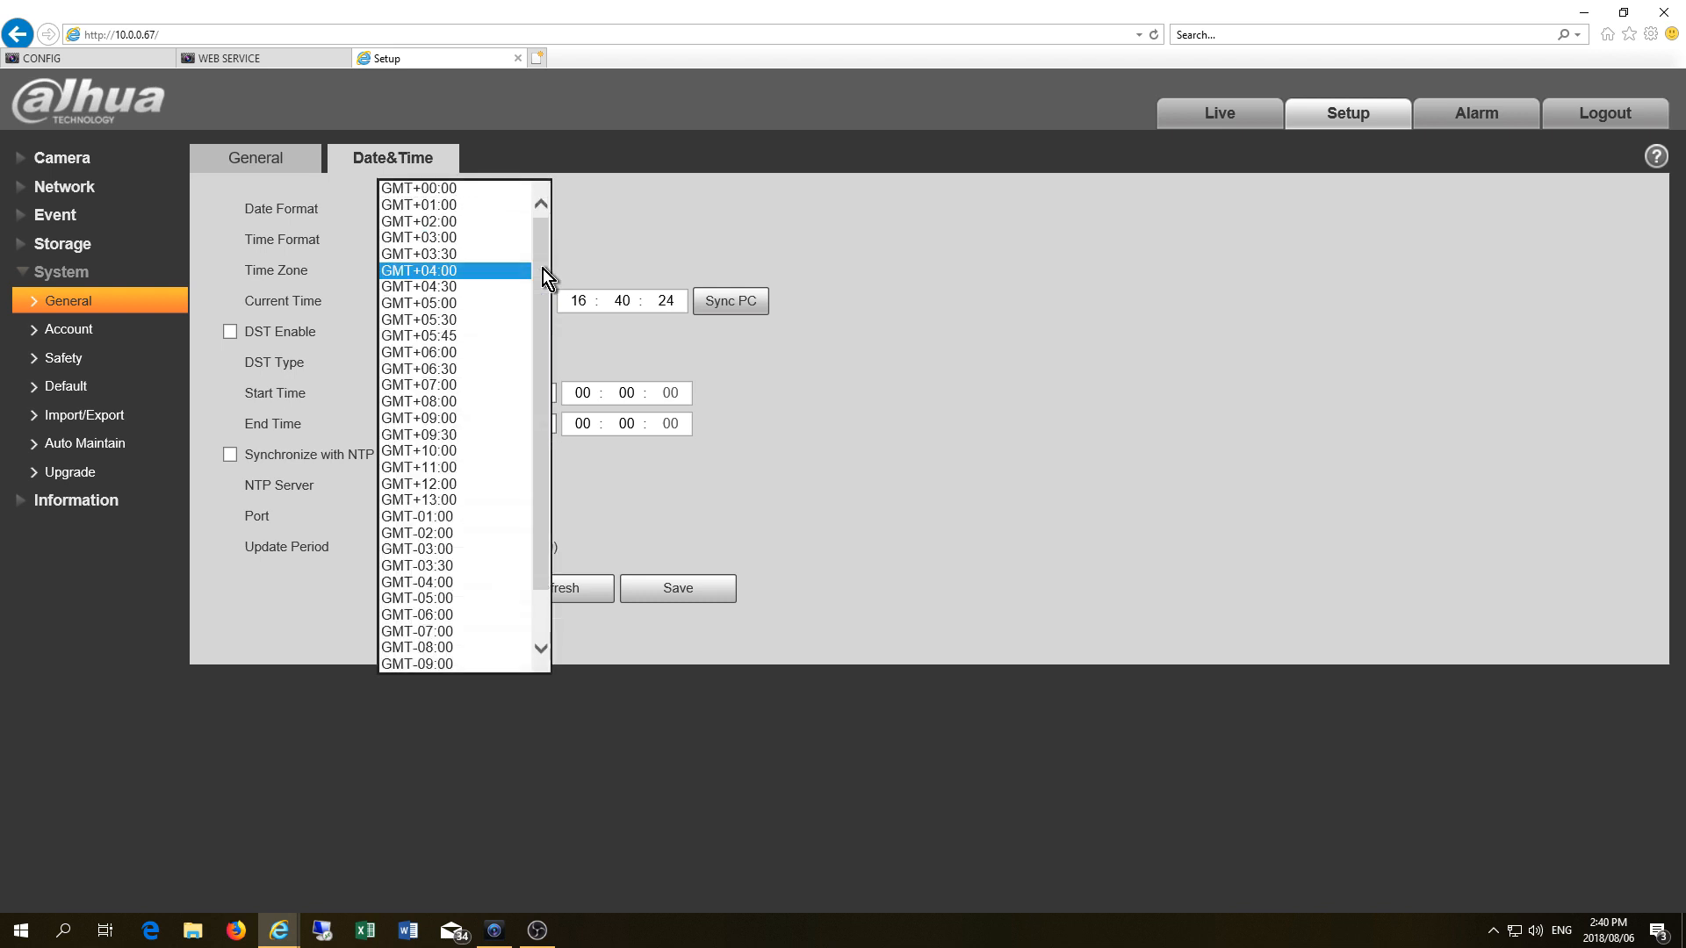
pyautogui.click(418, 220)
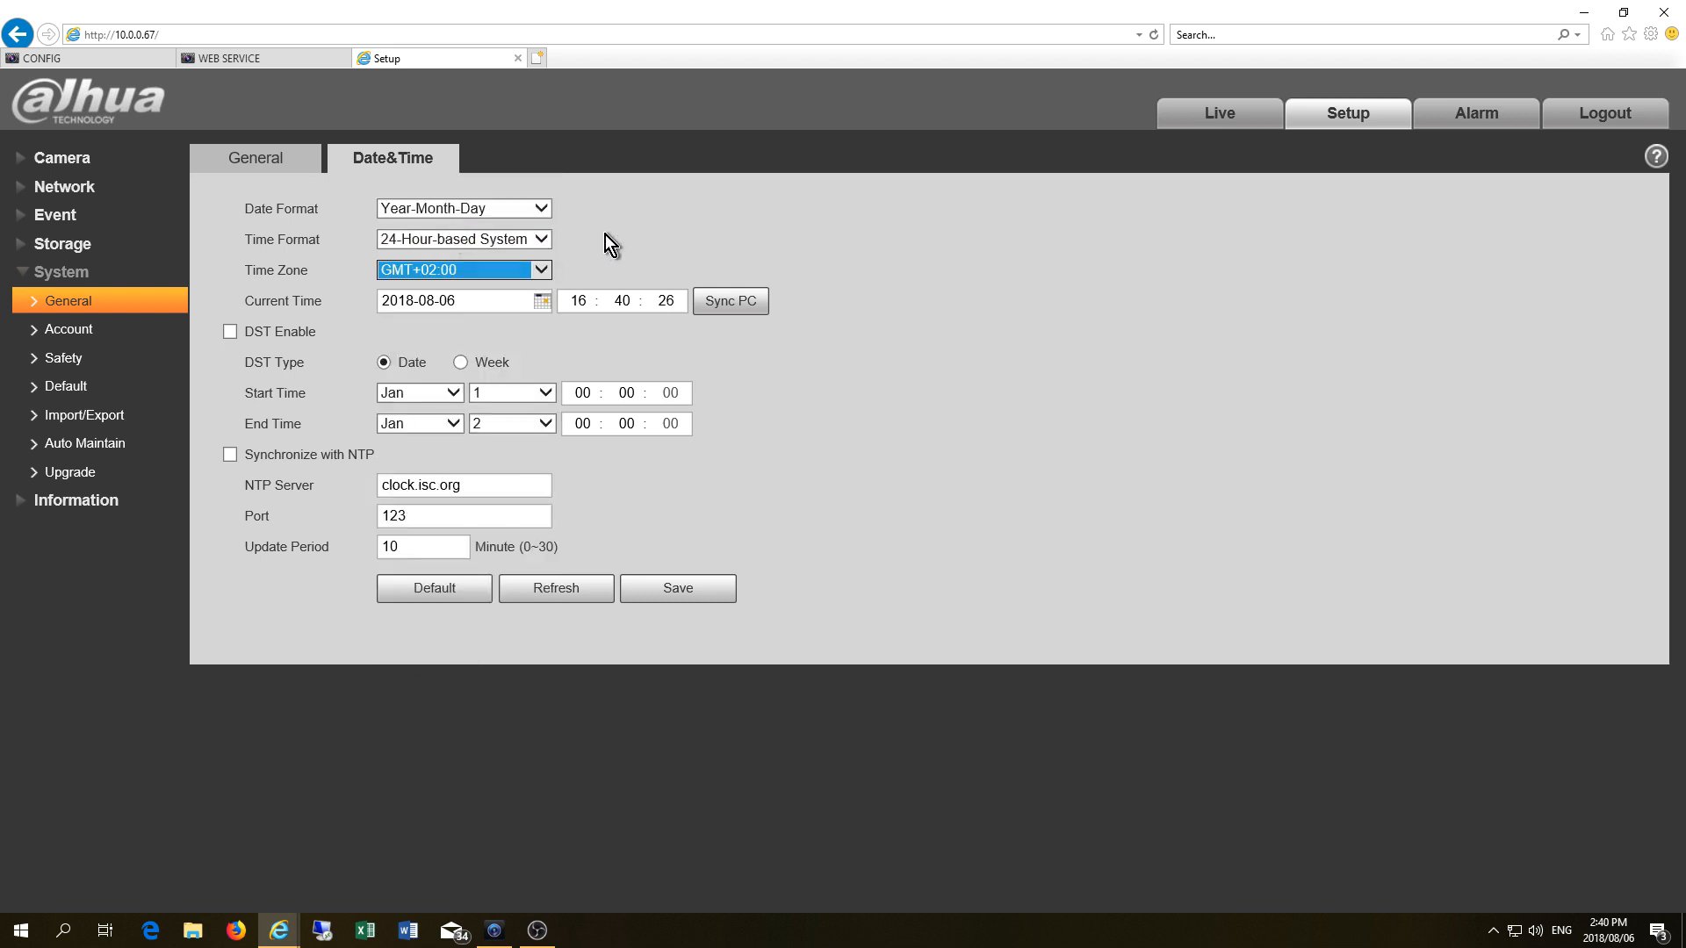
pyautogui.click(677, 588)
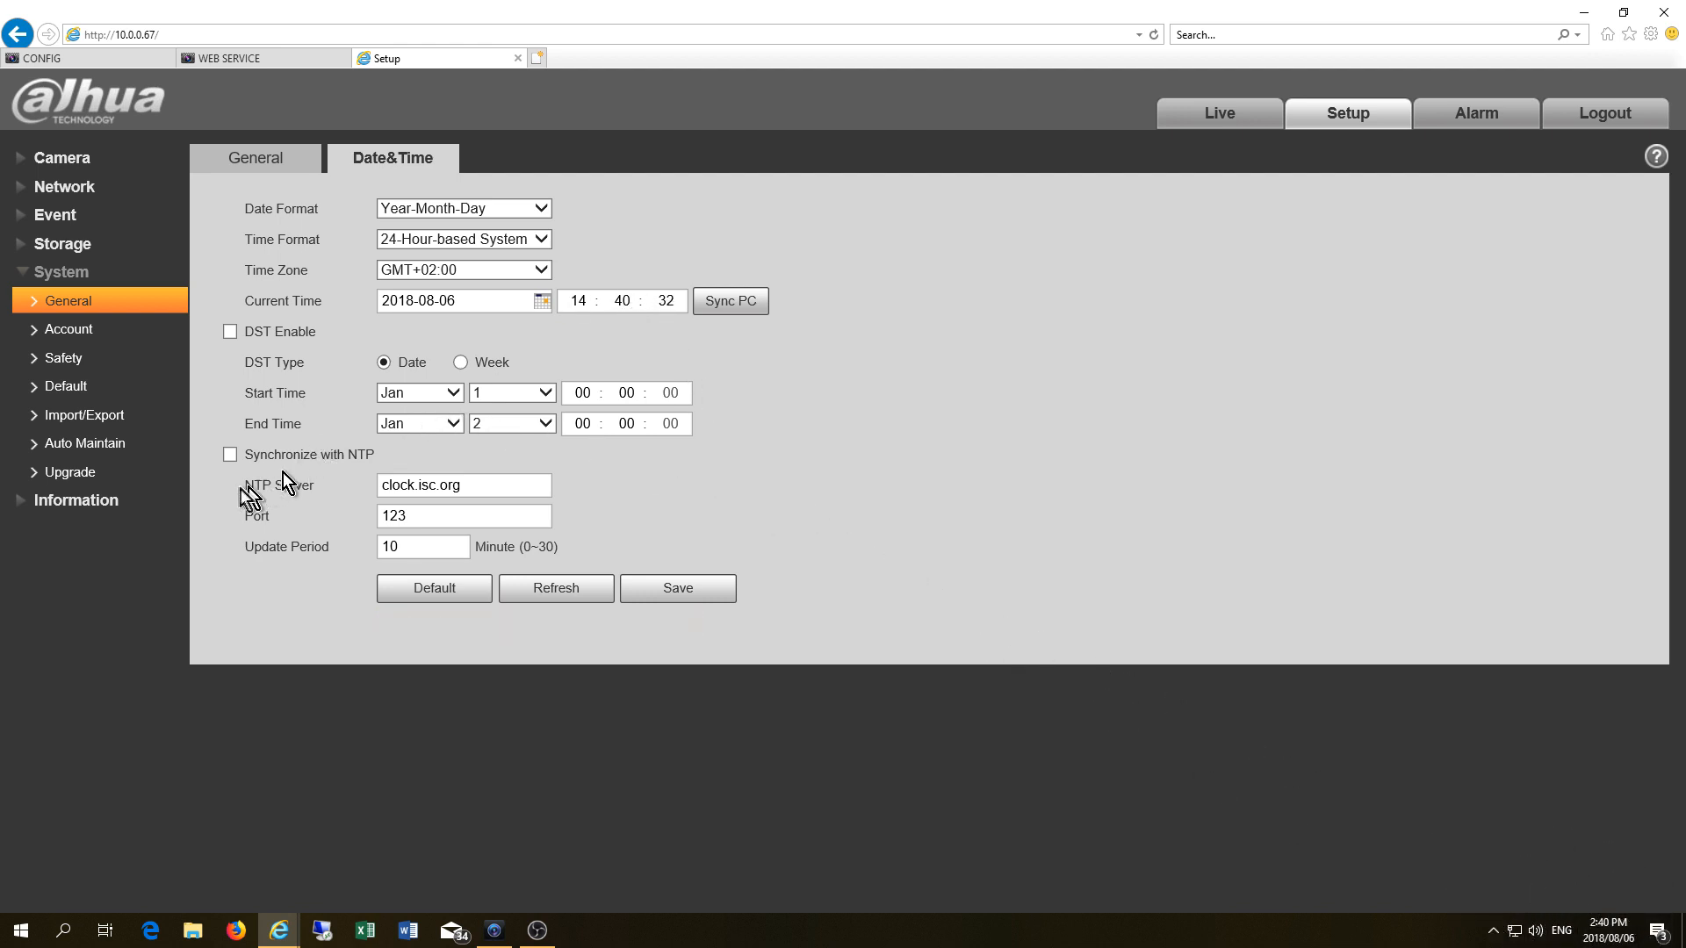
pyautogui.click(229, 455)
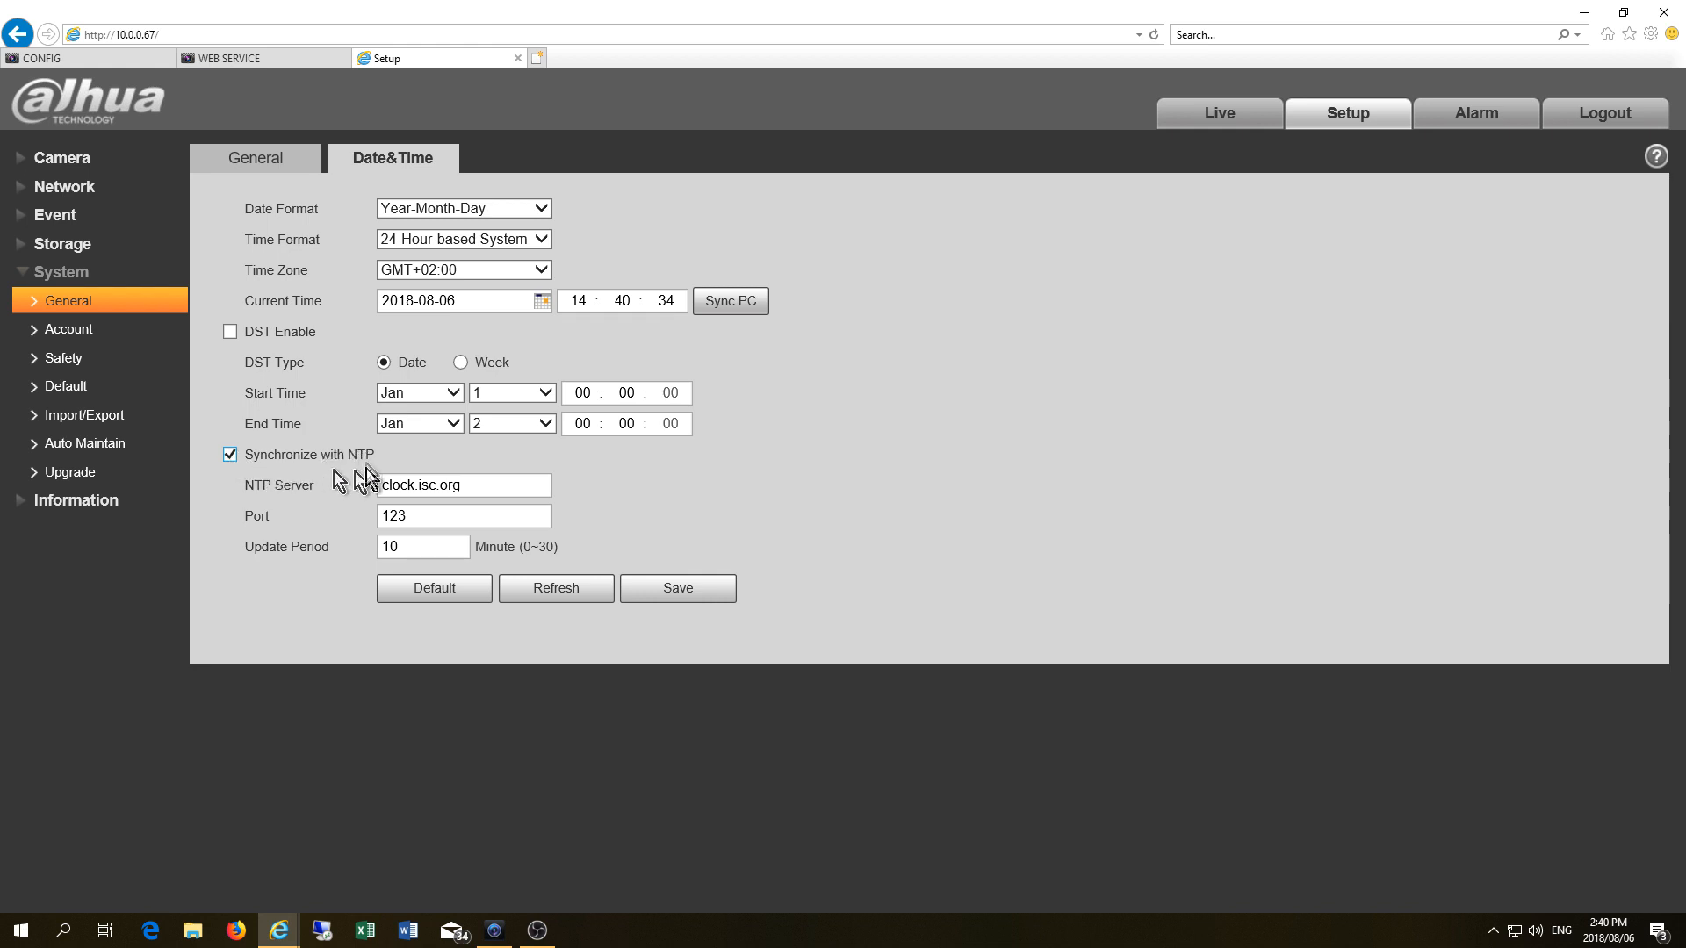
pyautogui.click(229, 454)
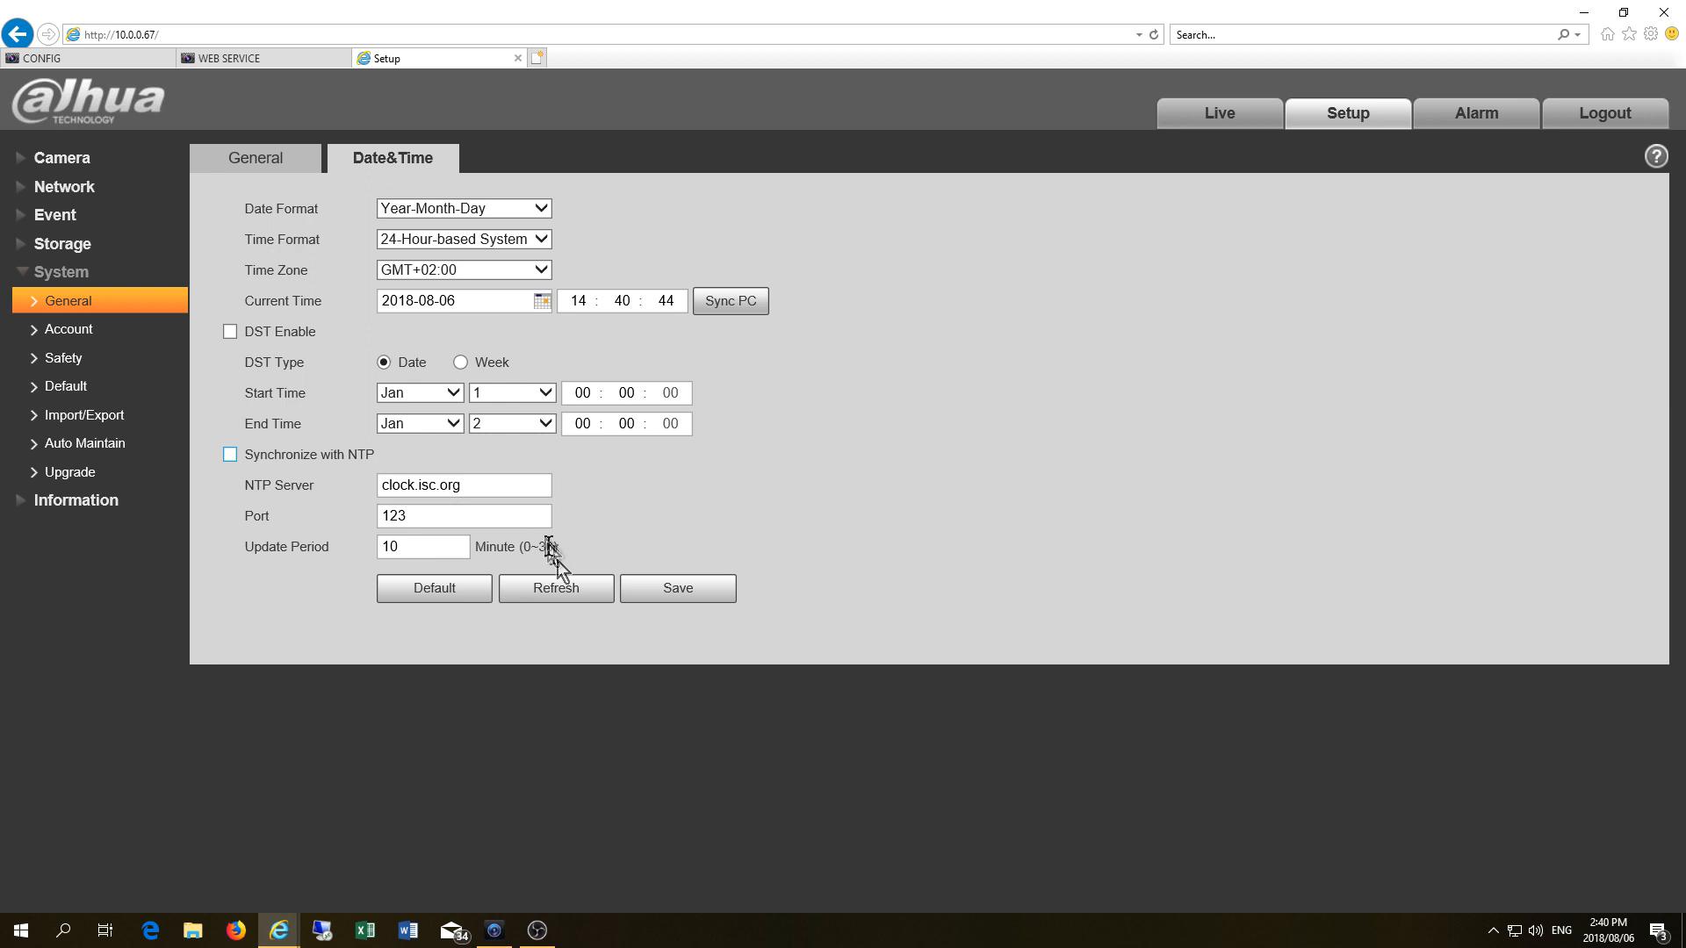
pyautogui.click(676, 588)
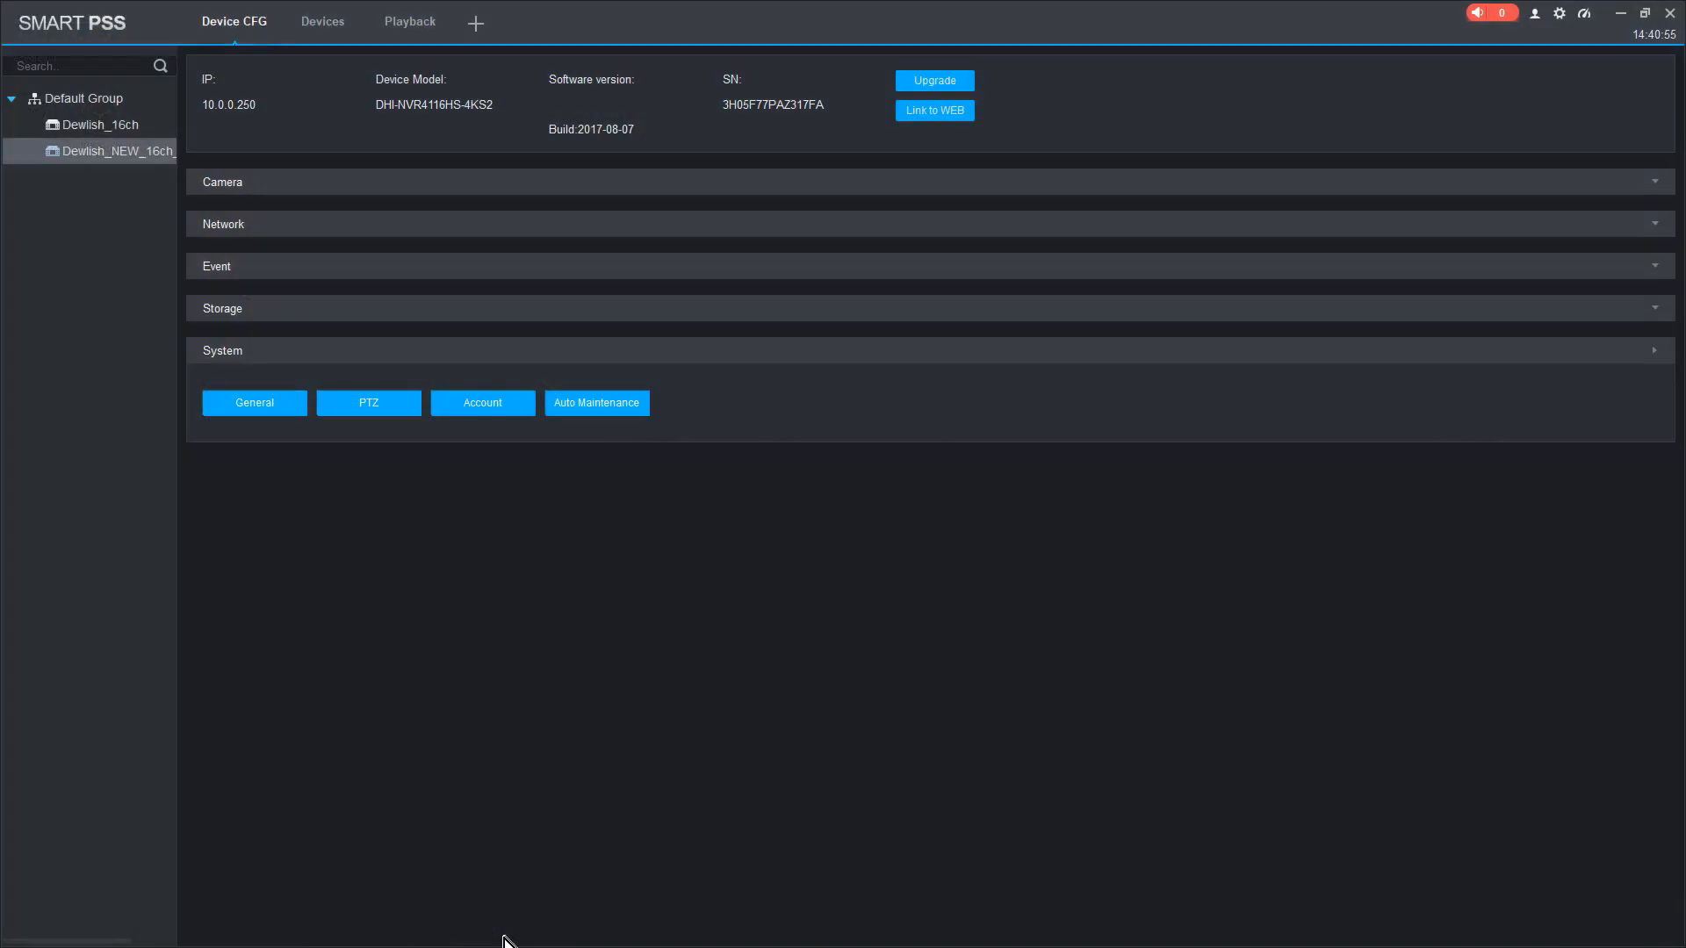
pyautogui.moveTo(476, 21)
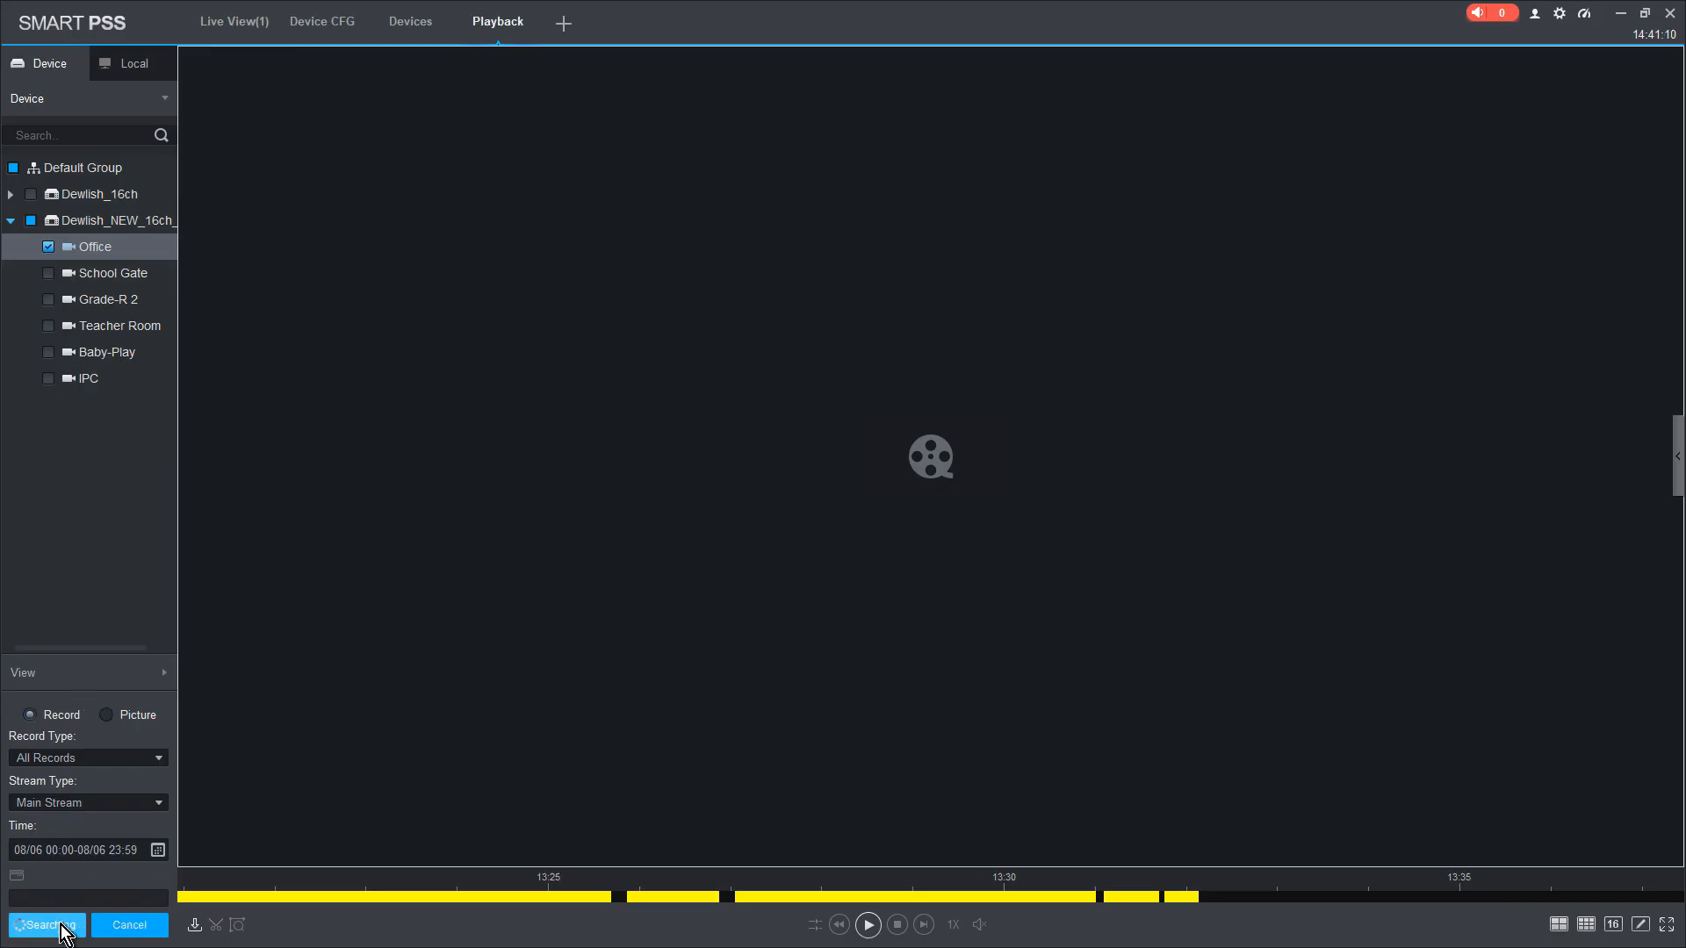
# - Search Office recordings and play the newest footage, confirming timestamps around 14:41
pyautogui.click(45, 924)
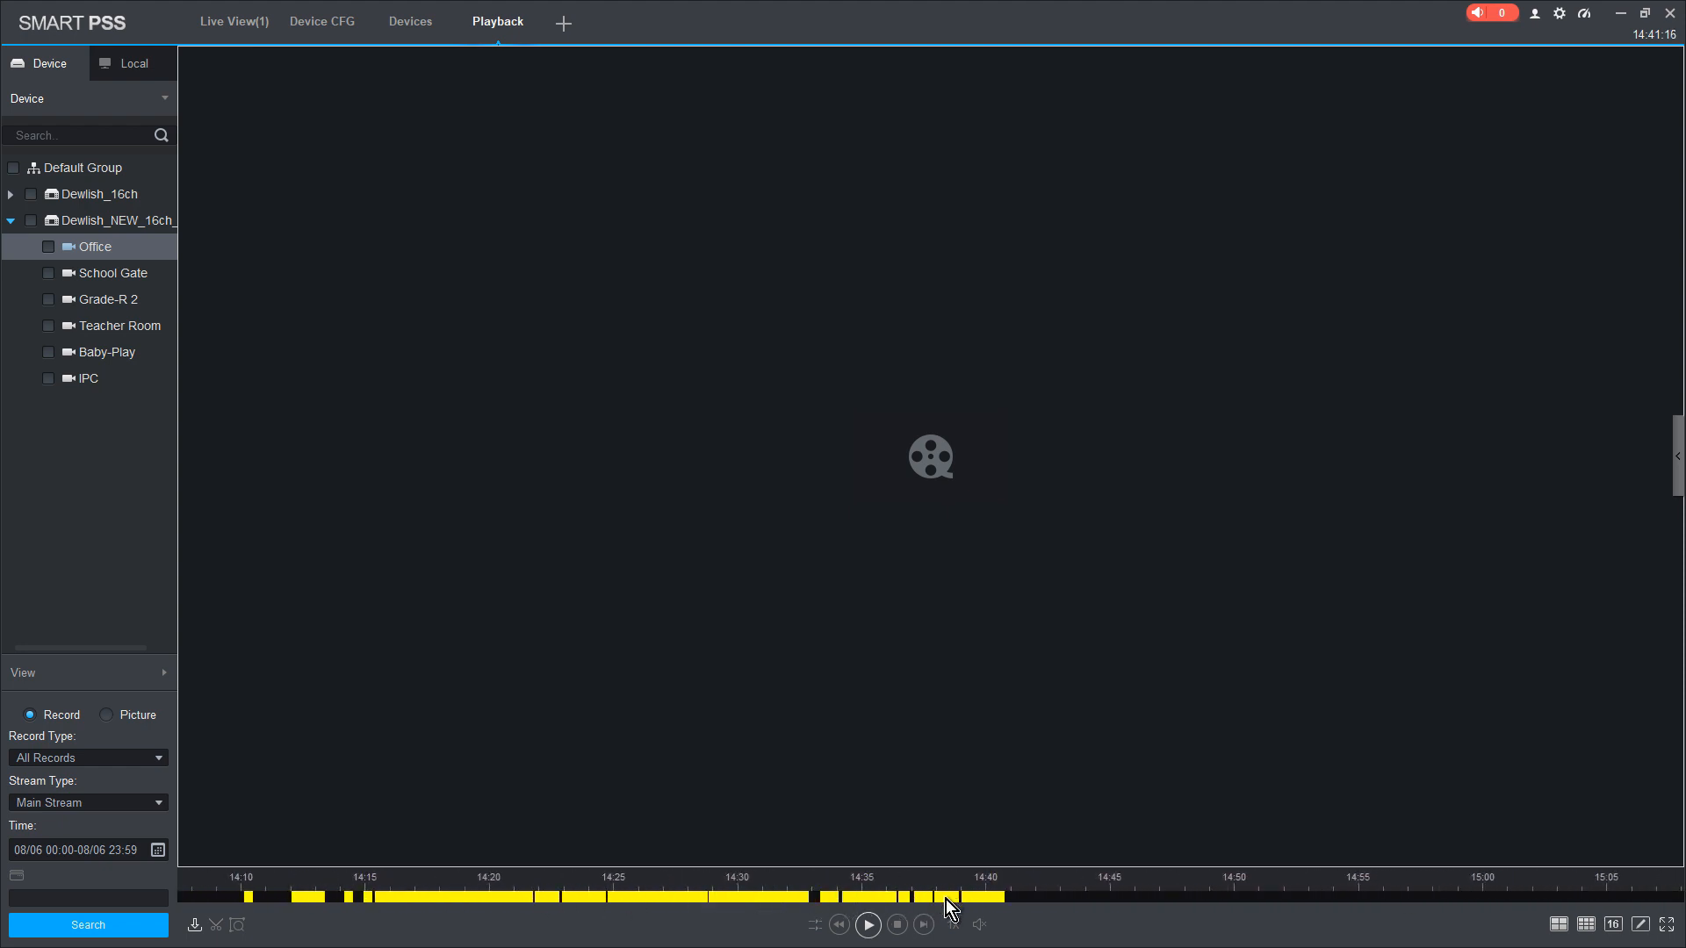
pyautogui.click(867, 925)
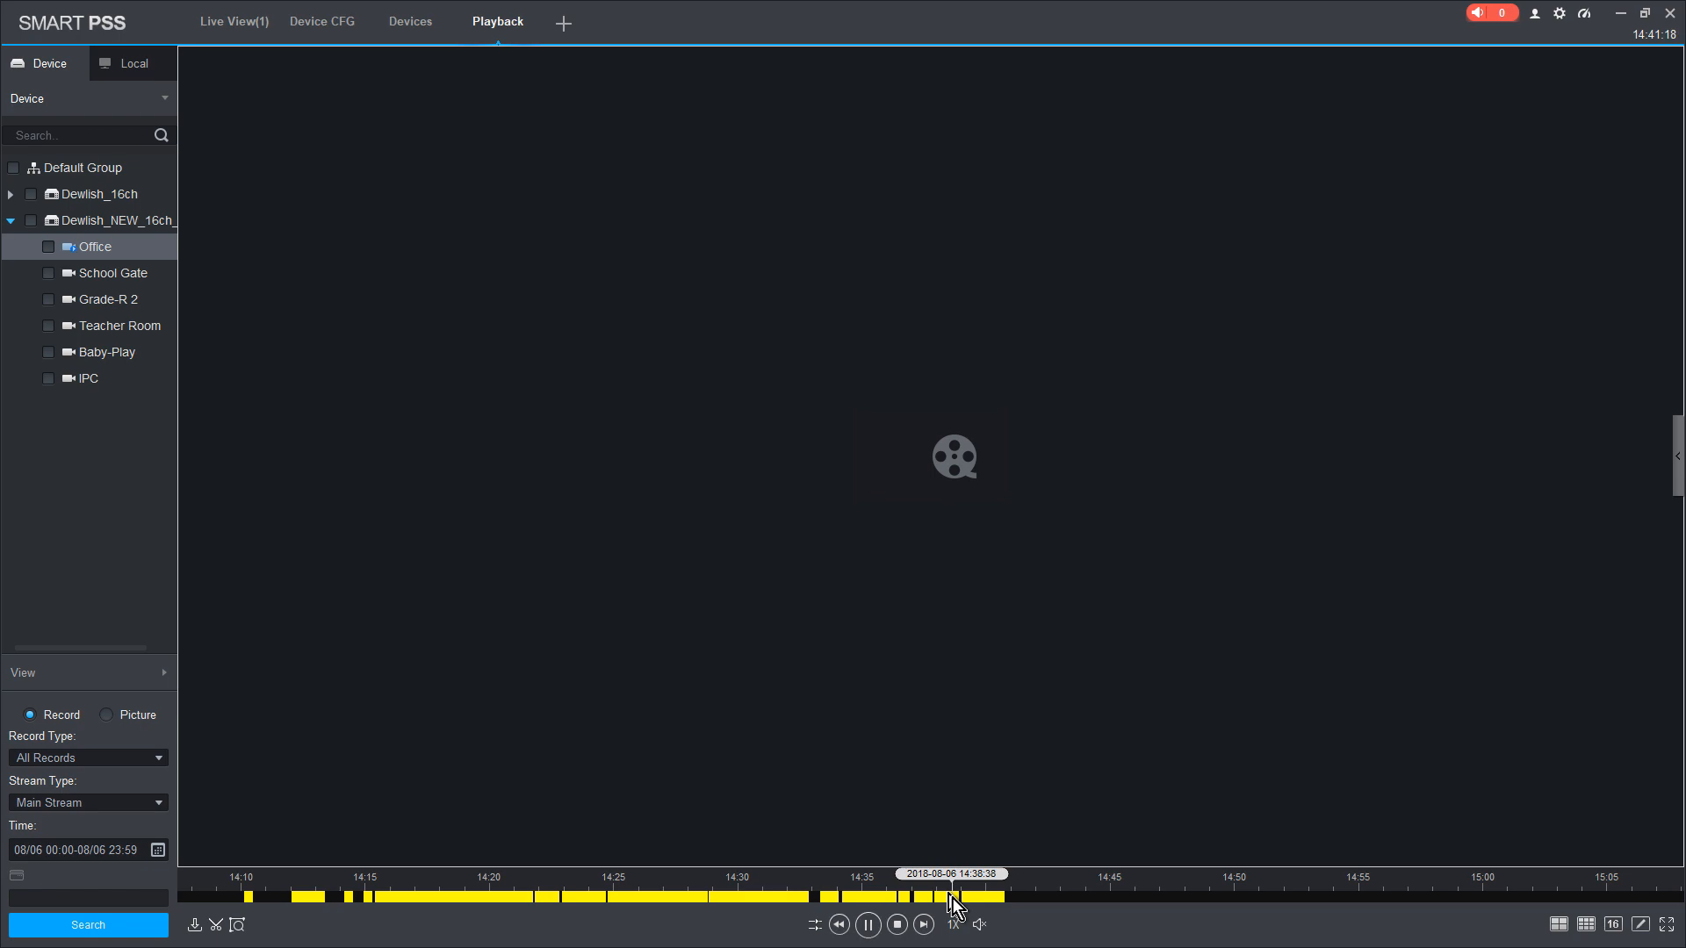
pyautogui.click(956, 904)
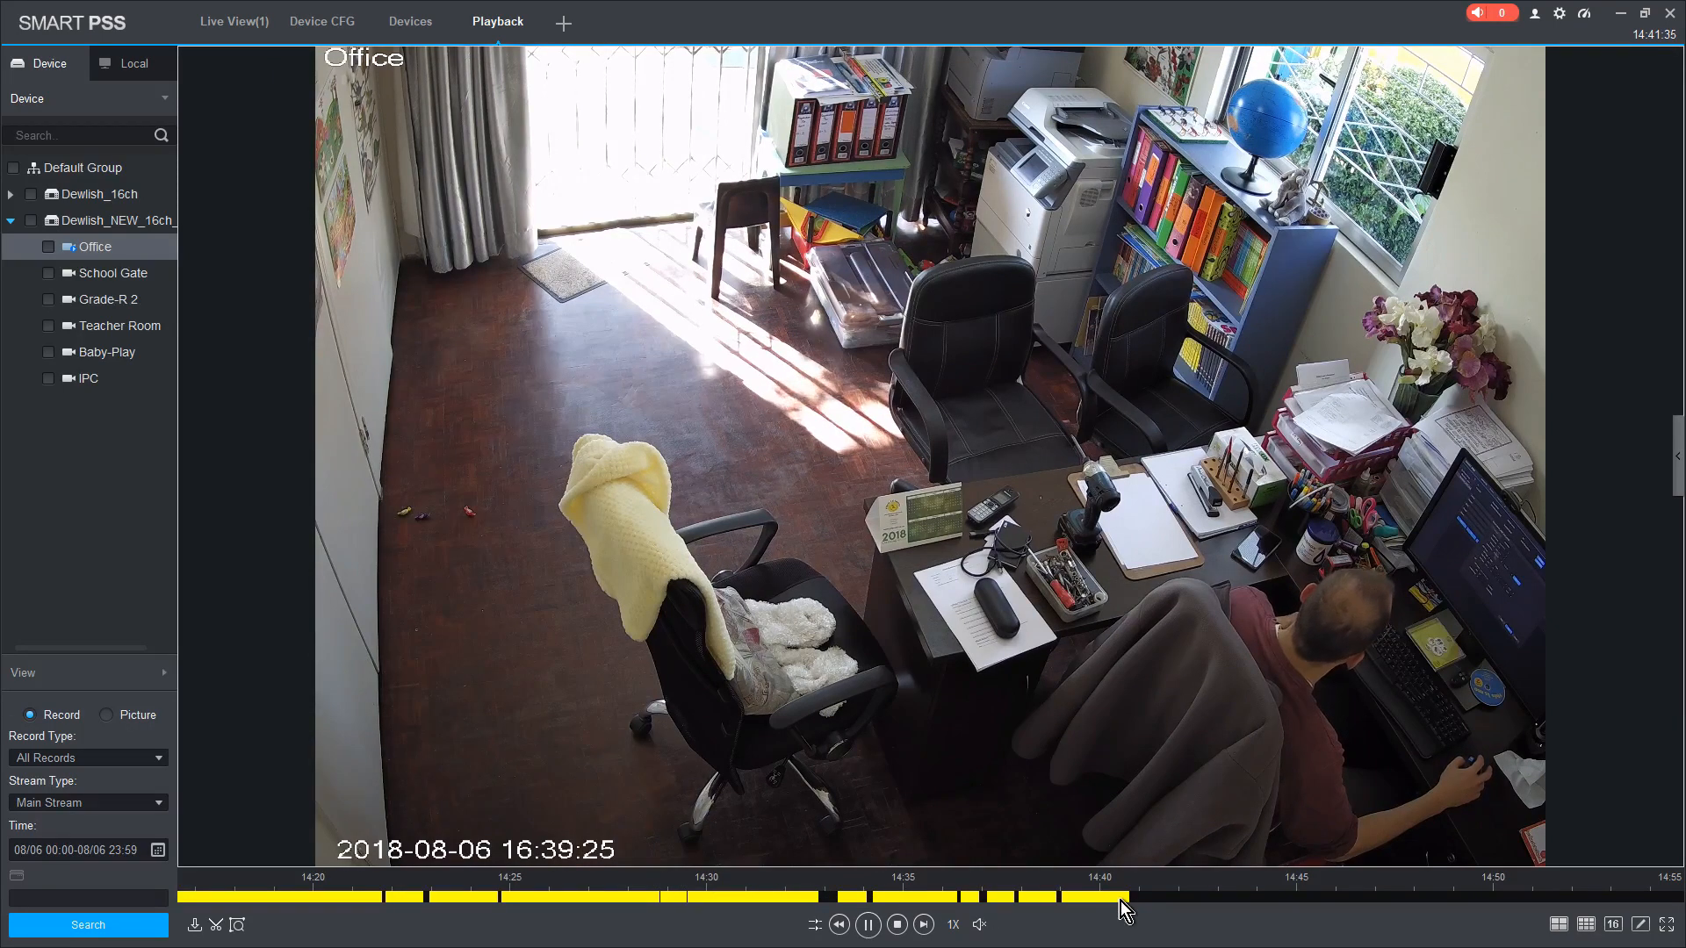
pyautogui.click(1125, 894)
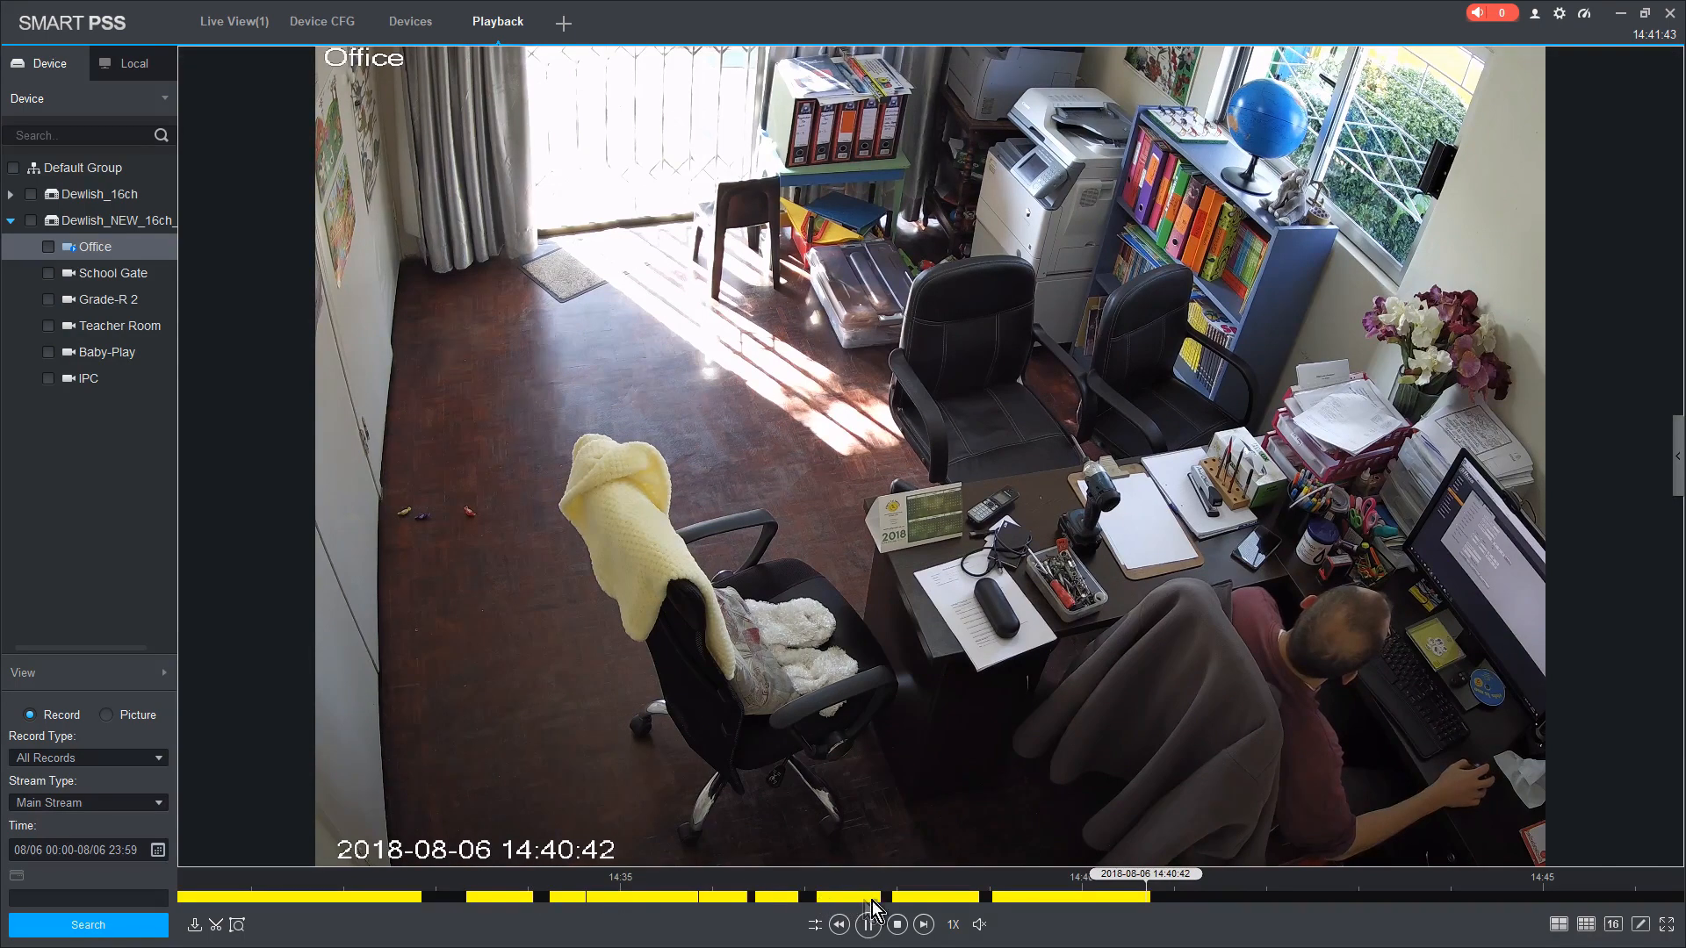
pyautogui.click(867, 924)
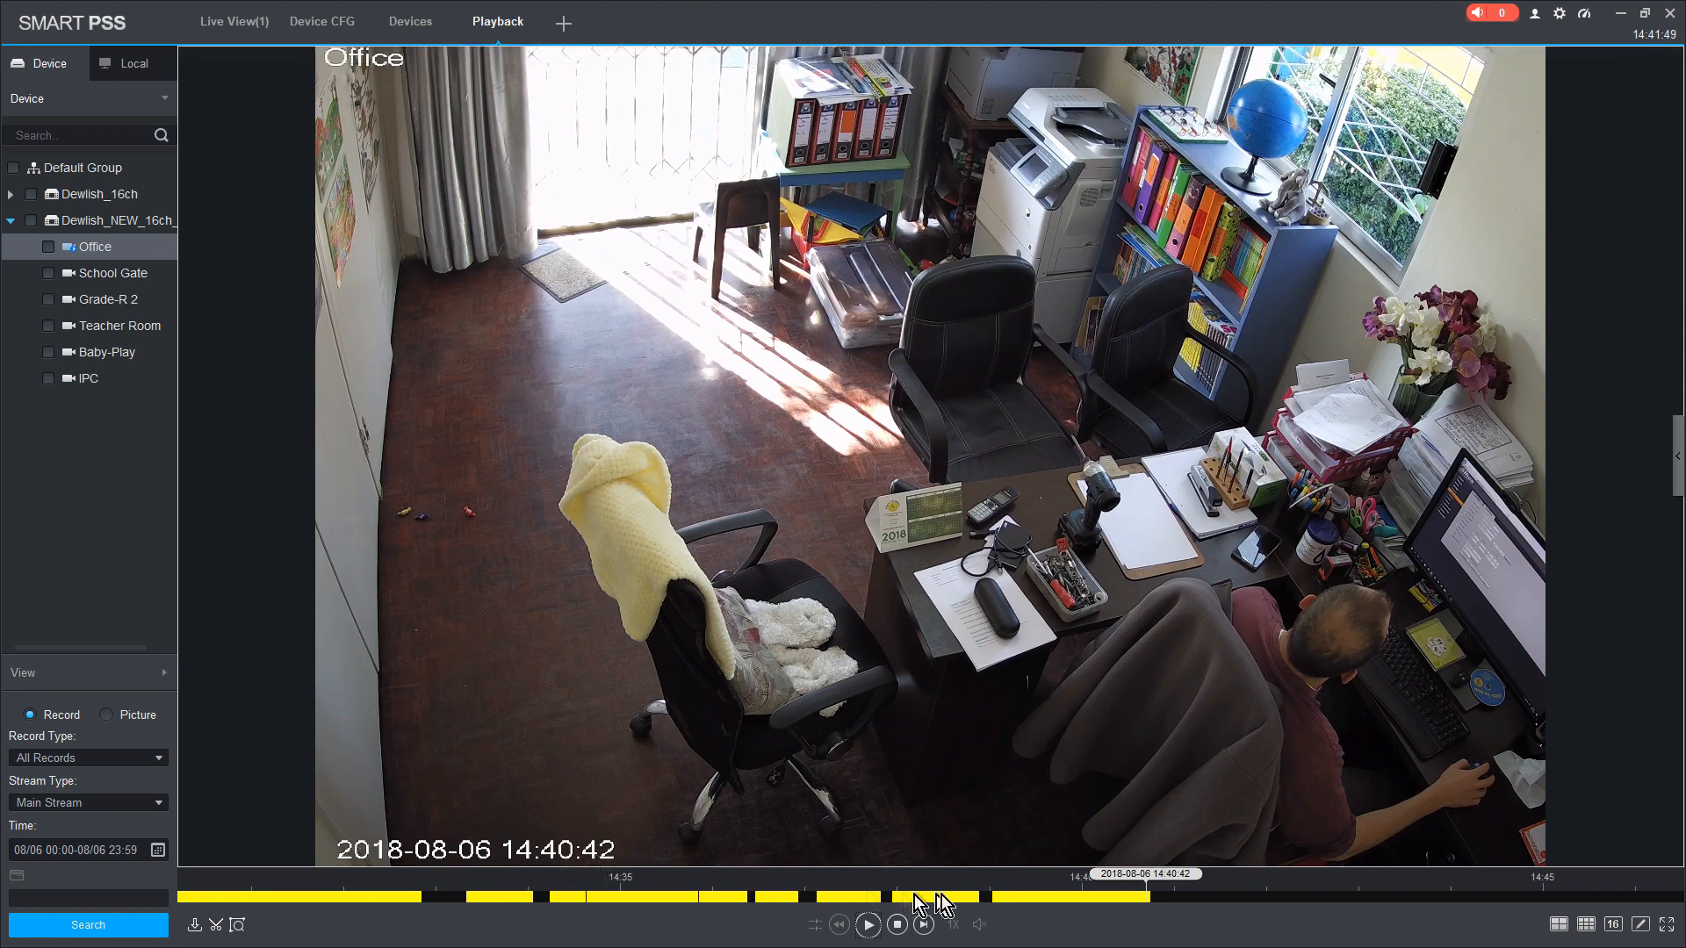
pyautogui.click(867, 925)
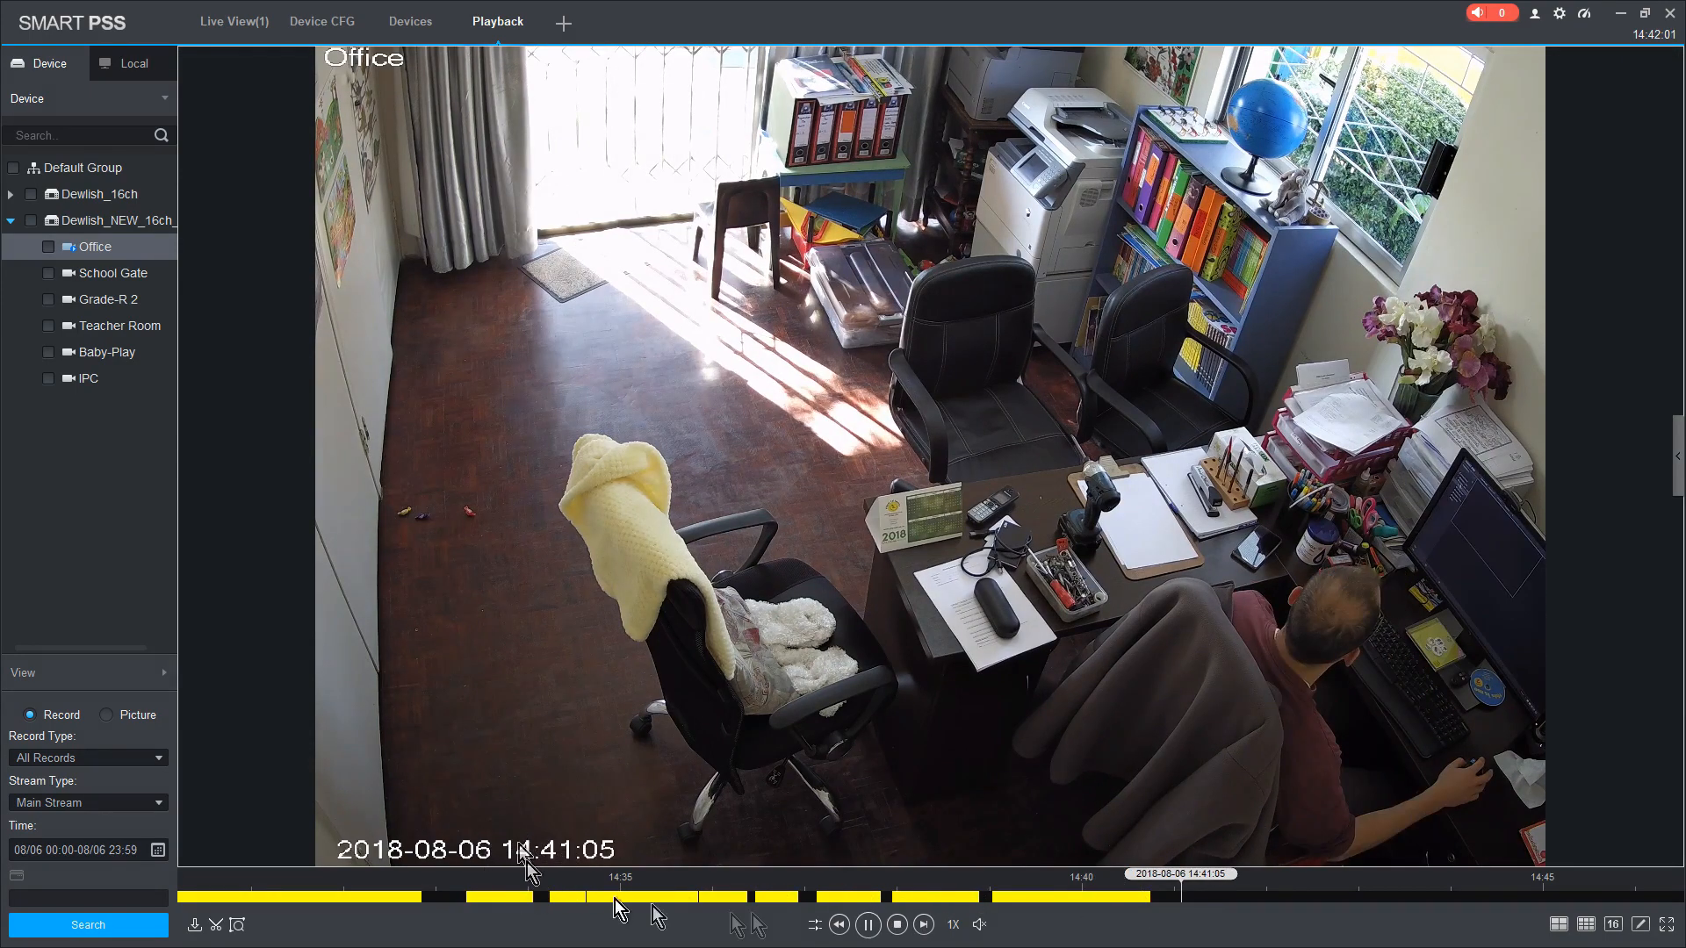
pyautogui.click(867, 925)
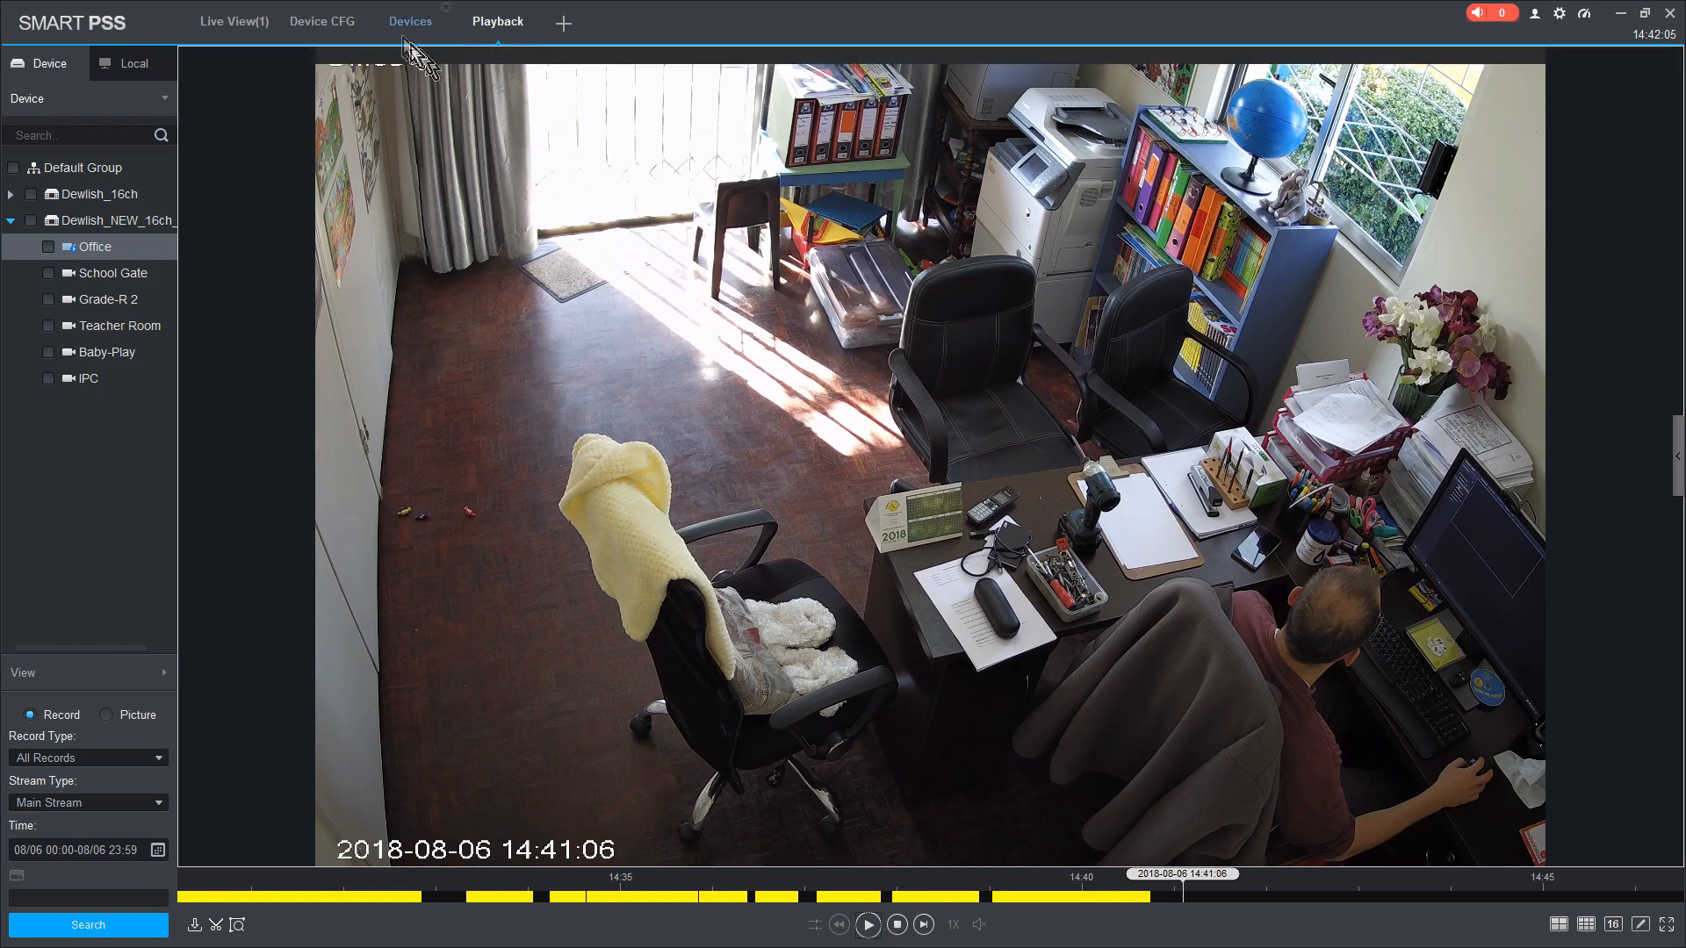
# - Check the recorder's General settings, then return to the camera's Date&Time page (GMT+02:00, 14:42)
pyautogui.click(320, 20)
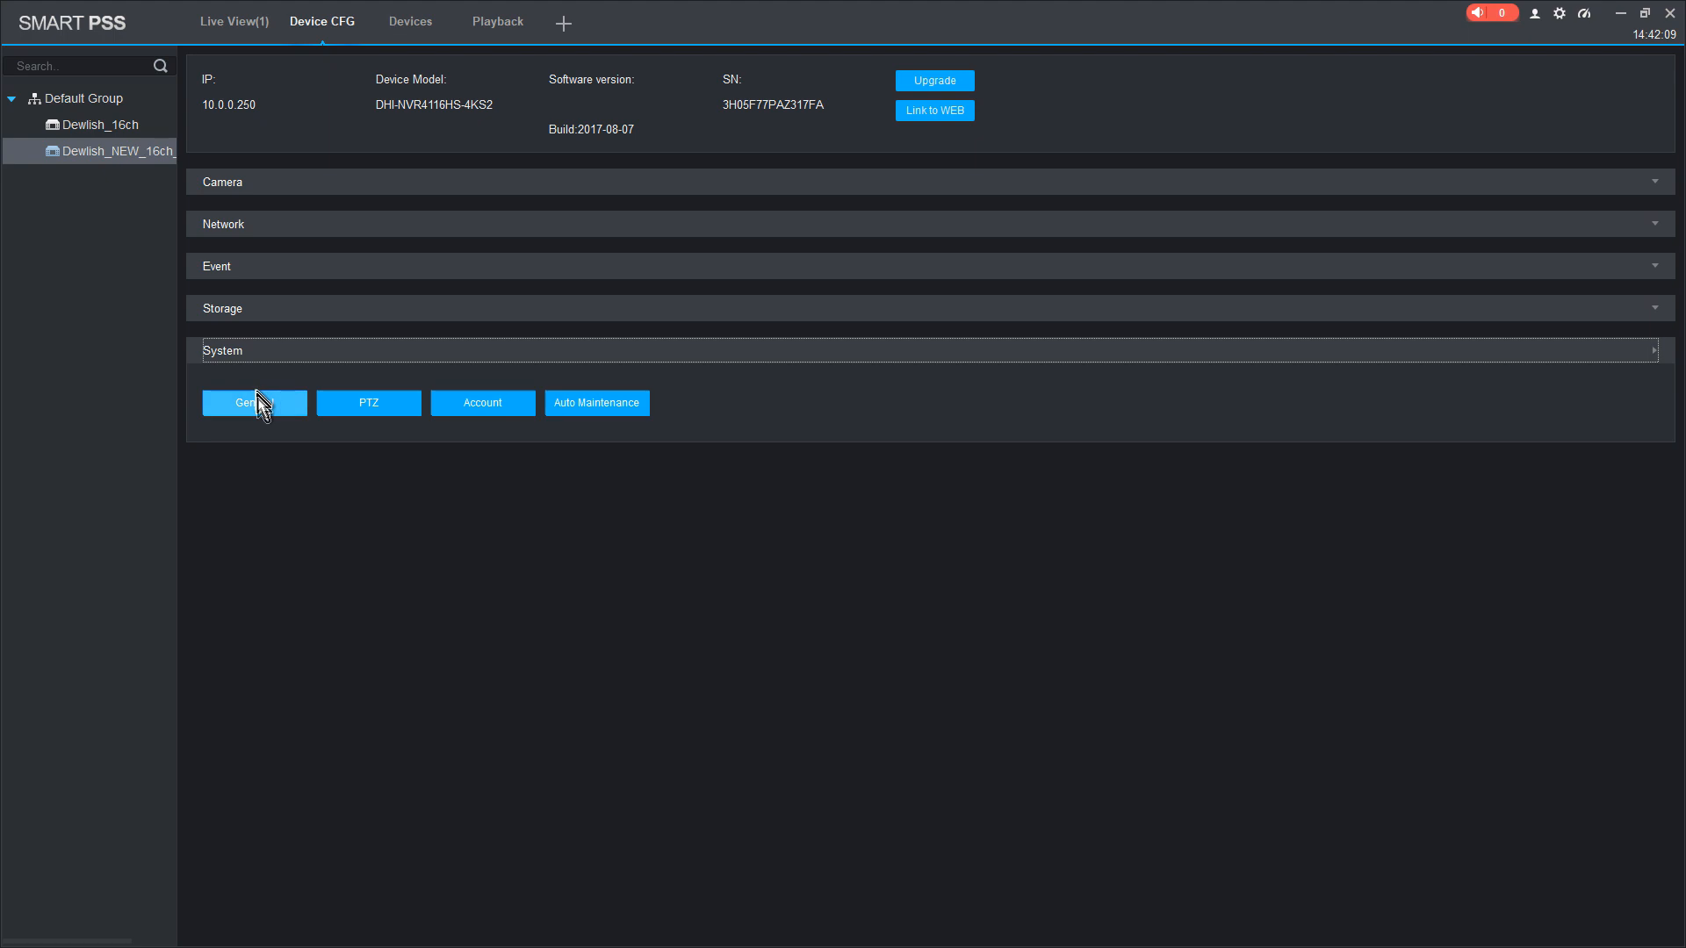
pyautogui.click(254, 402)
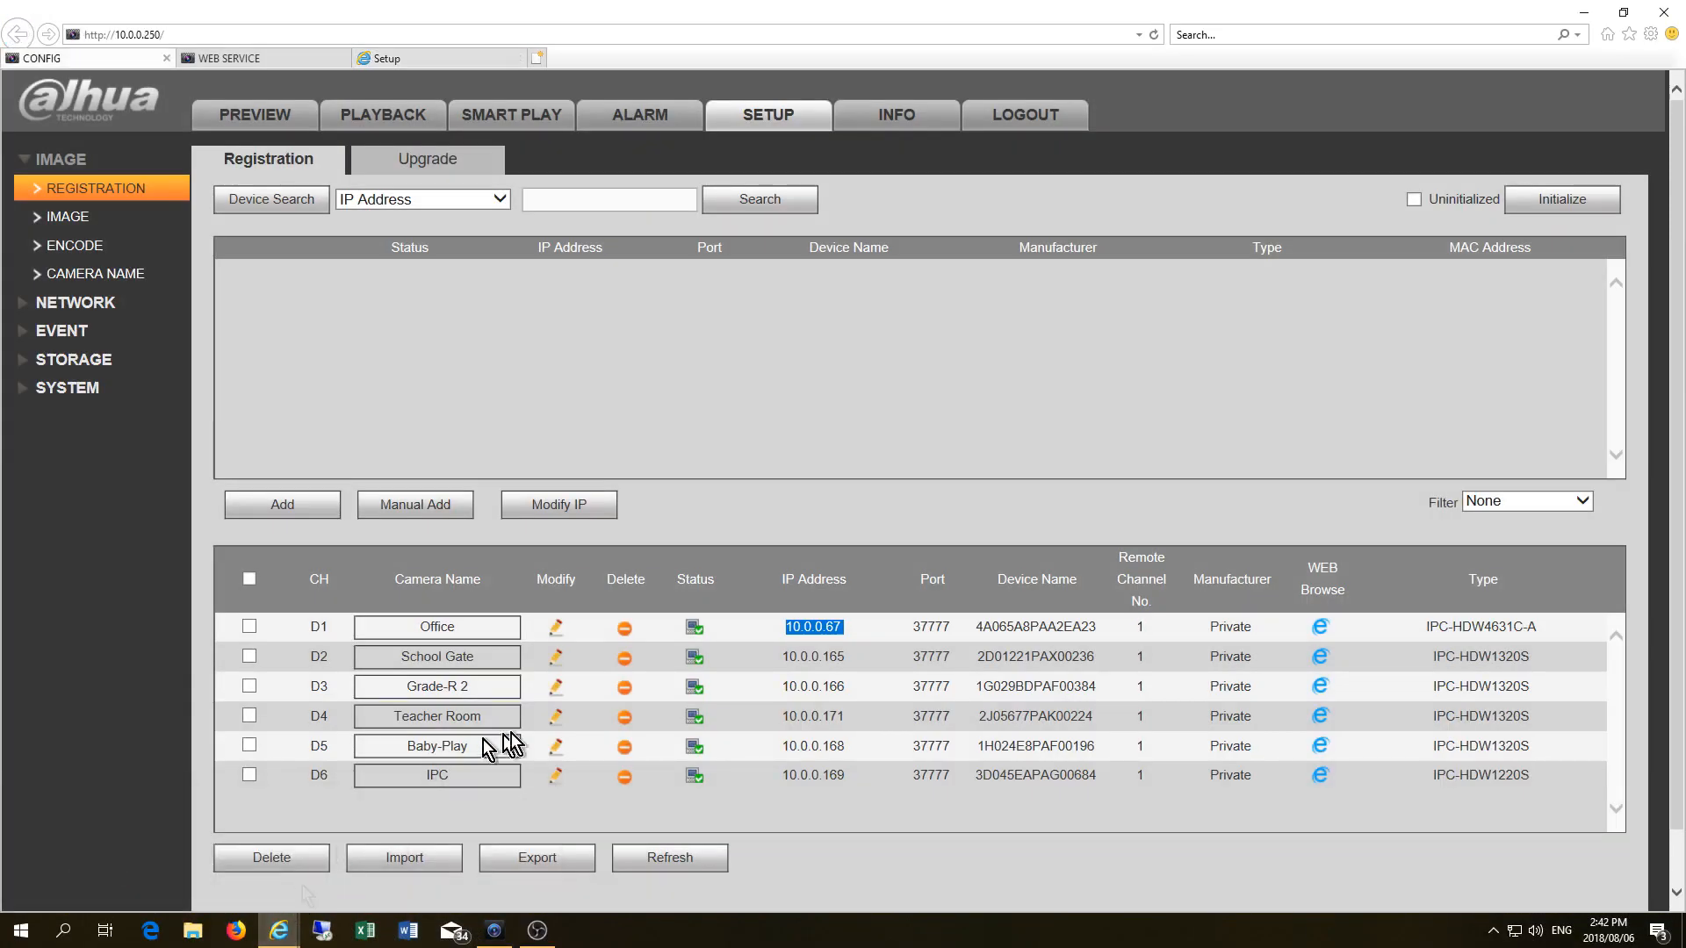
pyautogui.click(1321, 626)
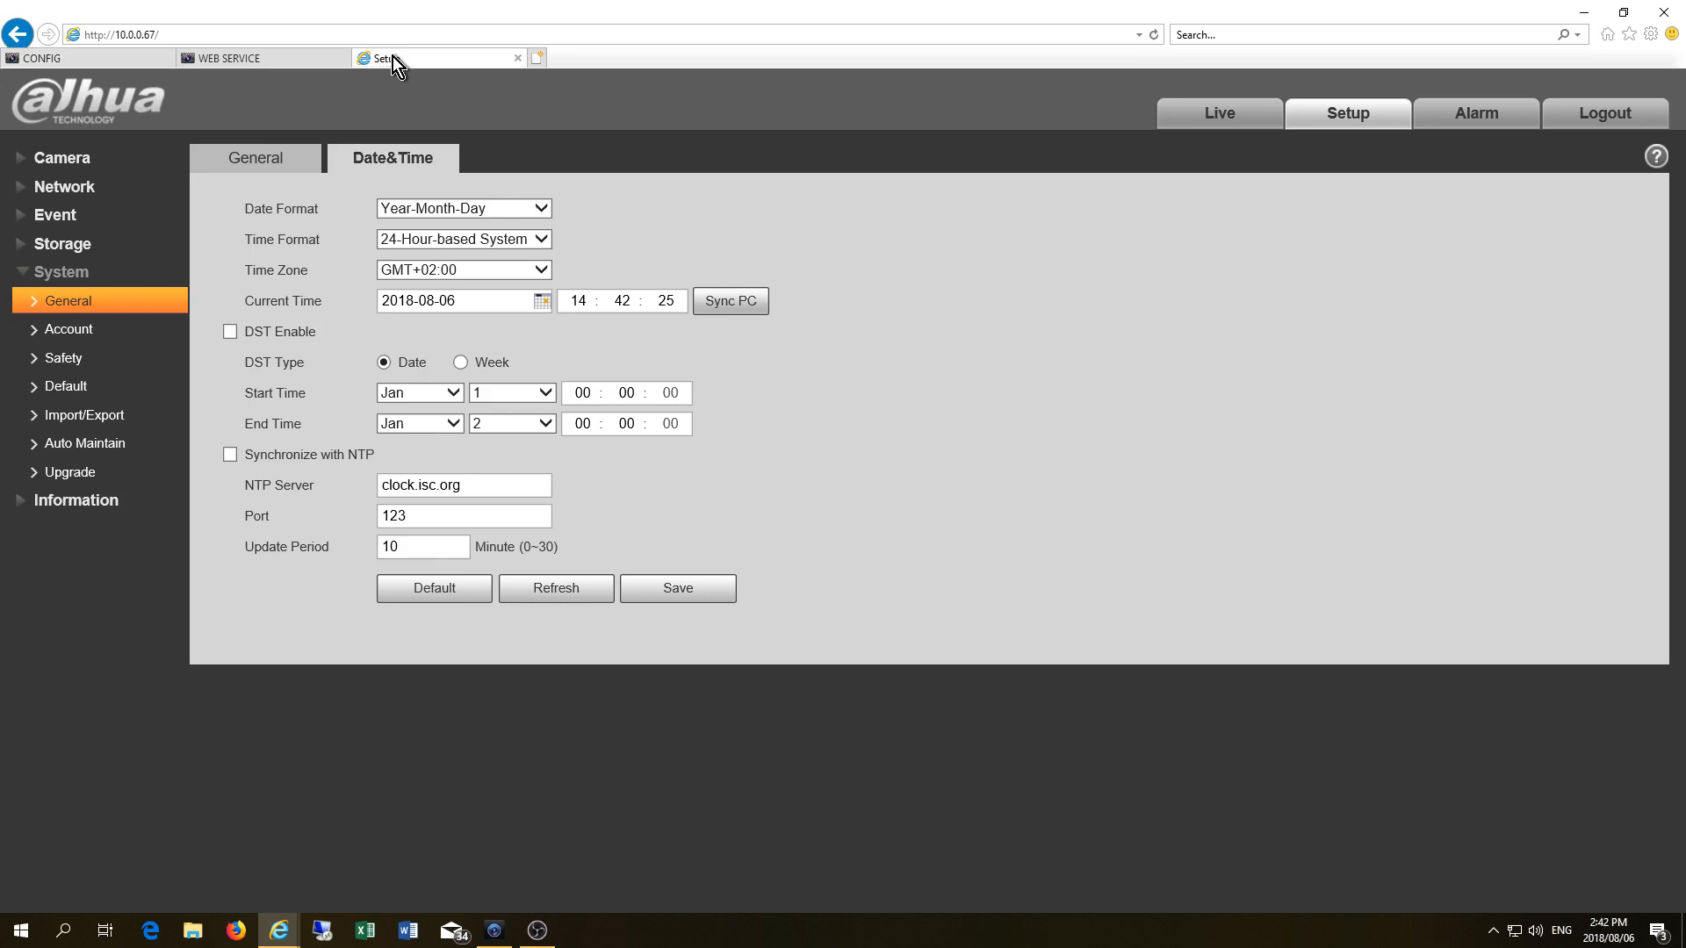